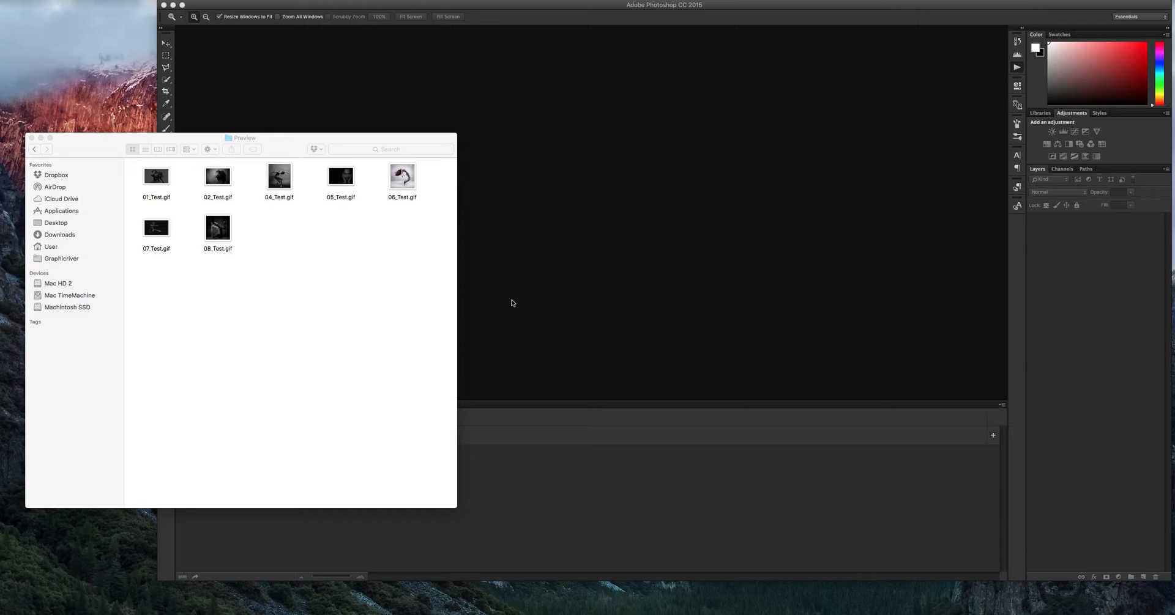
mouse_move(323, 277)
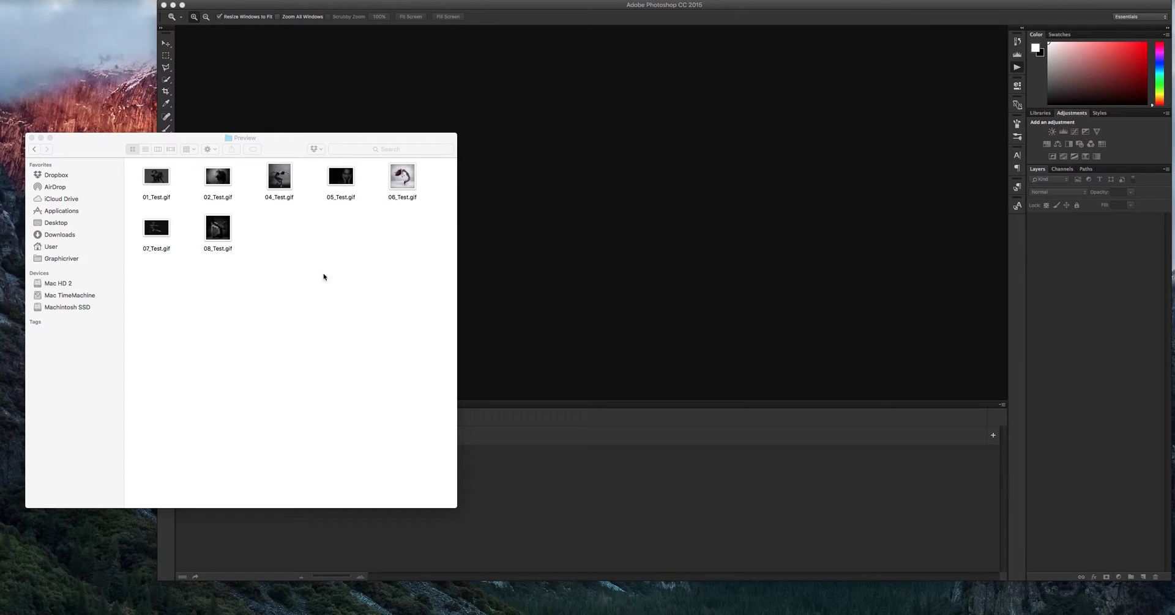
Quick Look each example GIF in the Preview folder, then go up to Base
click(156, 177)
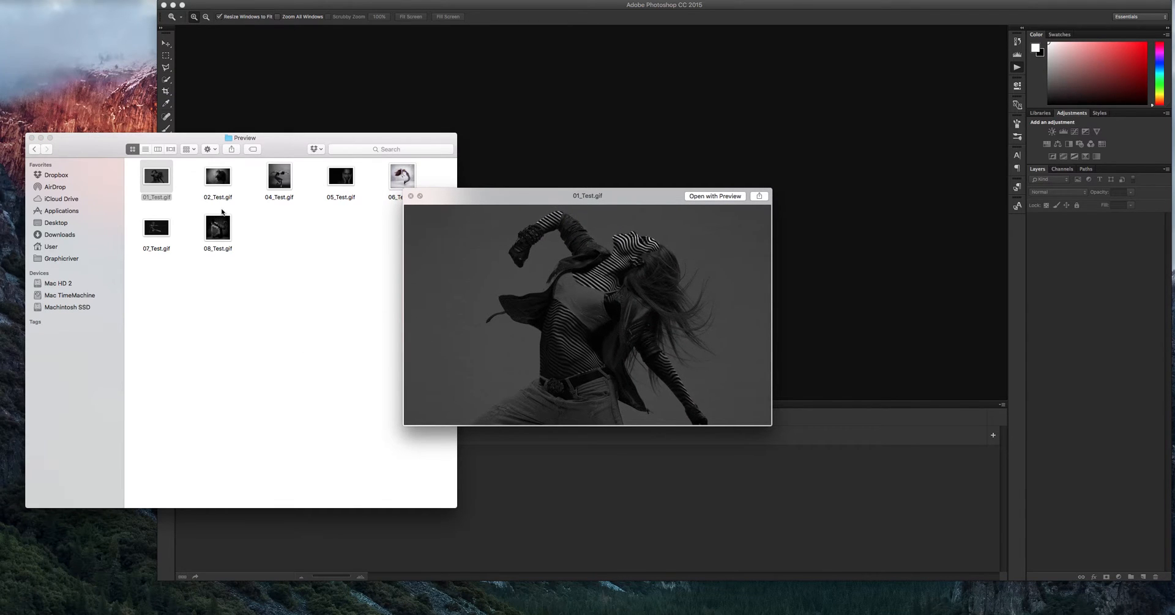
click(218, 176)
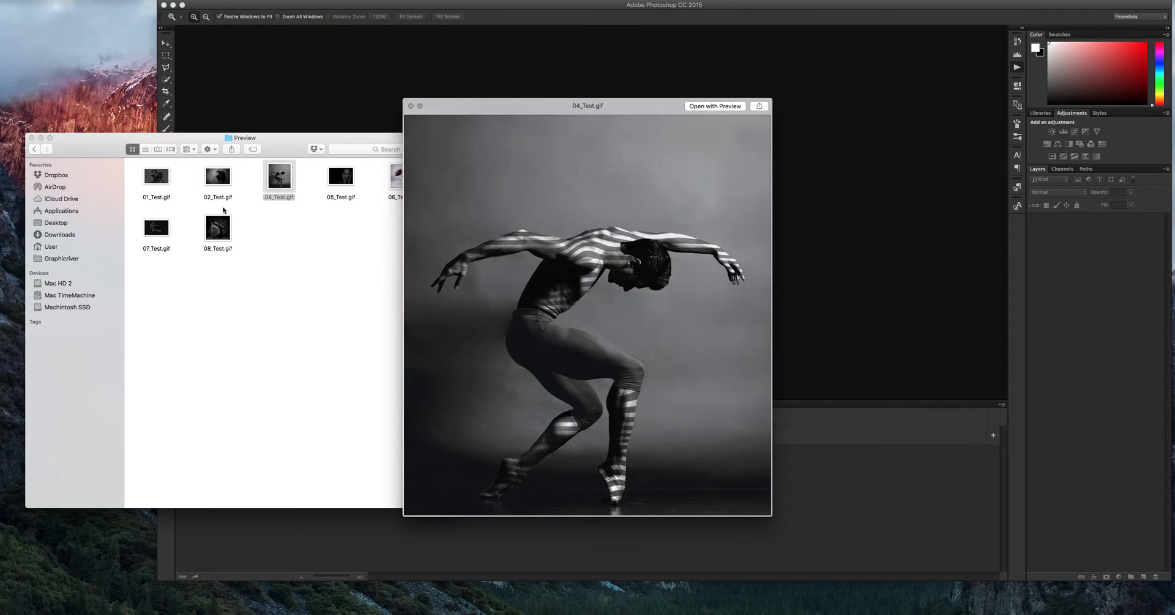
click(340, 176)
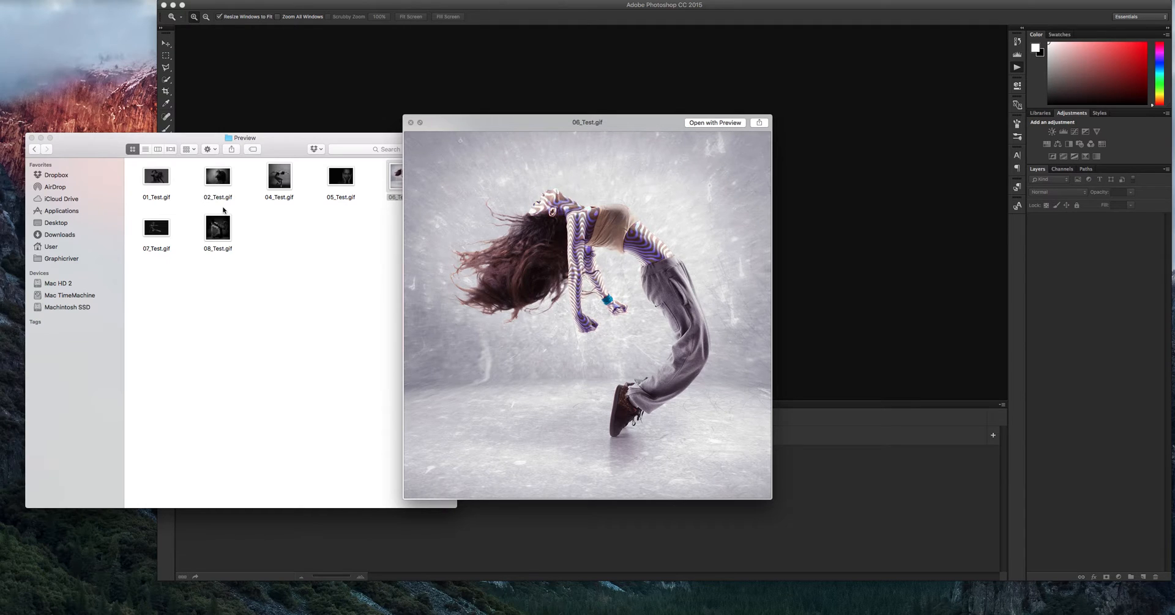
click(156, 227)
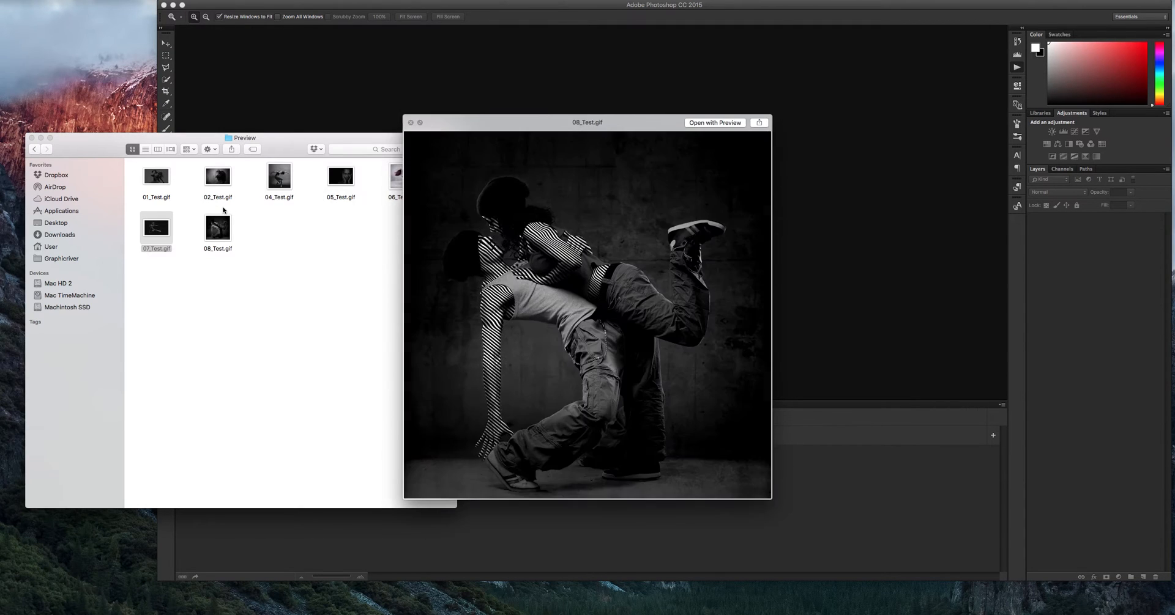
click(156, 227)
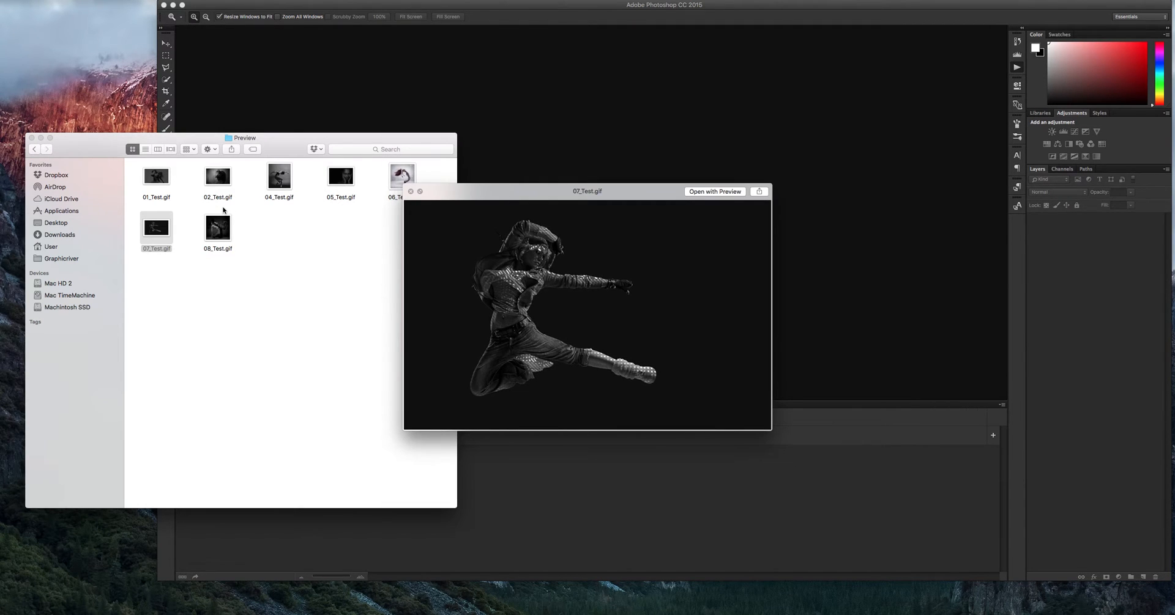
click(217, 228)
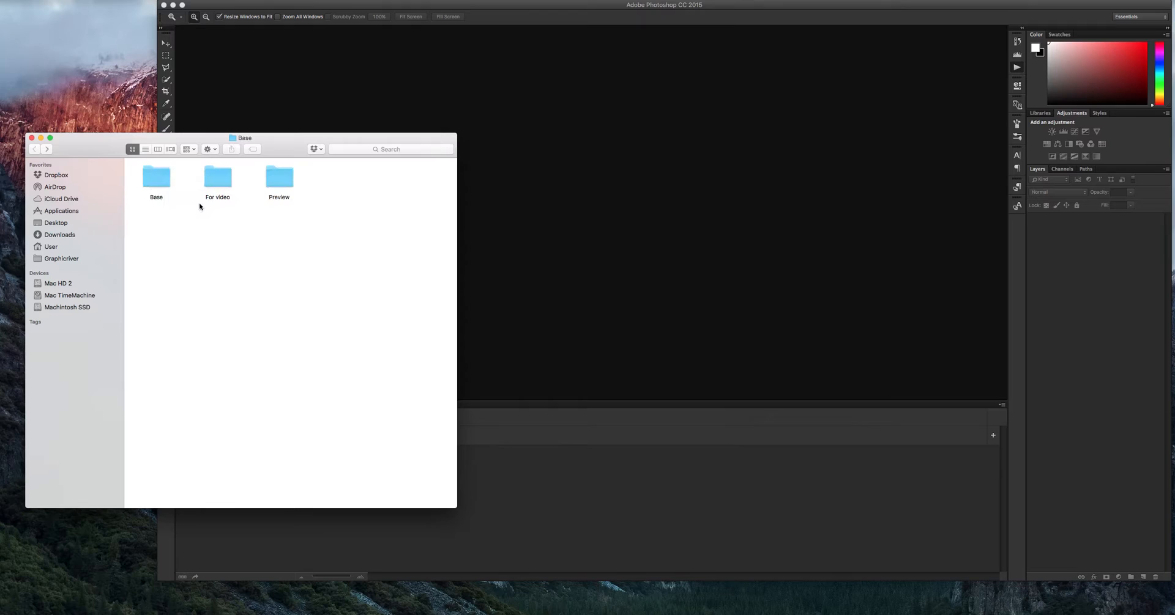
Open the Base folder and the Actions panel menu to load Line Animation.atn
double_click(156, 180)
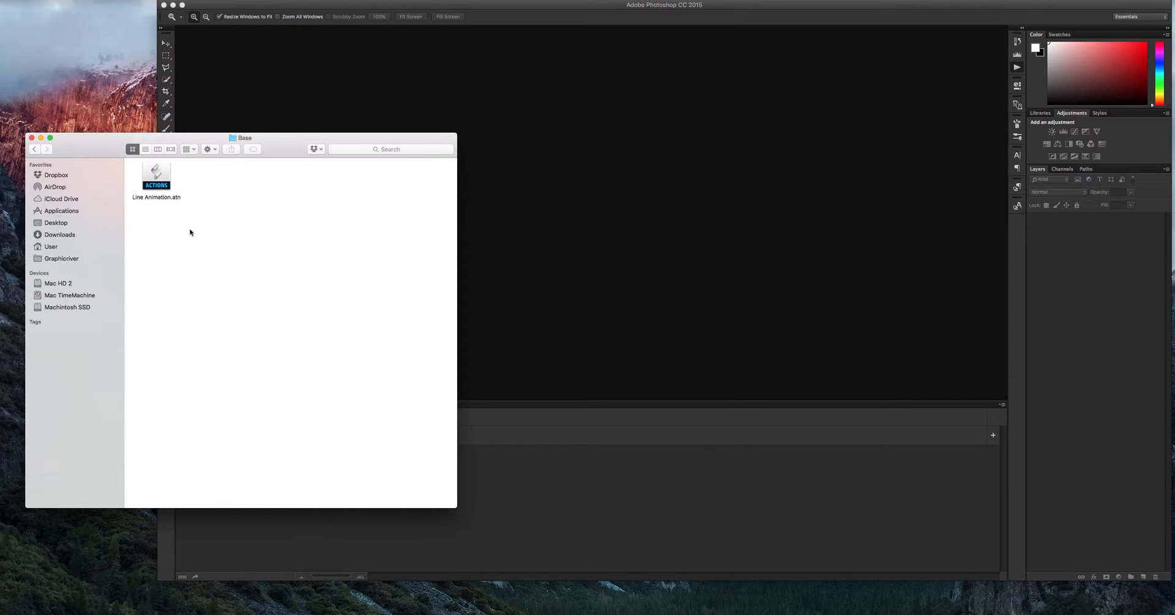
mouse_move(174, 195)
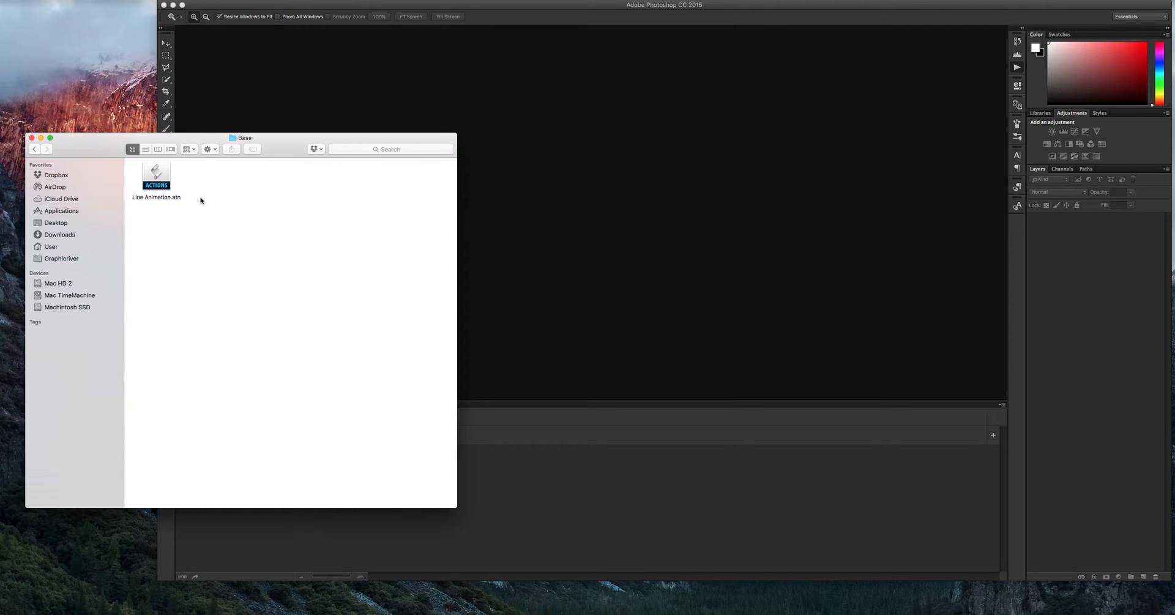
mouse_move(1027, 71)
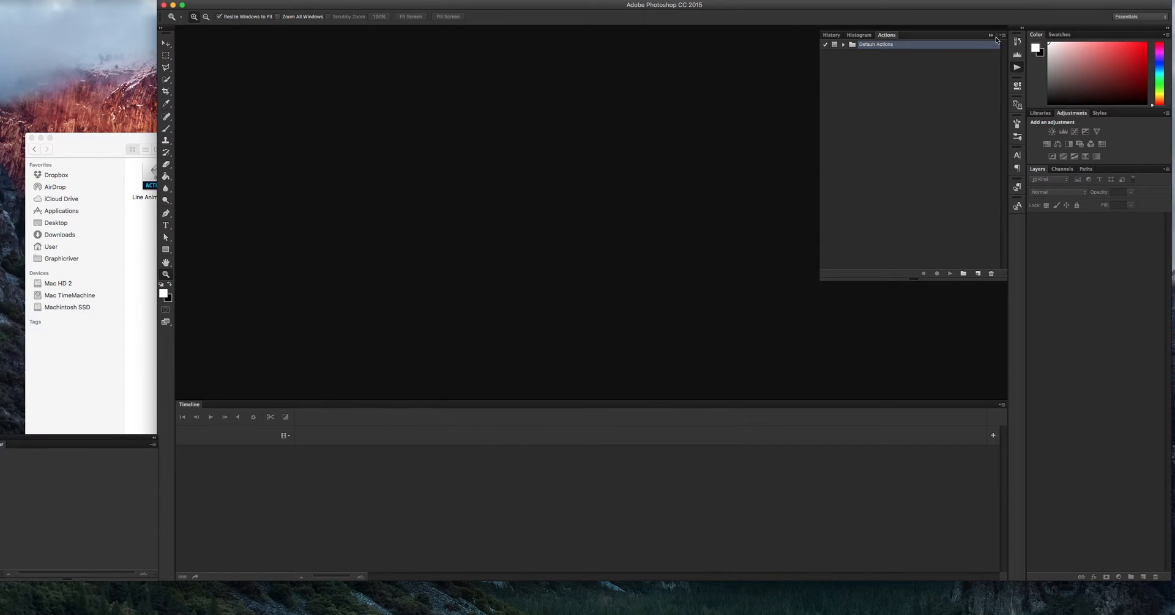
click(990, 35)
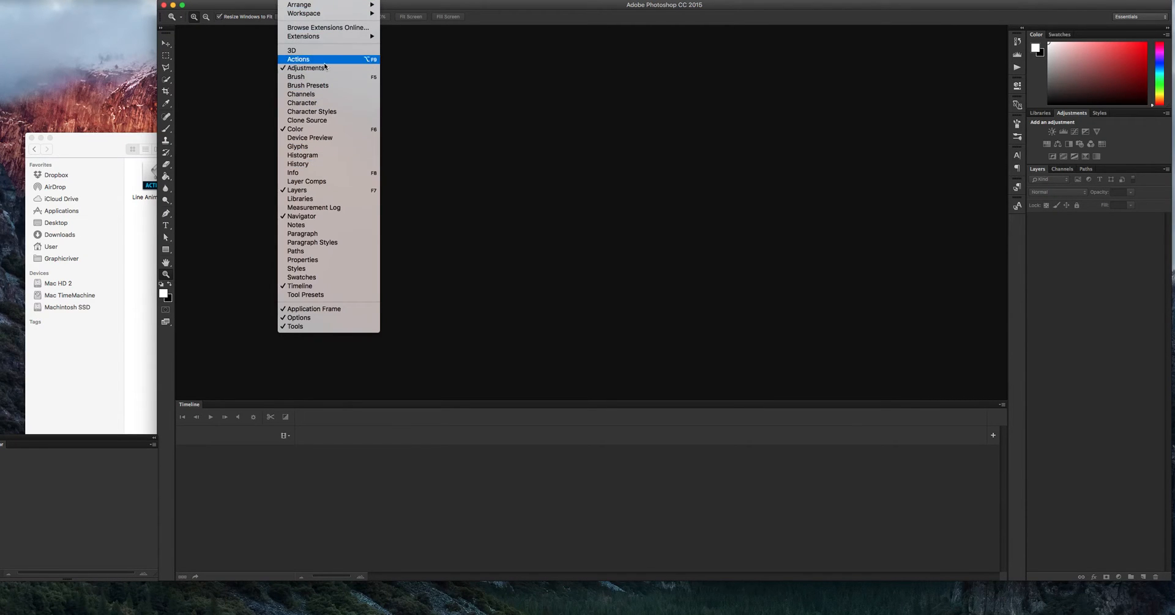
click(298, 59)
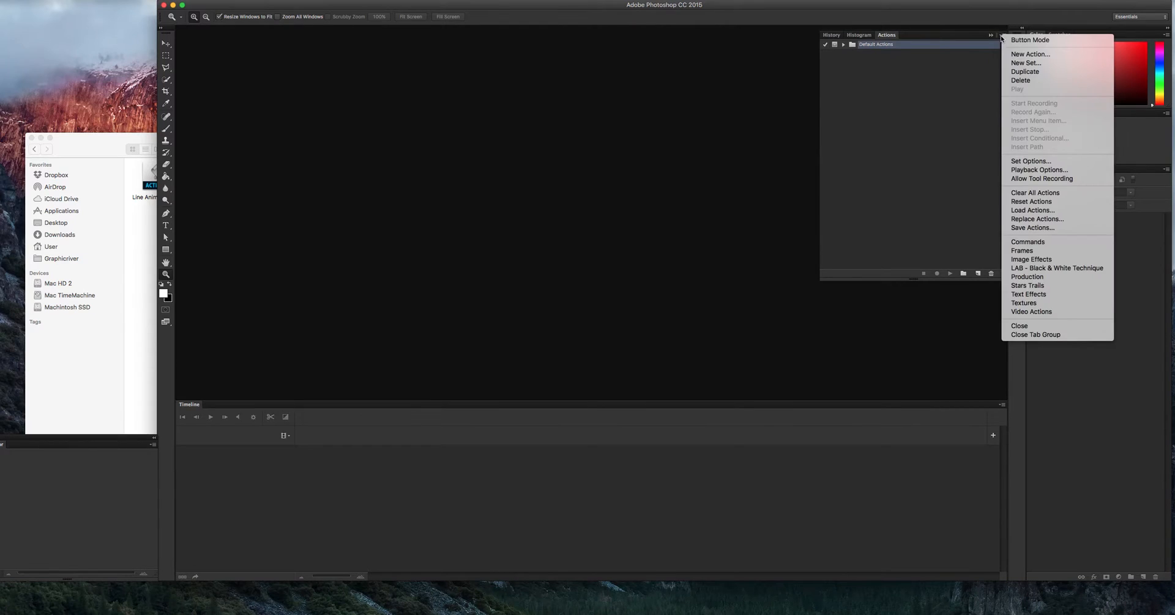
mouse_move(517, 173)
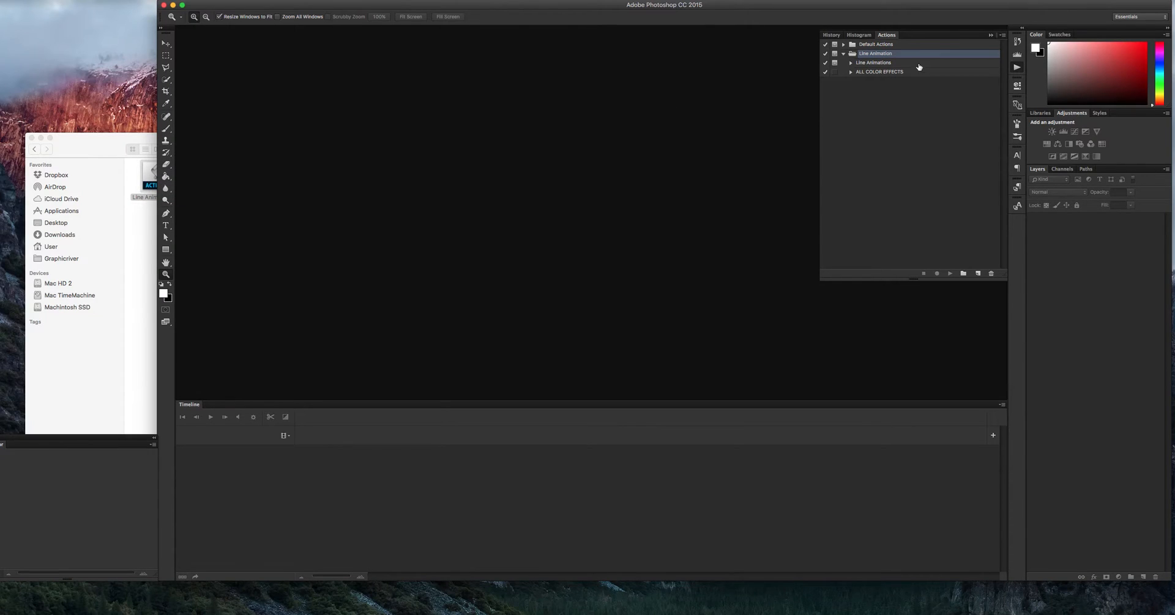
mouse_move(272, 130)
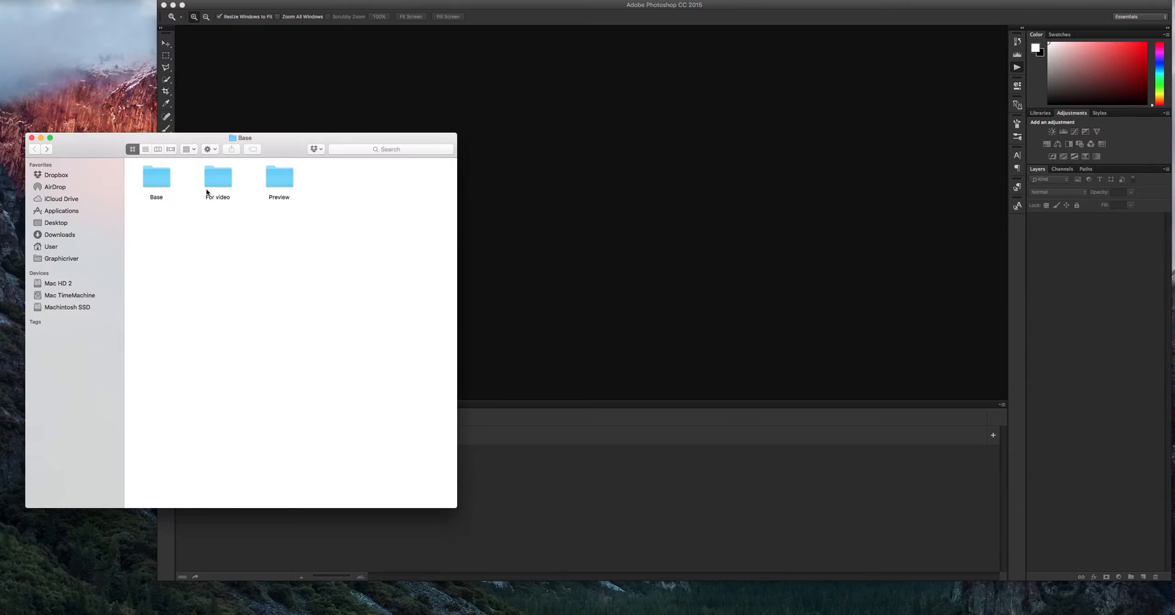
Open Test_01.psd from For video and toggle the red mask layer's visibility
double_click(217, 178)
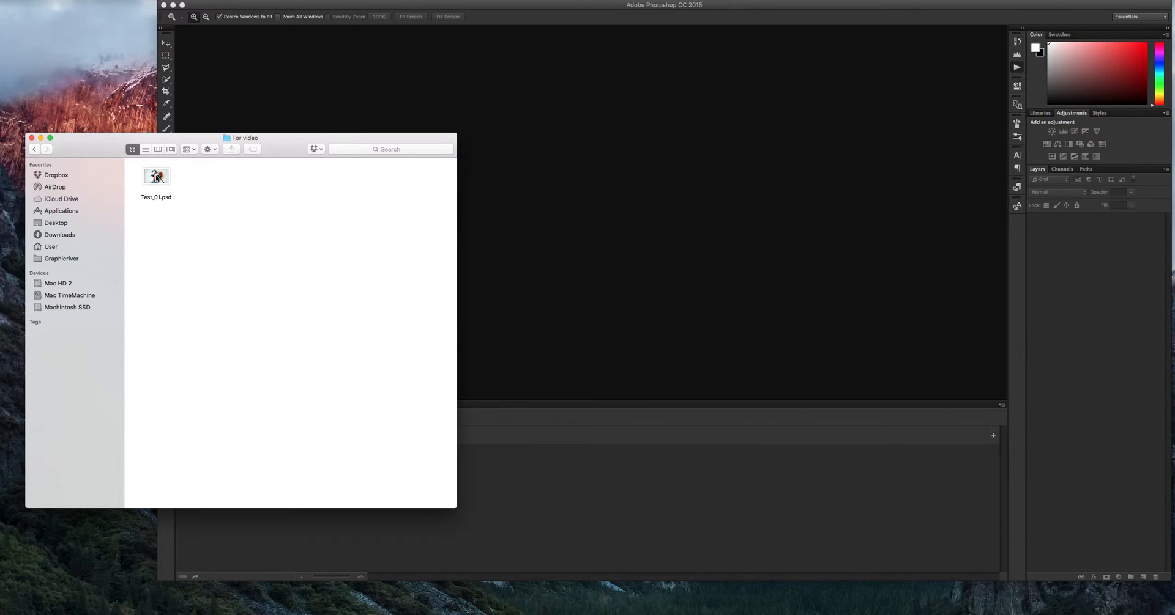
double_click(156, 175)
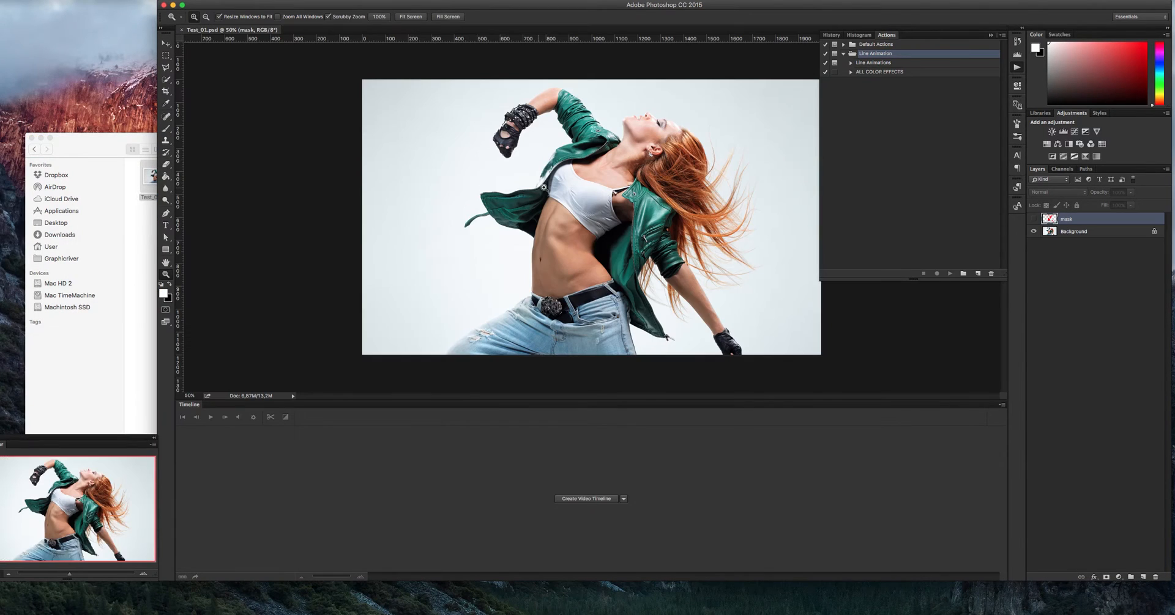
mouse_move(664, 173)
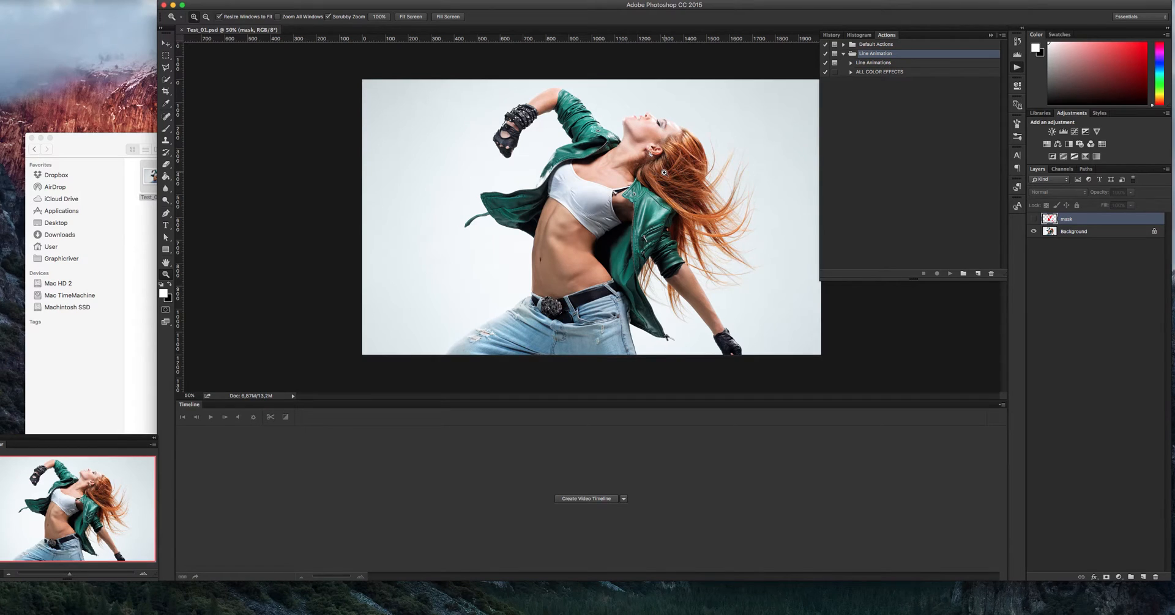
mouse_move(626, 197)
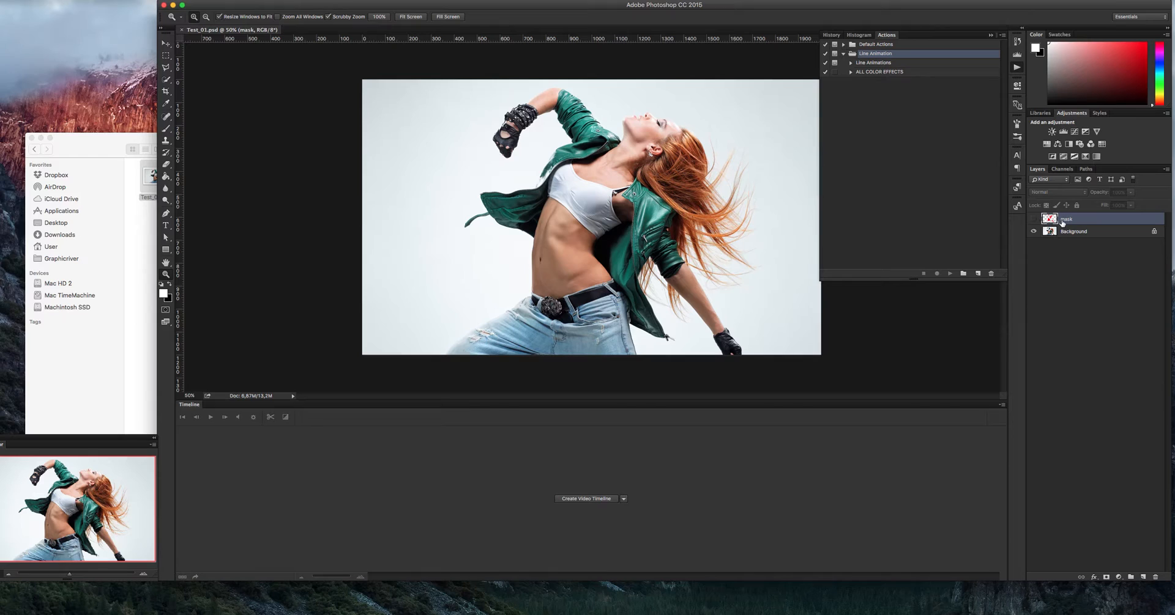
mouse_move(1048, 219)
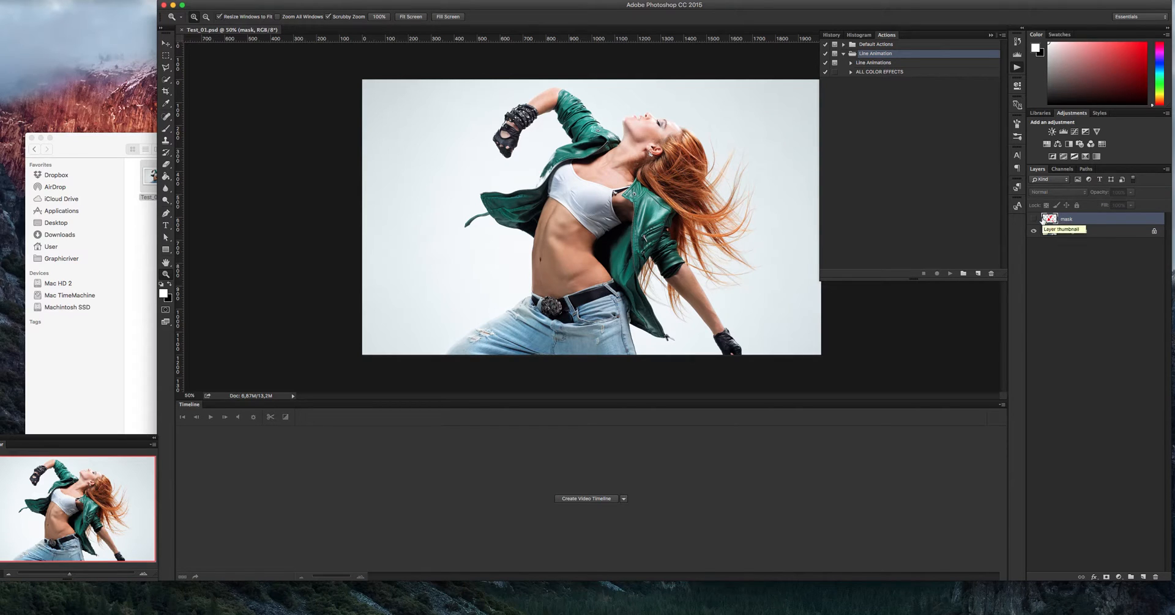
mouse_move(1034, 230)
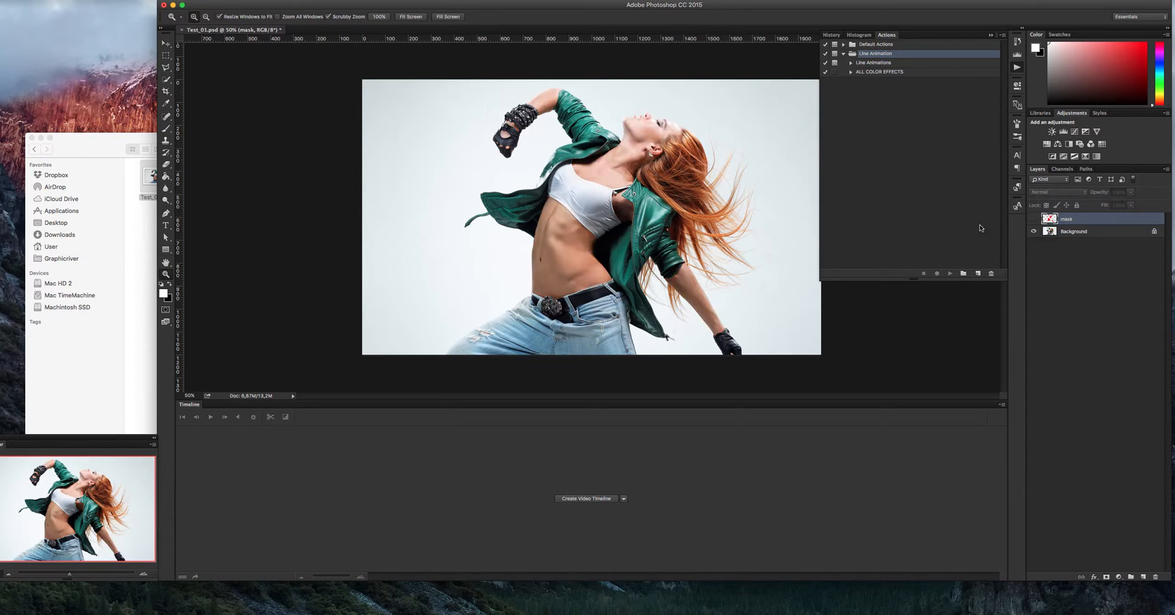
mouse_move(1081, 236)
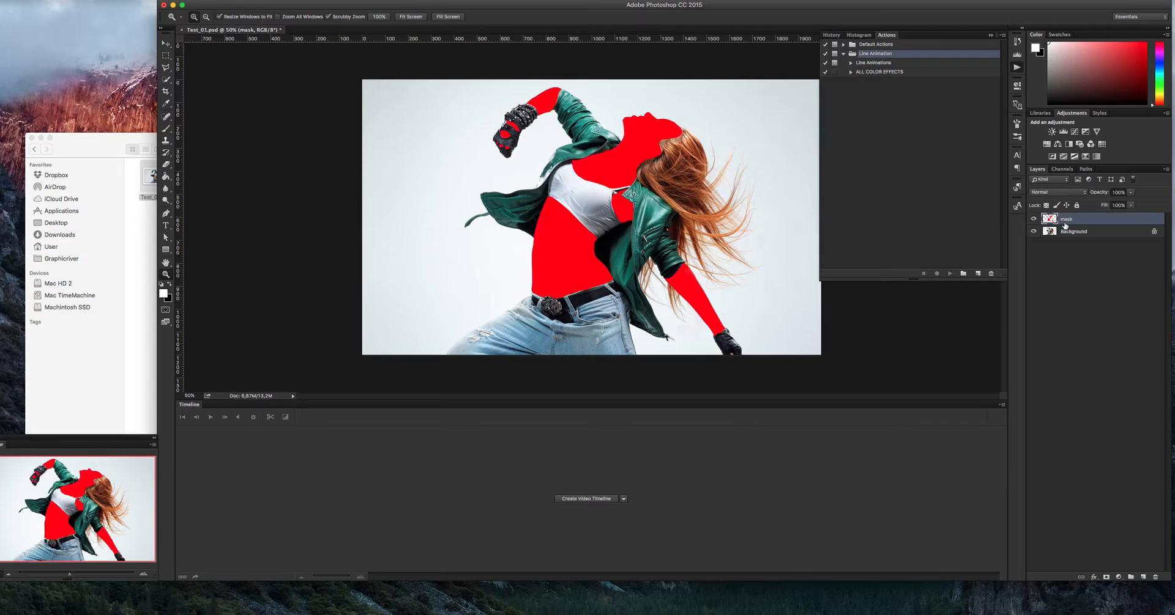
mouse_move(895, 215)
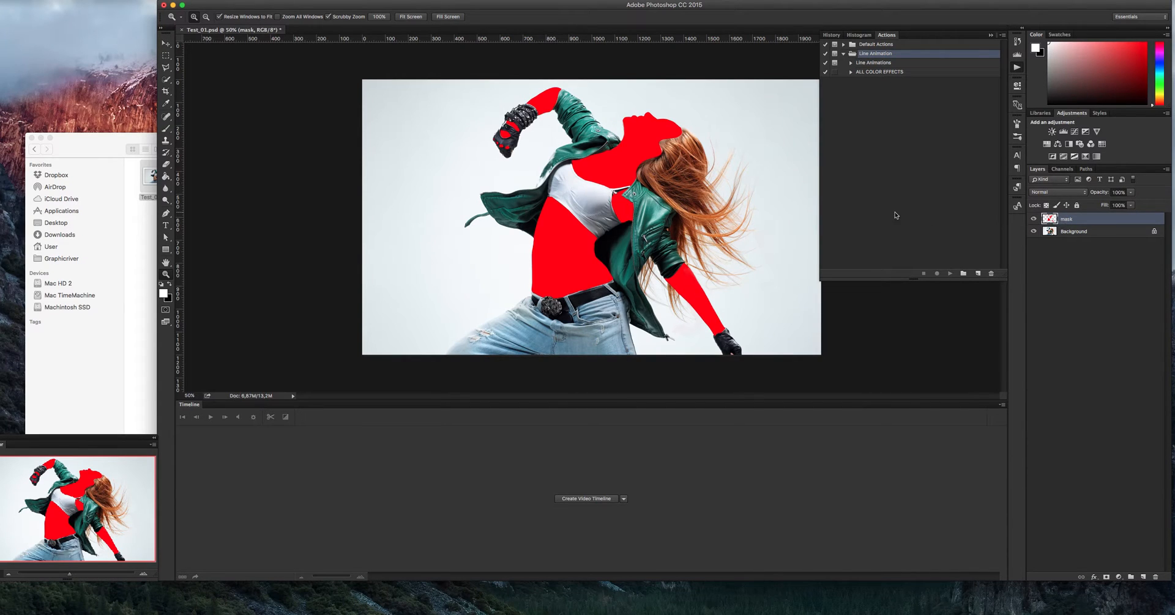
mouse_move(681, 169)
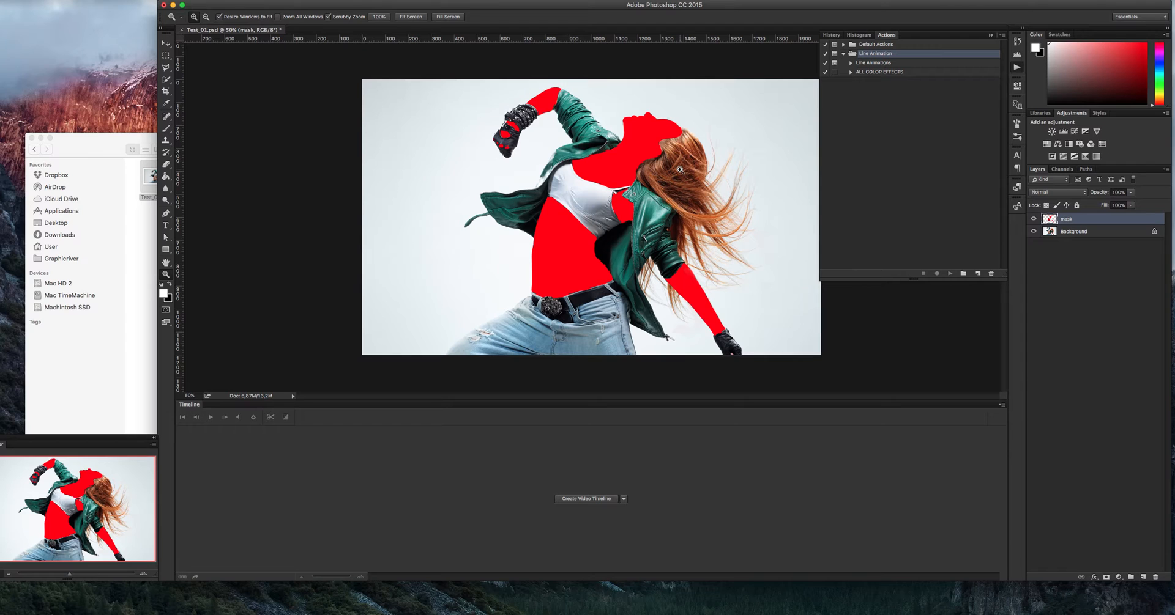
click(1034, 219)
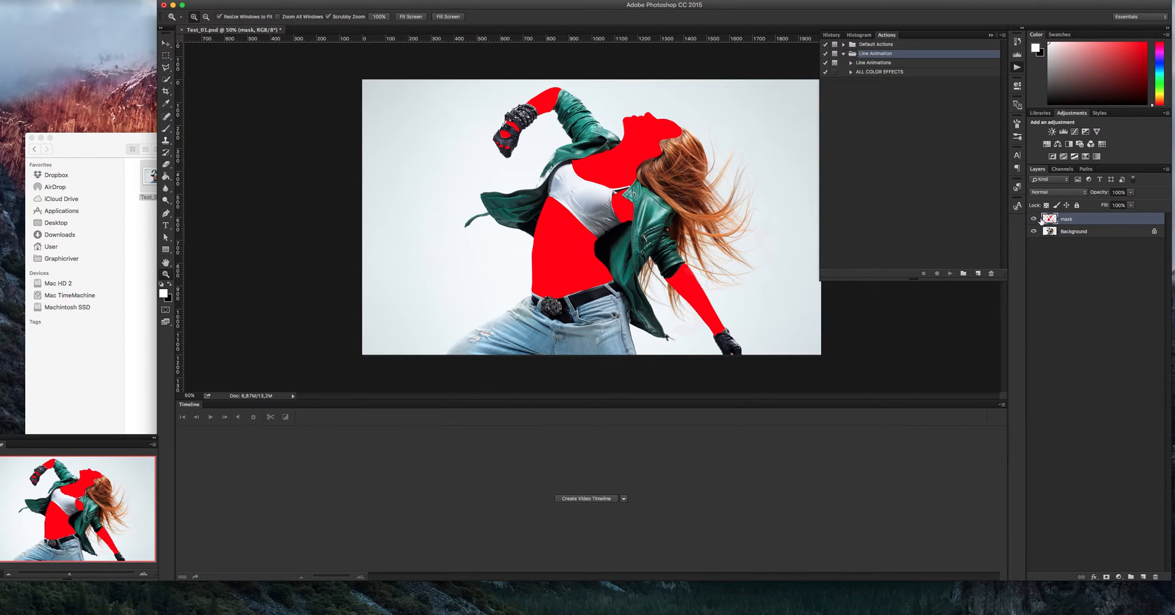
click(1034, 219)
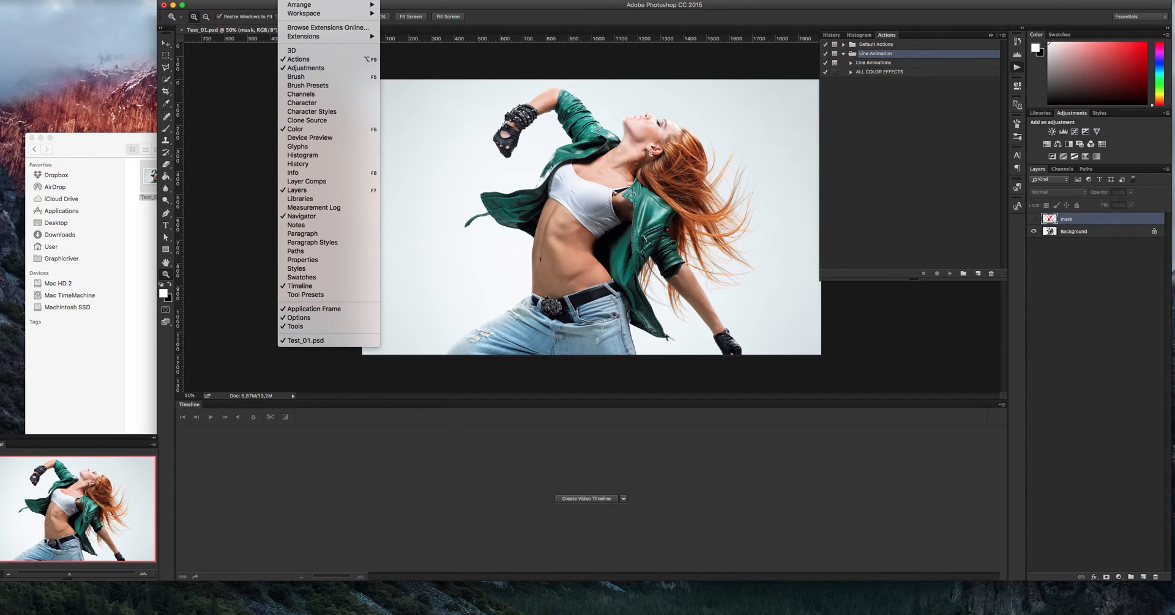
mouse_move(301, 278)
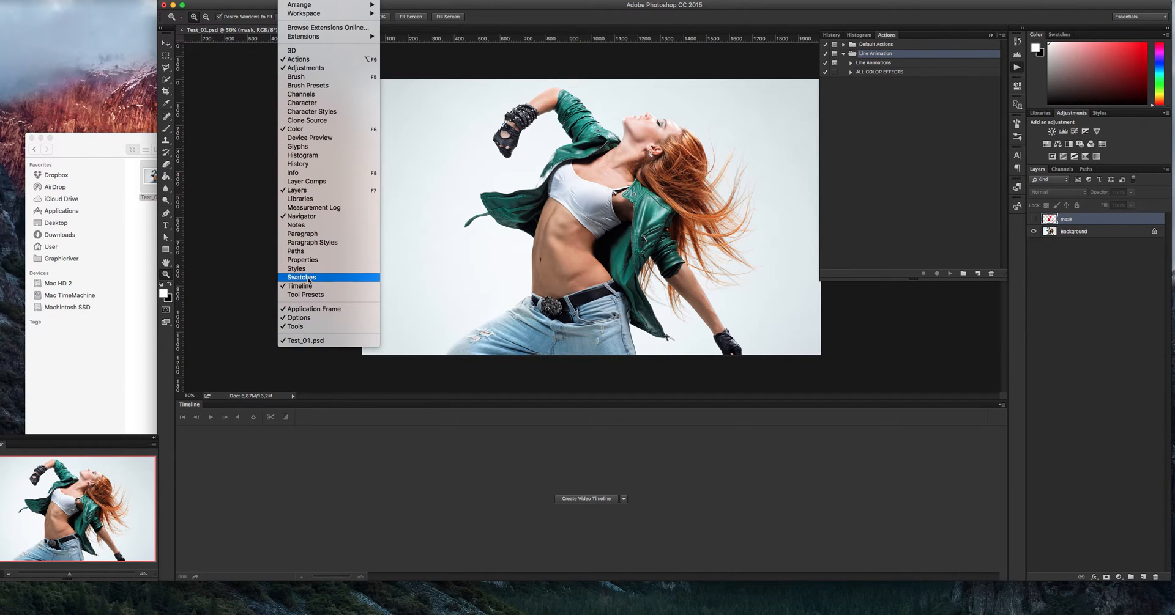
click(299, 286)
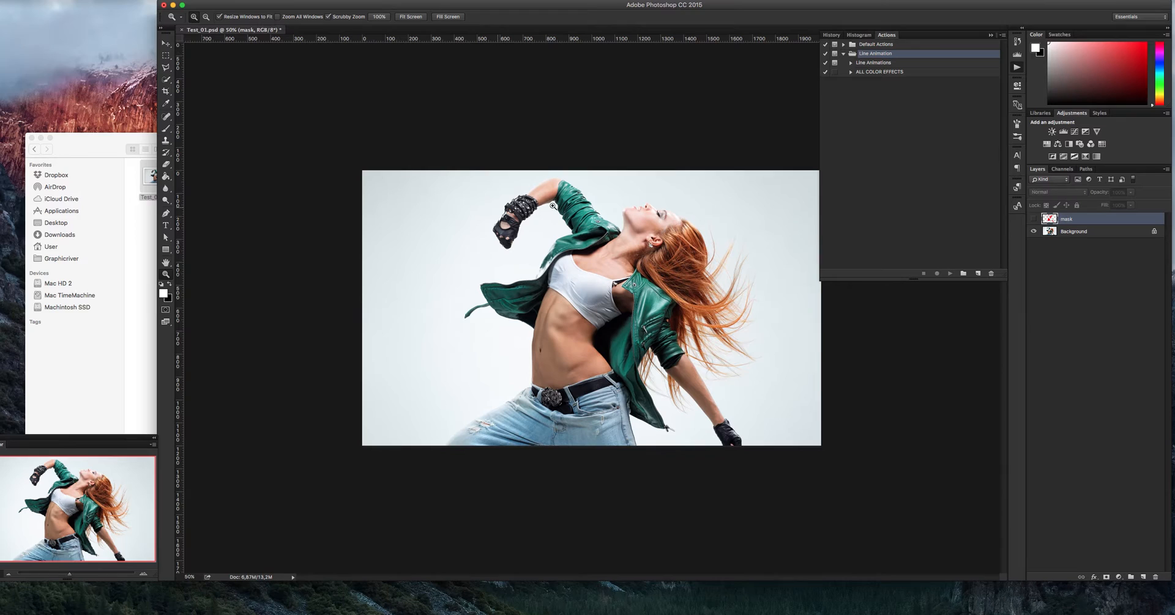
mouse_move(947, 209)
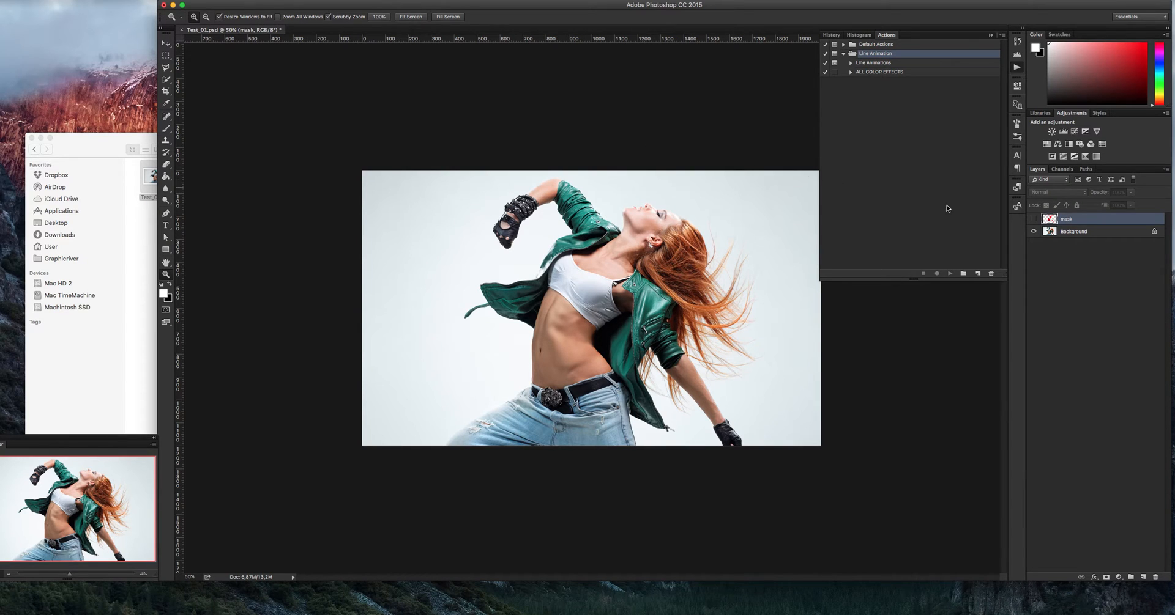
click(1067, 218)
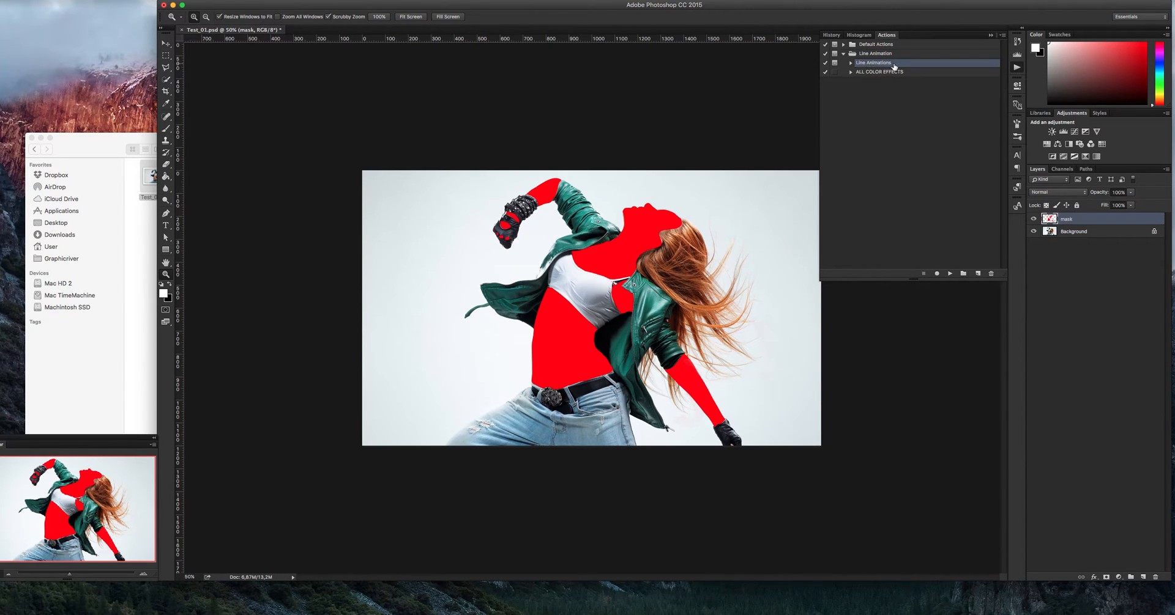
mouse_move(912, 67)
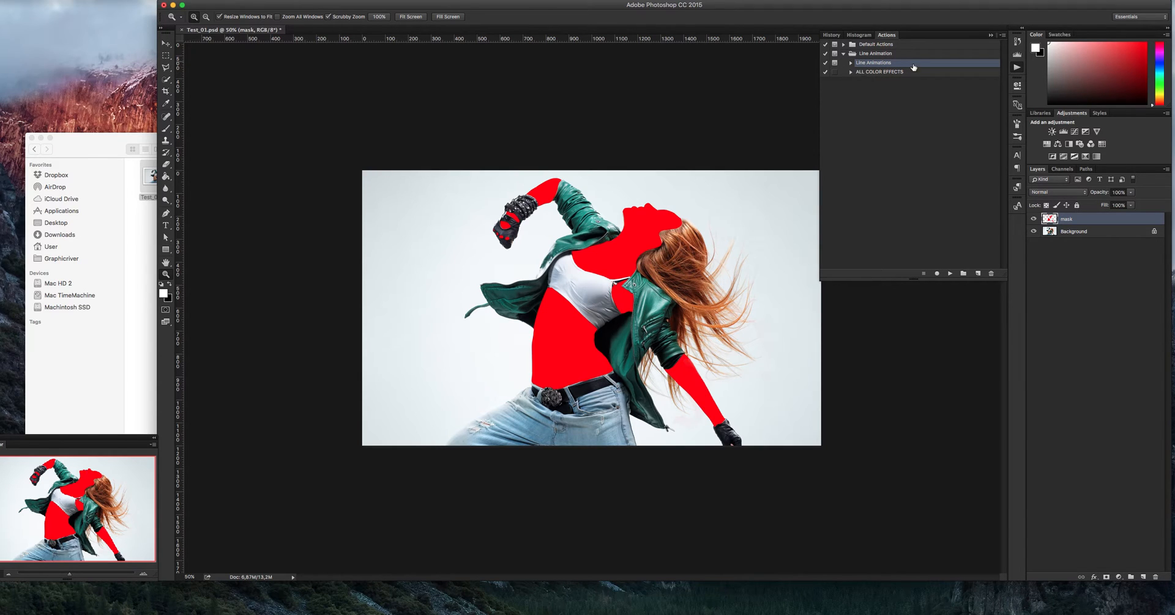
mouse_move(921, 213)
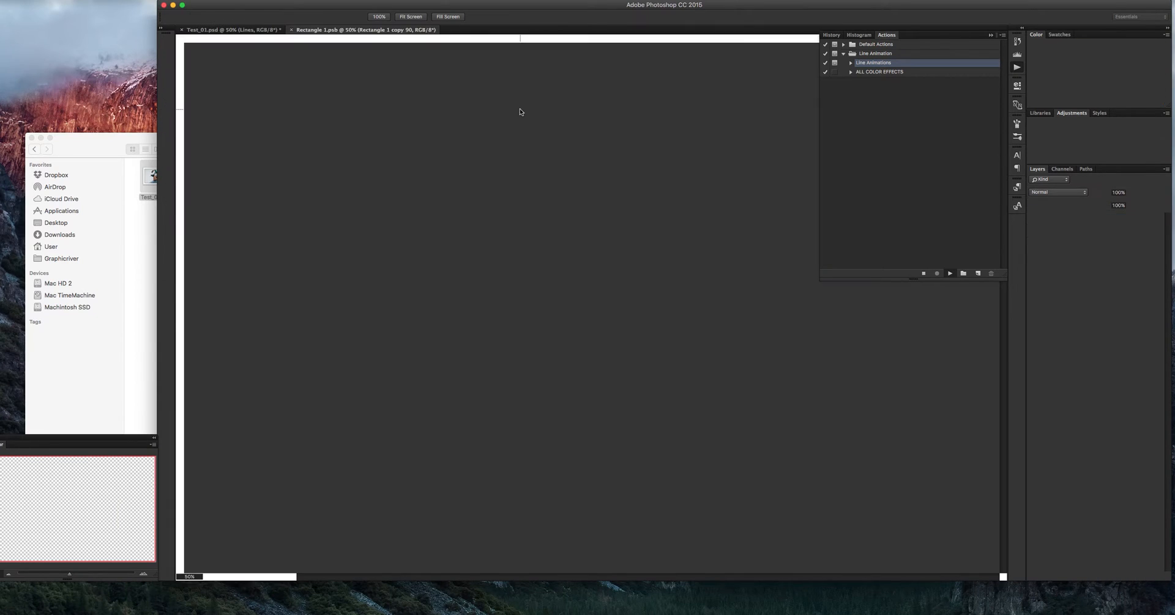
Play the Line Animations action until the 'Save as a copy psd' prompt appears
click(232, 29)
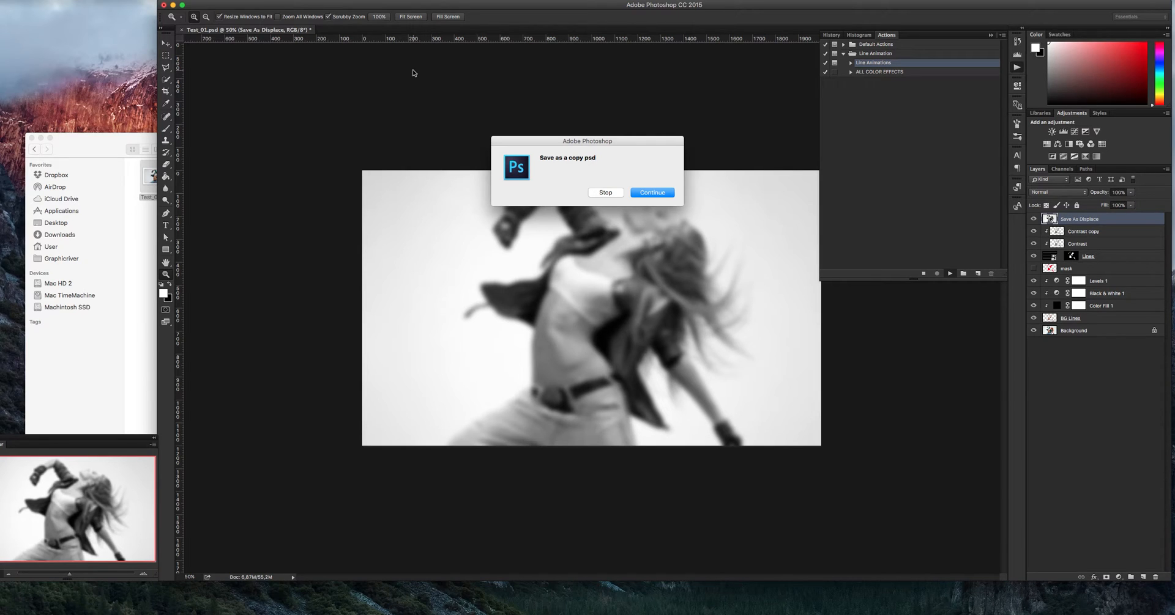
Continue the action and save Test_01 Displace.psd as a copy, accepting format options
drag(587, 141, 561, 115)
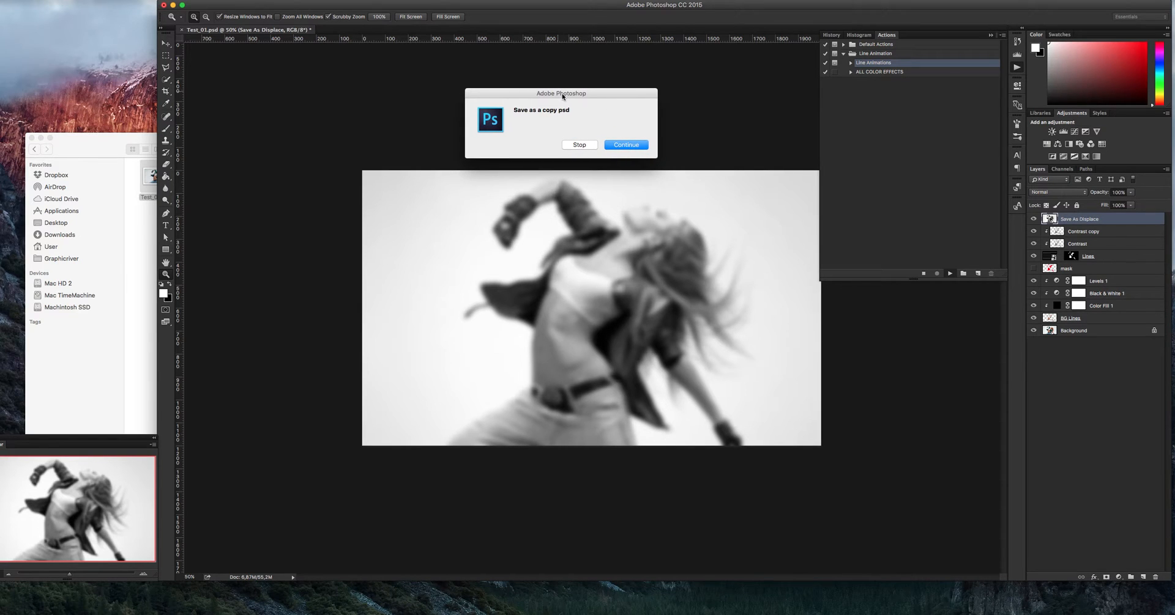
mouse_move(585, 97)
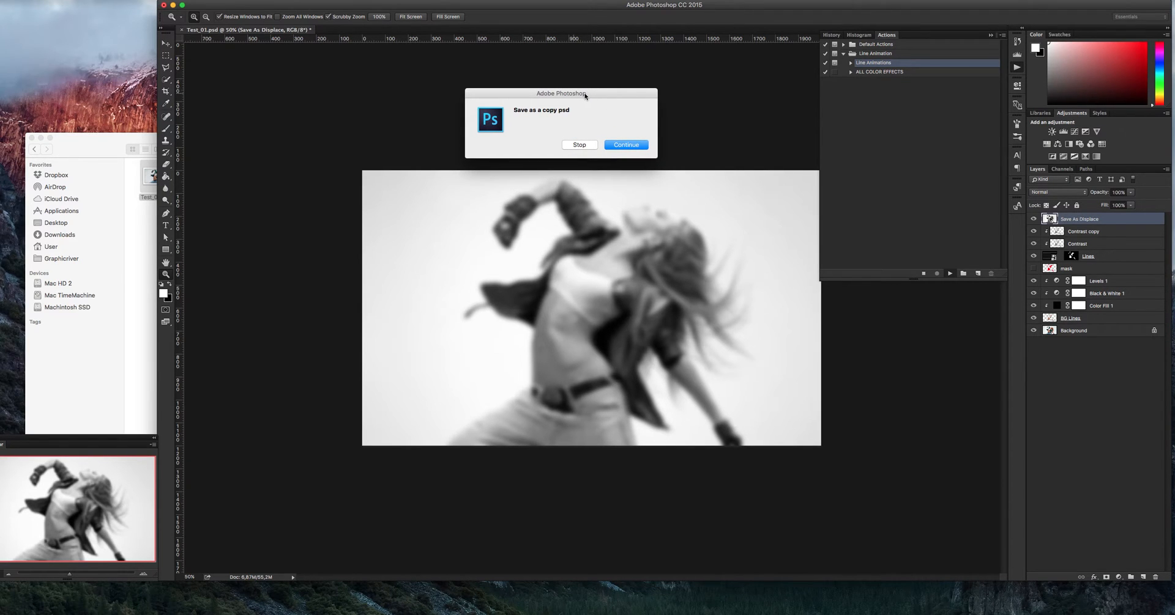
drag(560, 93, 605, 104)
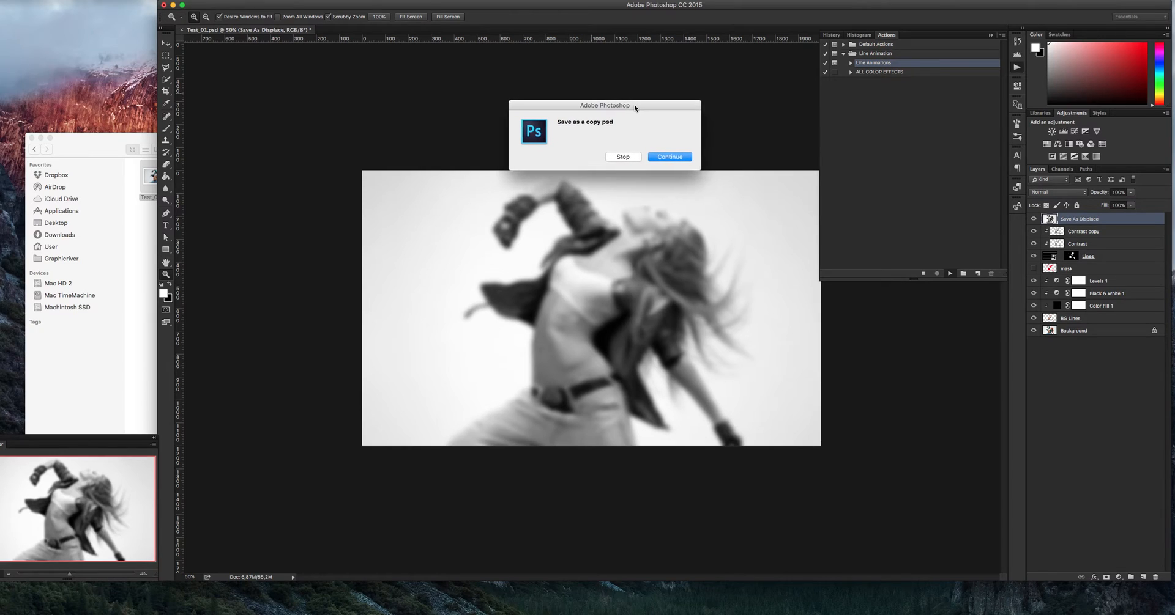
mouse_move(597, 257)
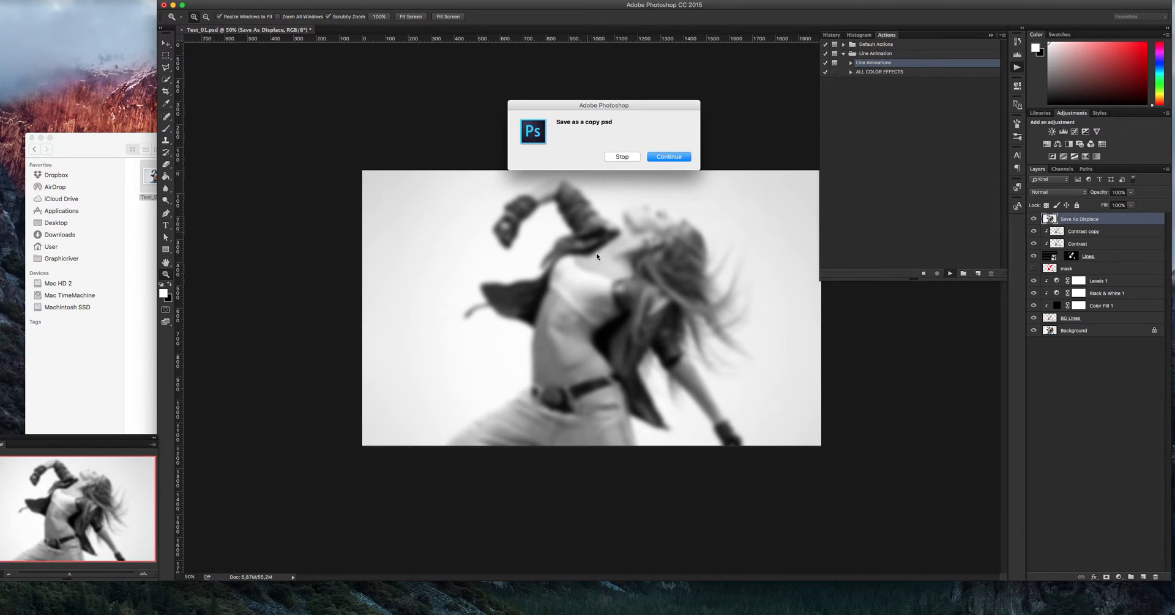
mouse_move(635, 257)
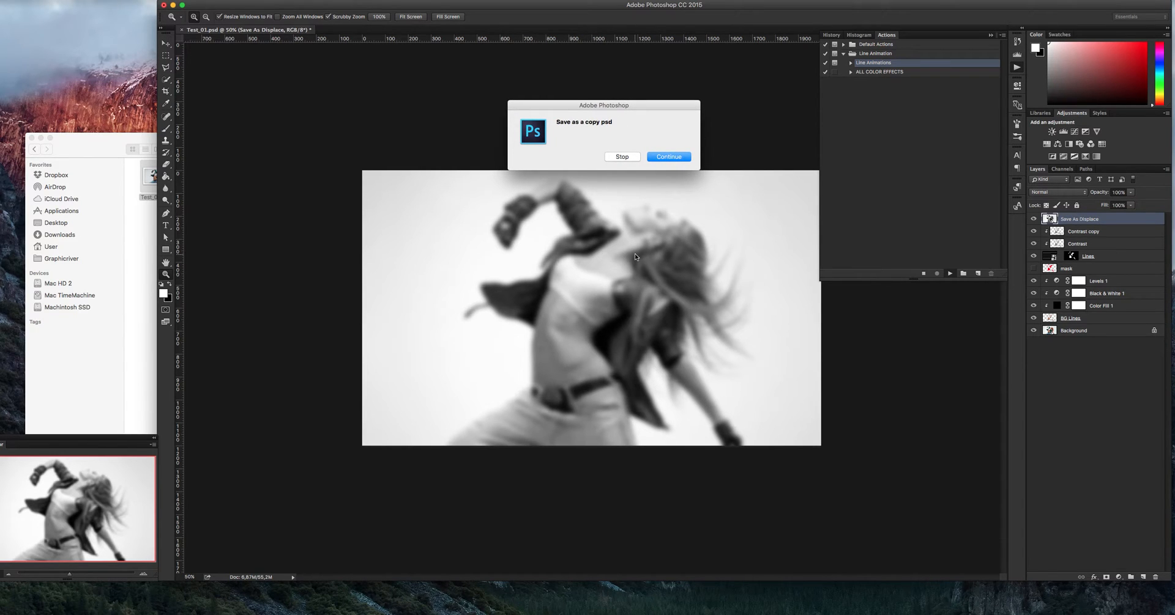
mouse_move(565, 124)
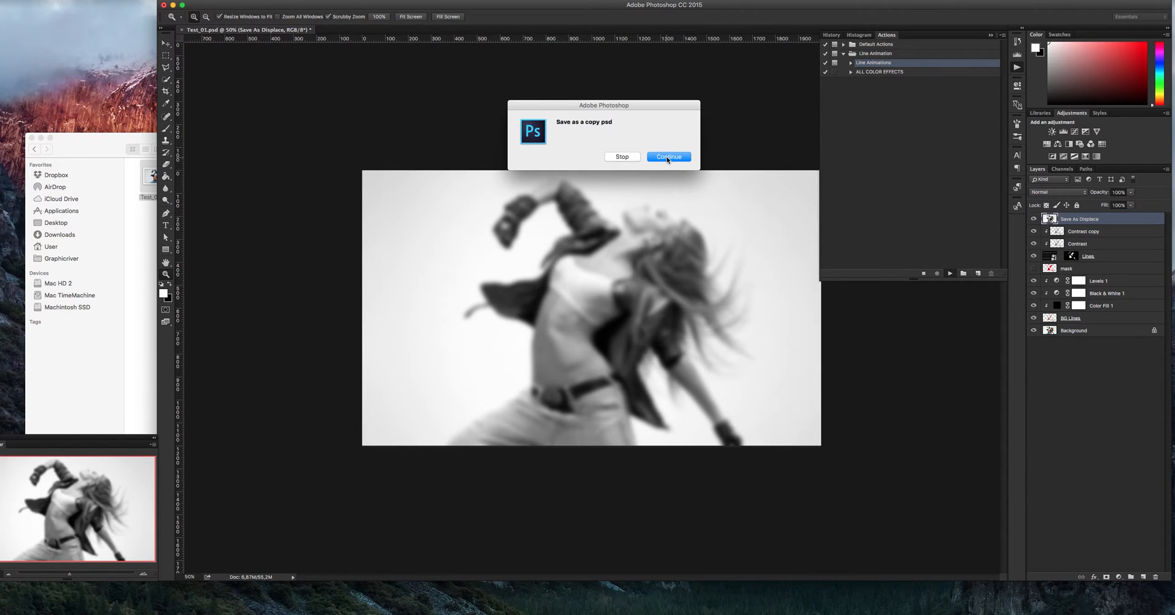
click(667, 157)
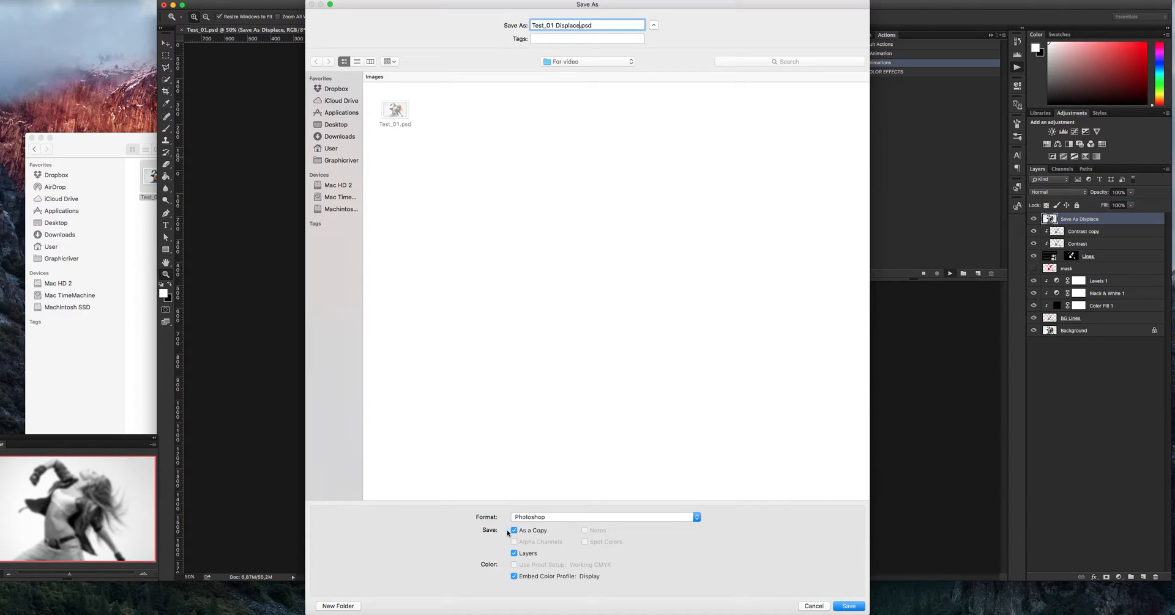
click(514, 529)
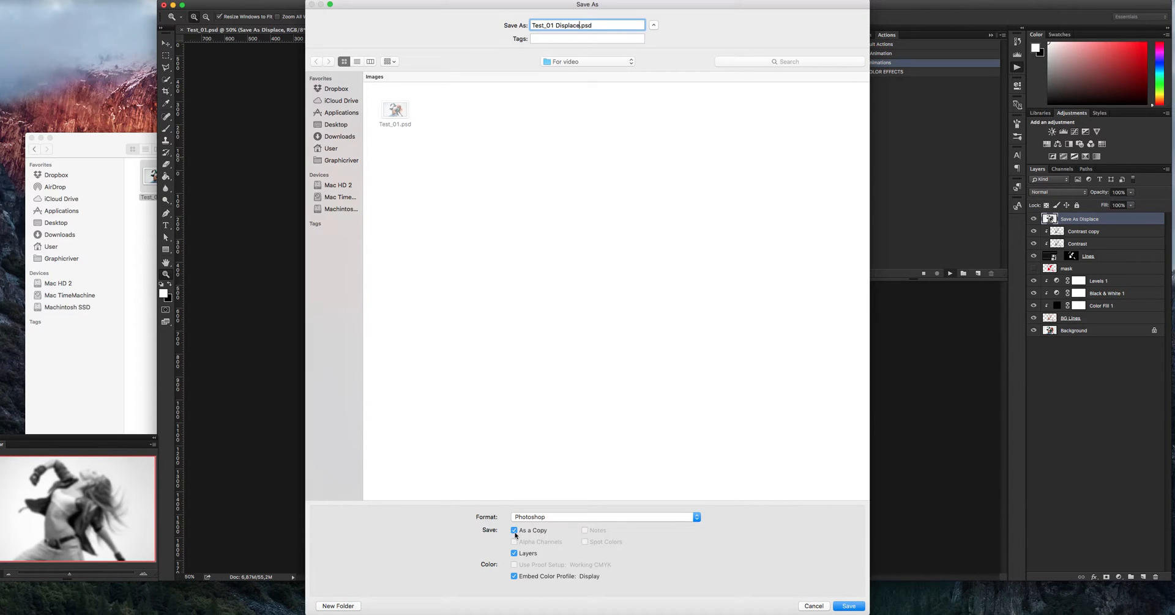
click(847, 606)
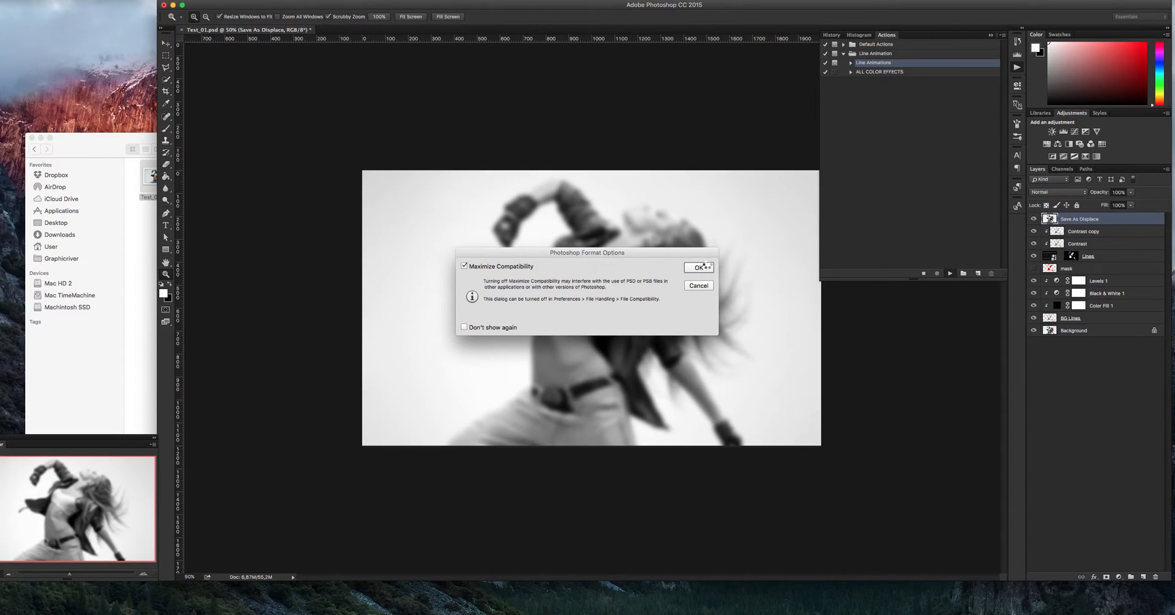
click(697, 267)
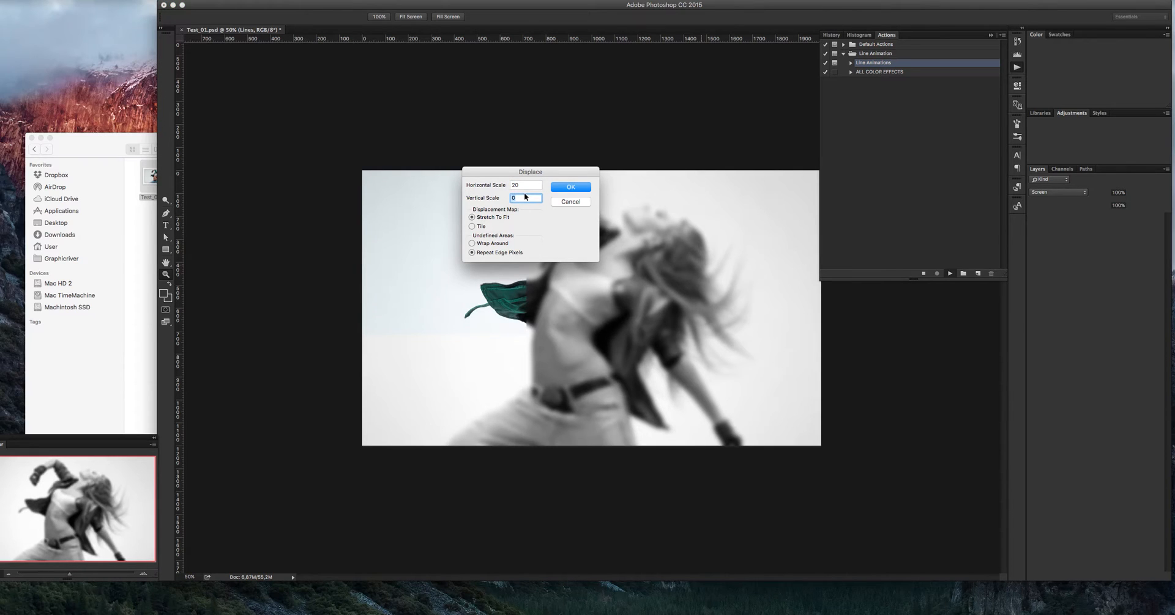
Apply the Displace filter using Test_01 Displace.psd as the displacement map
click(569, 187)
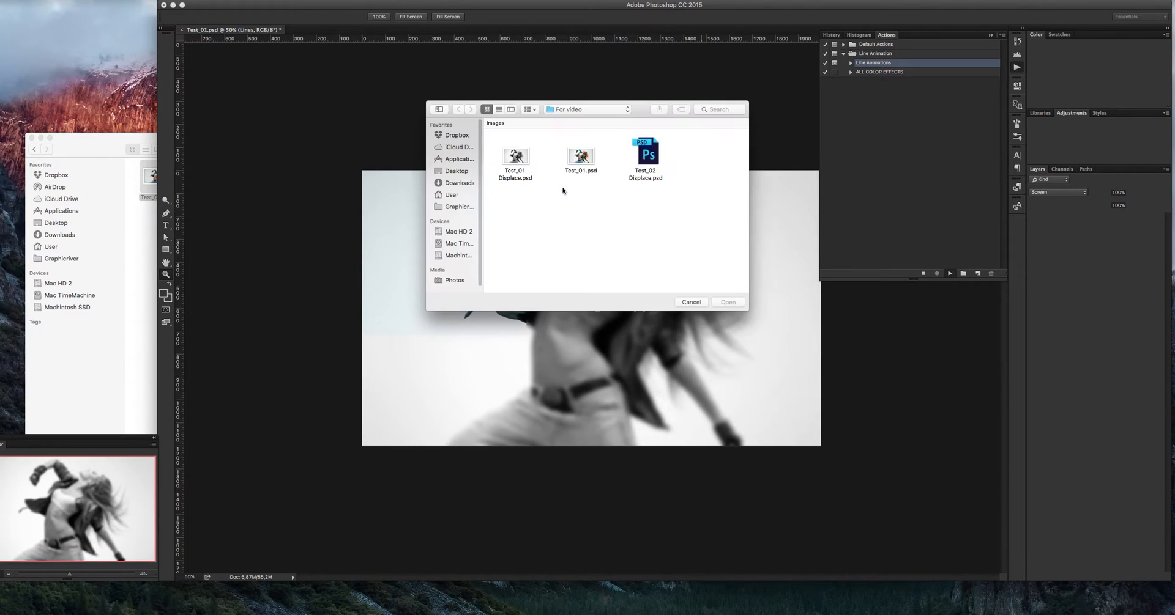
click(515, 156)
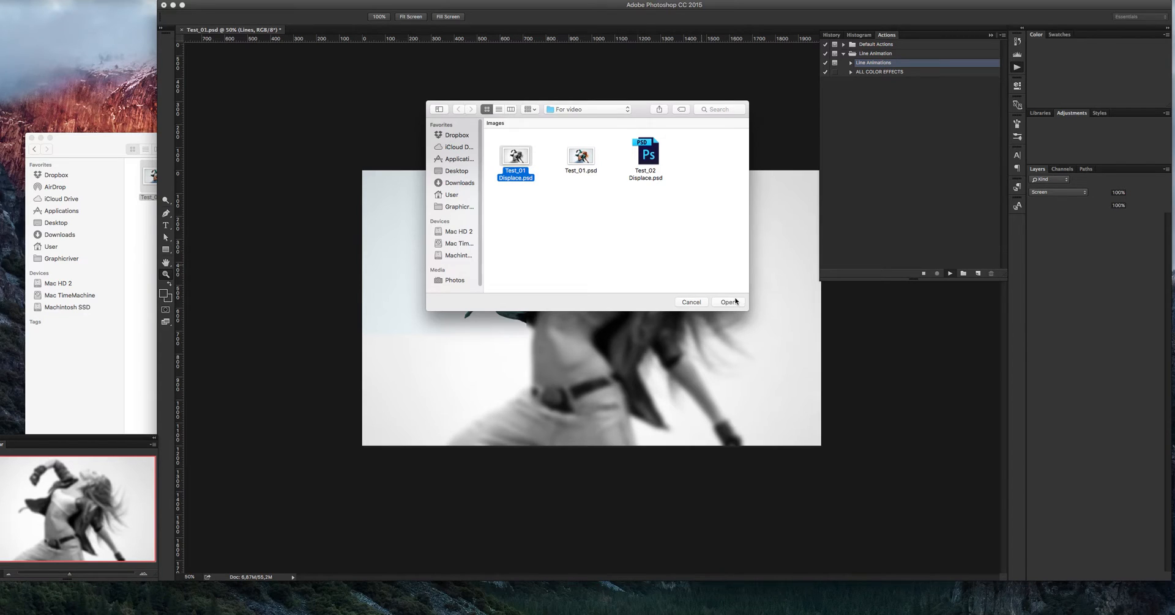
click(727, 302)
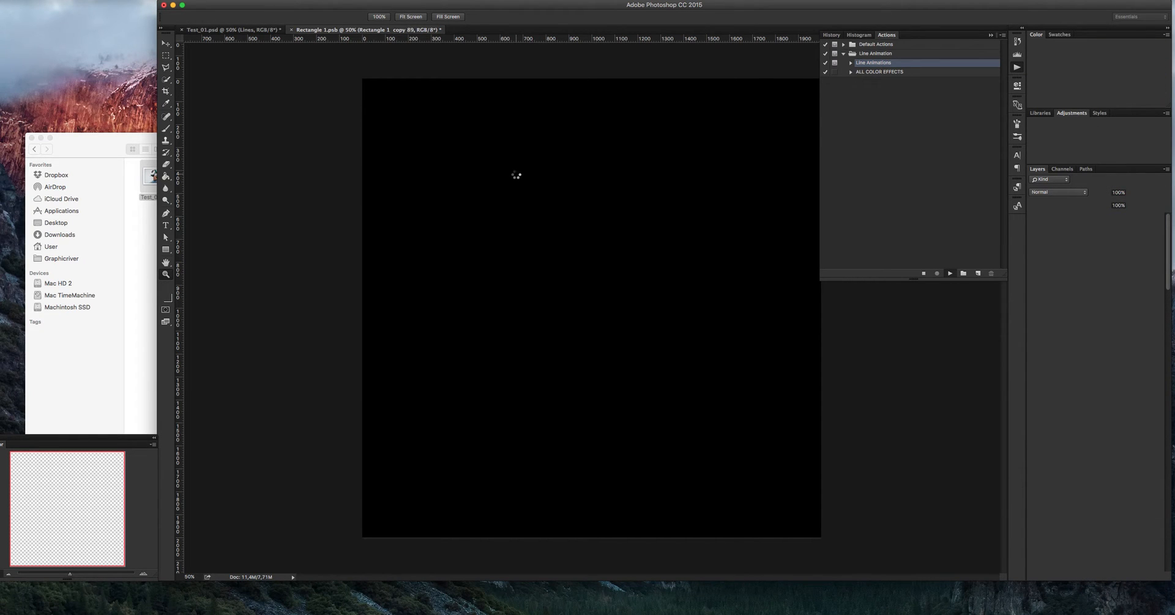
Run the ALL COLOR EFFECTS action to add the colour effect groups
click(949, 273)
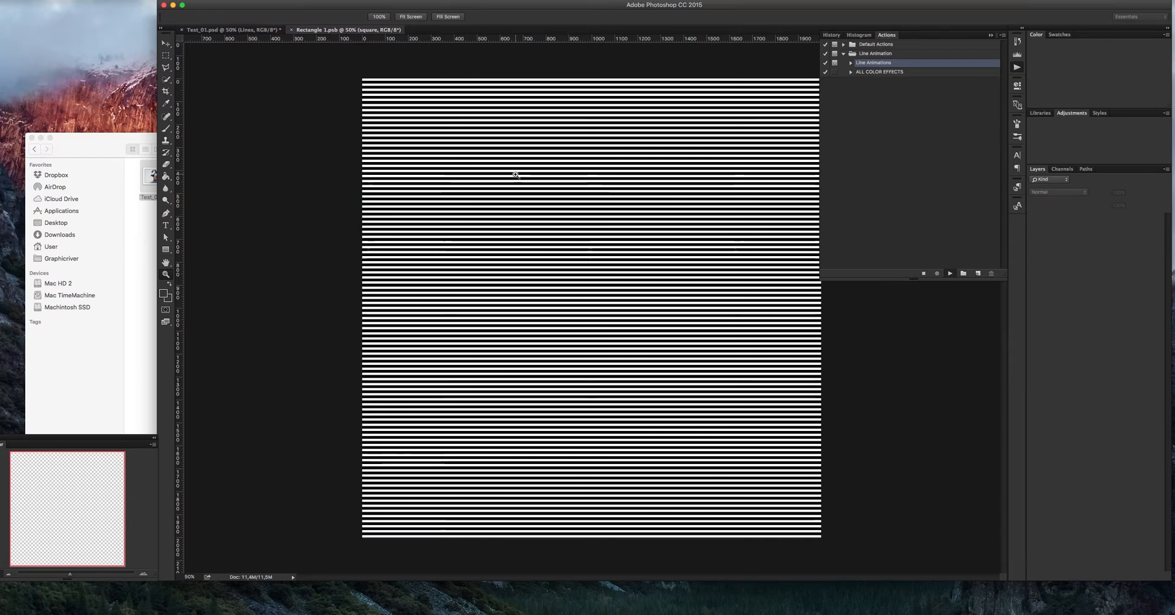
click(228, 30)
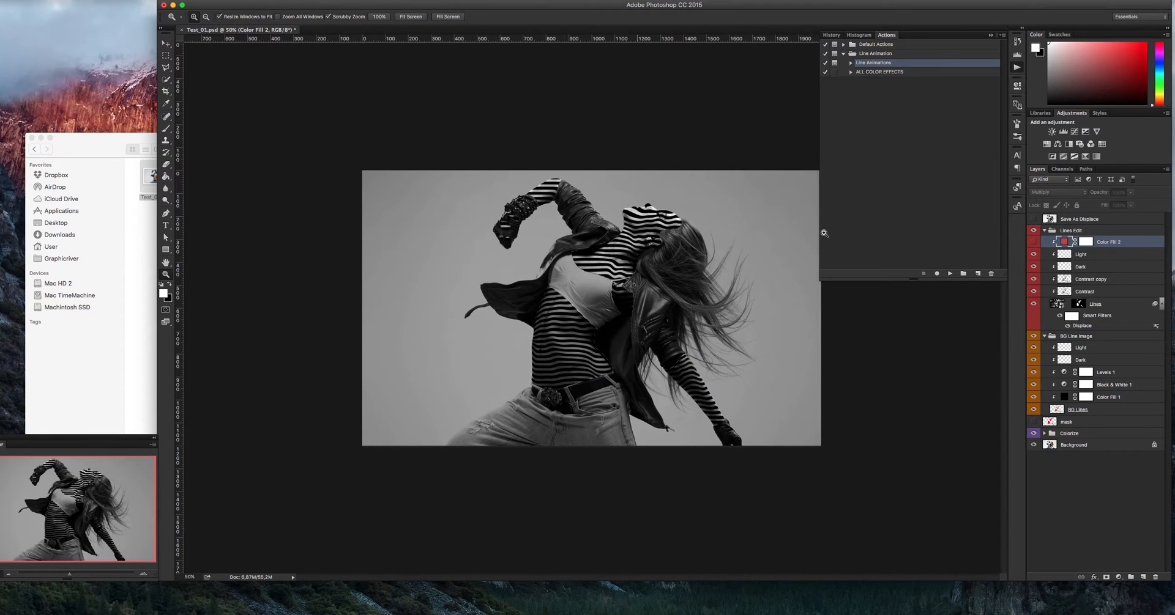
click(1045, 230)
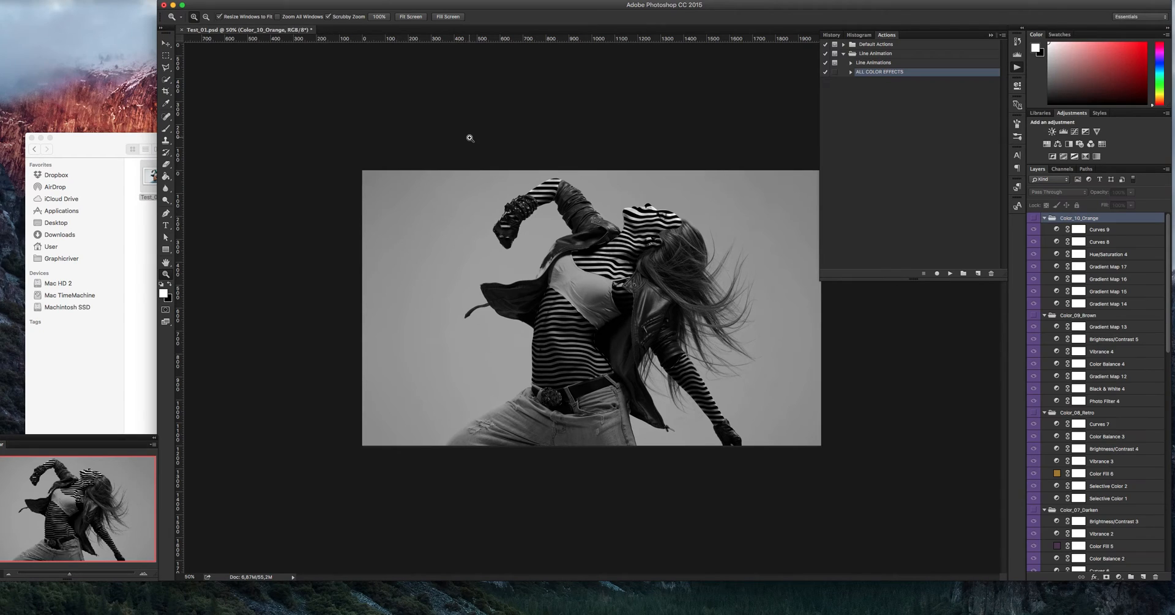
mouse_move(1054, 228)
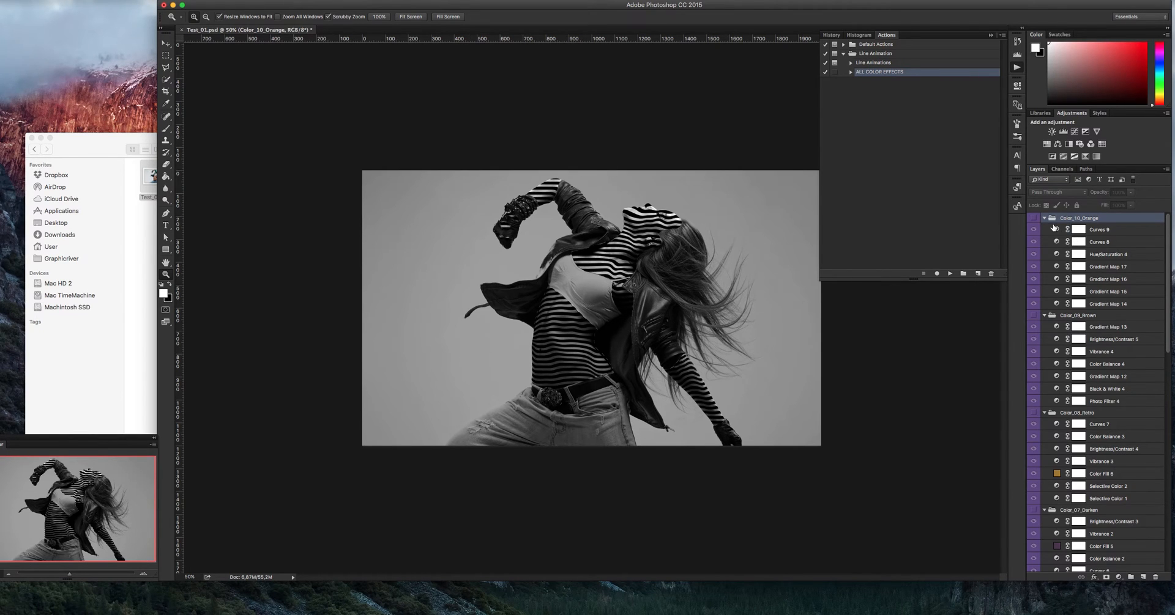
Reapply the Lines Edit Displace filter at 0/40 with Test_01 Displace.psd
click(1043, 218)
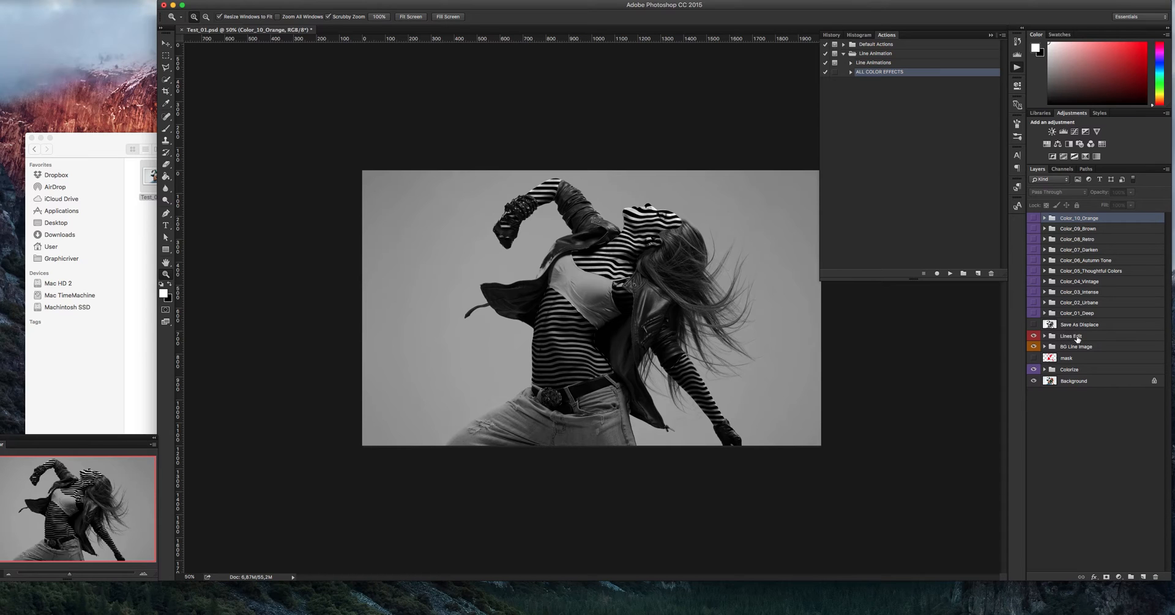
click(1045, 335)
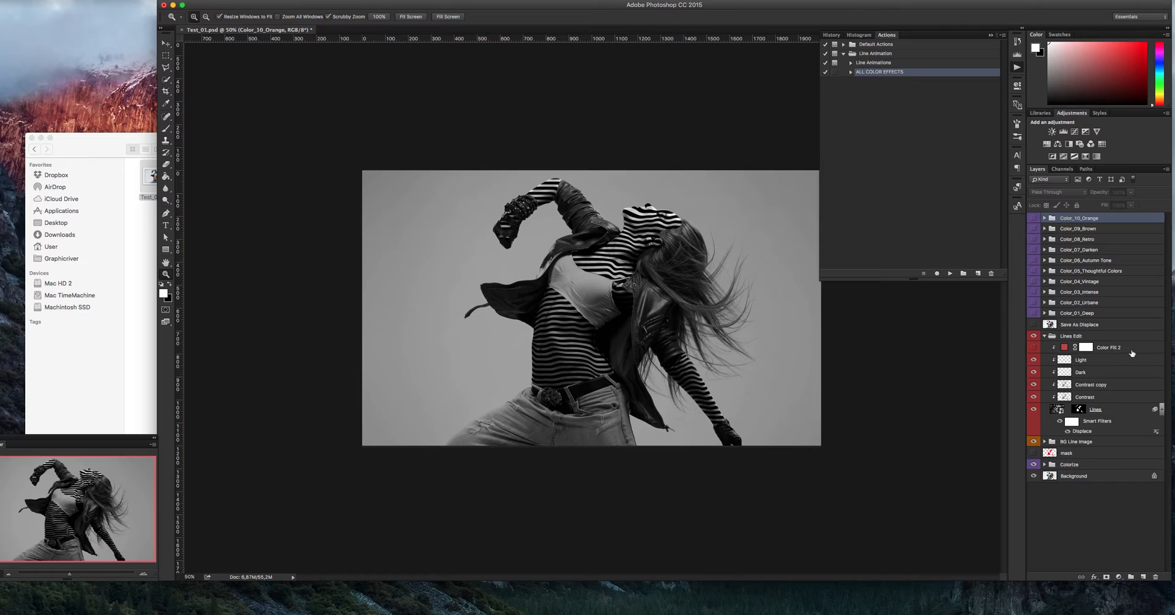
mouse_move(1101, 385)
text(40)
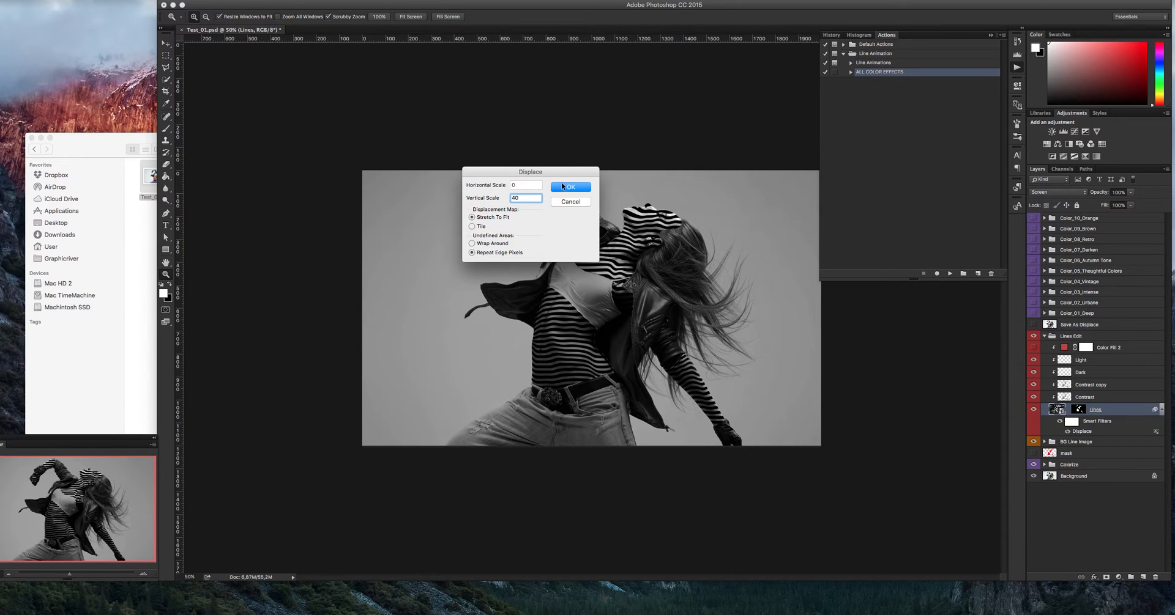
click(570, 187)
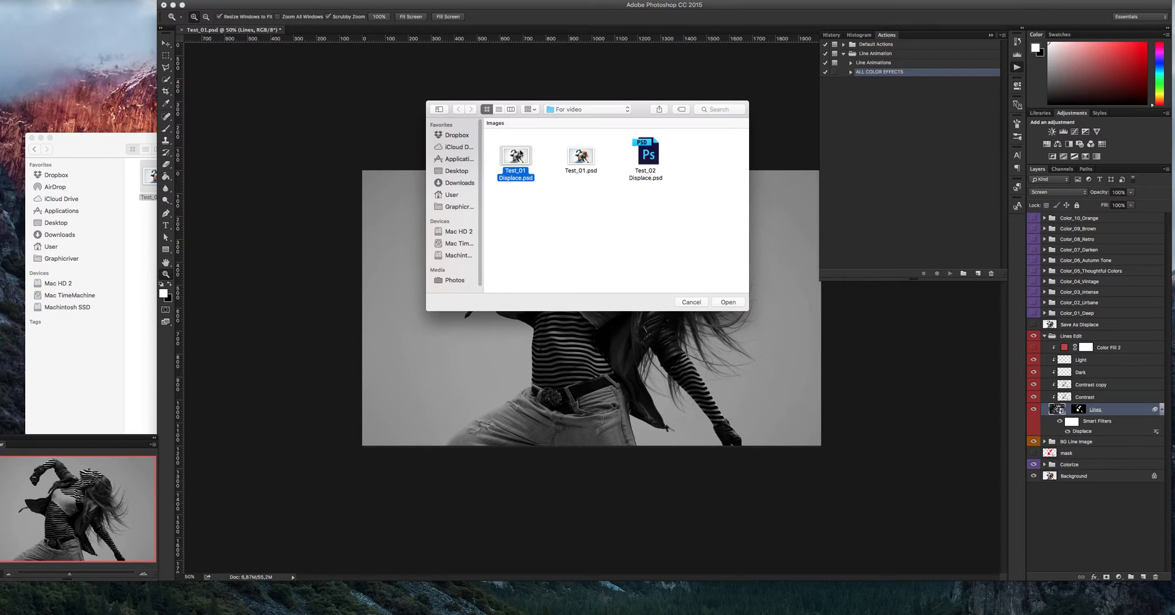
click(727, 302)
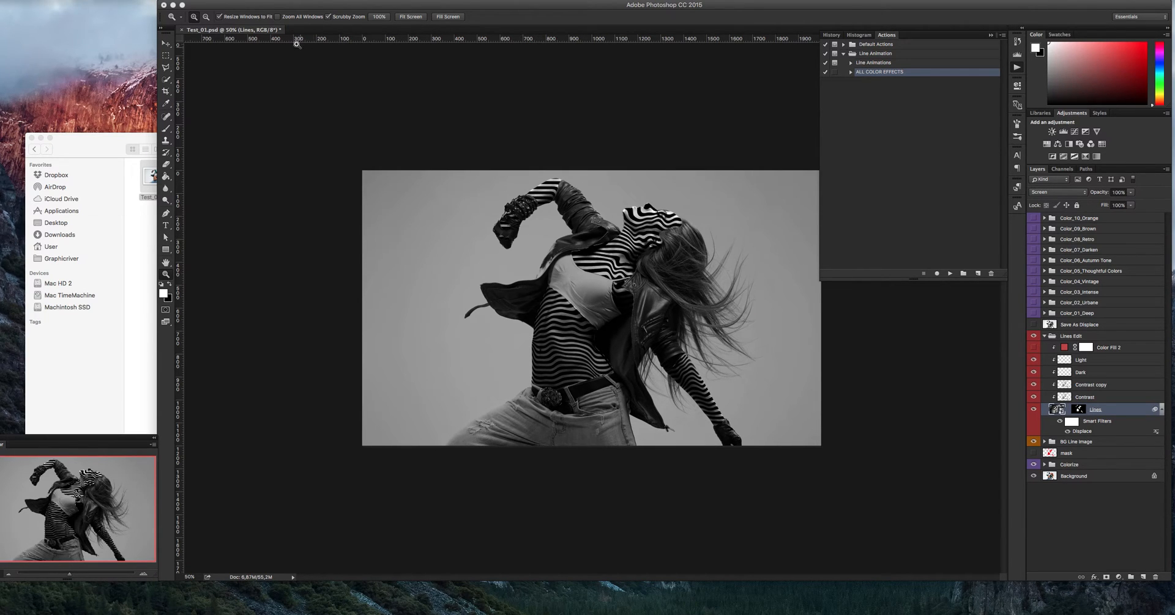
Show the Timeline, play the line animation from frame one, then rewind
click(326, 4)
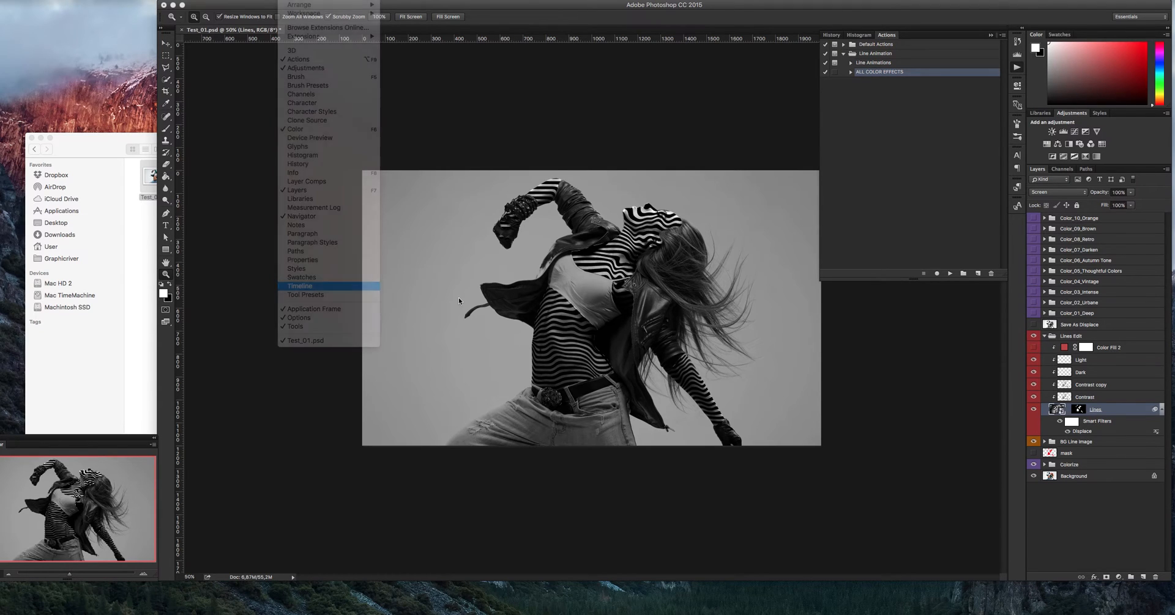
click(299, 286)
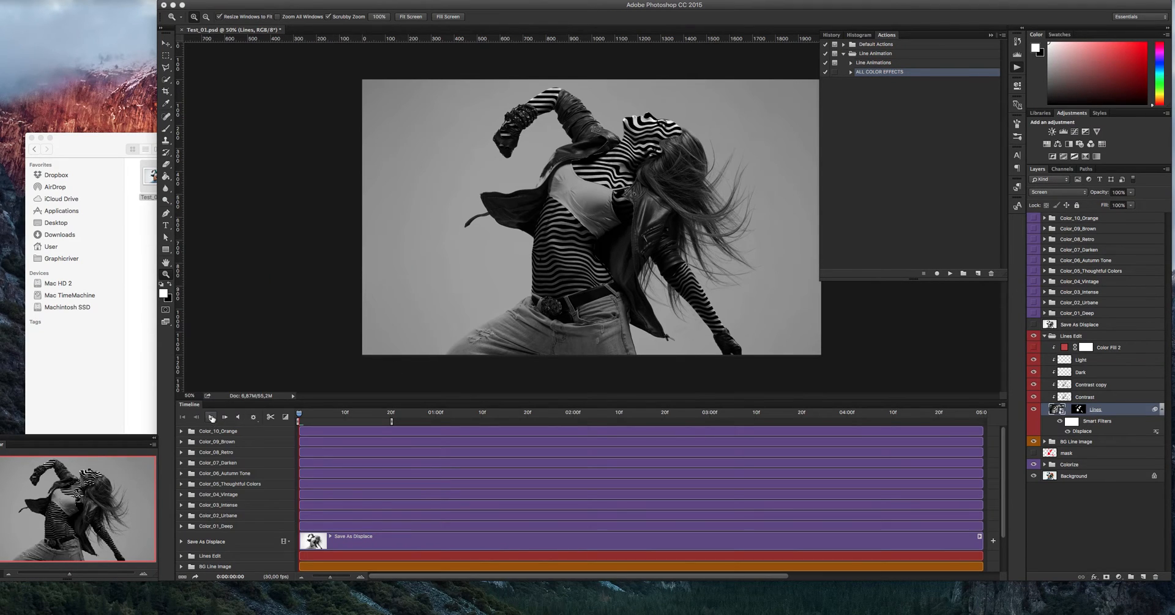
click(211, 417)
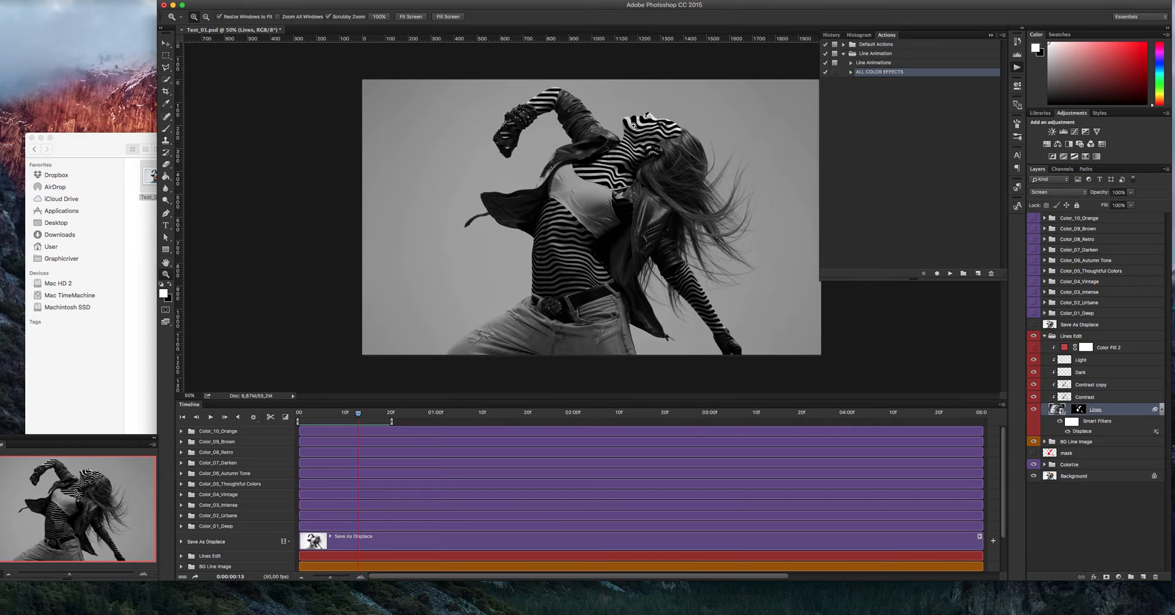
mouse_move(665, 83)
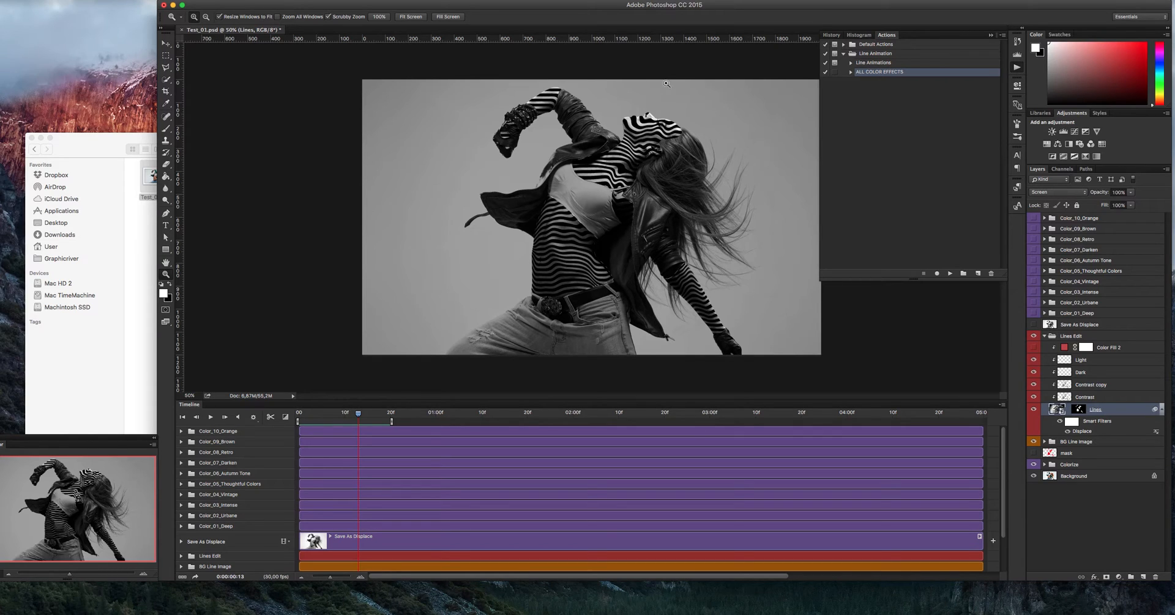
mouse_move(547, 195)
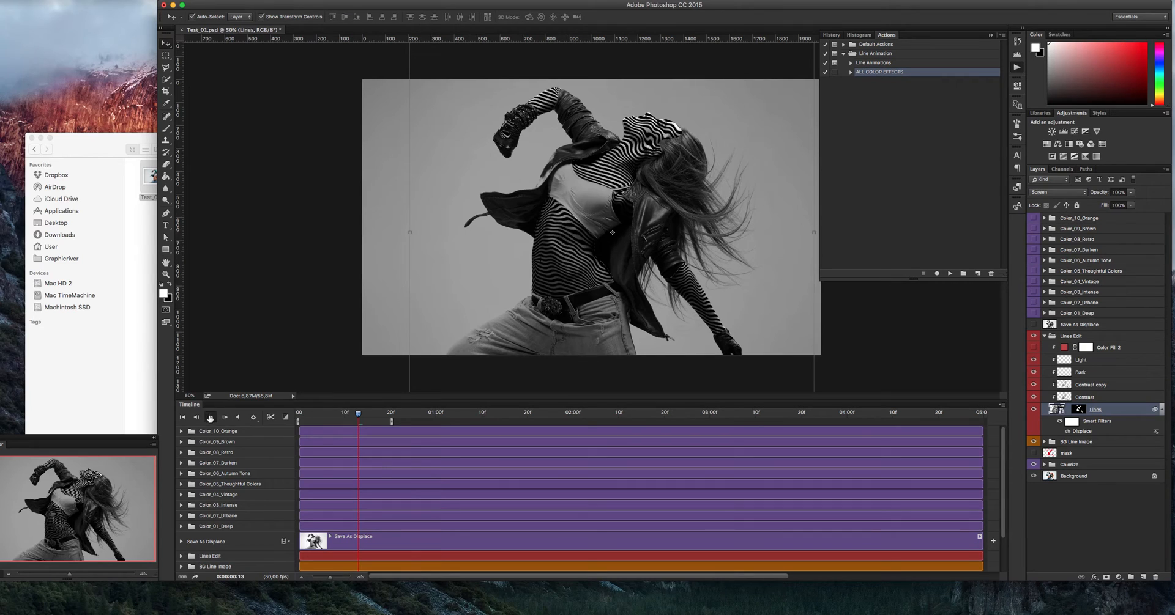
click(224, 417)
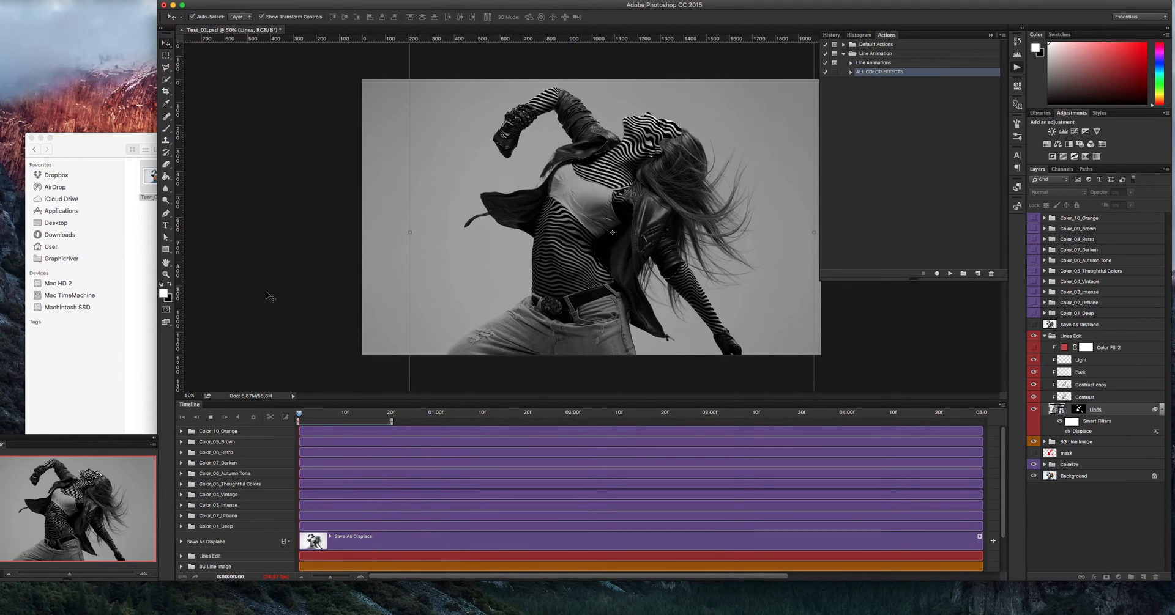
Recolour the Color Fill 2 lines cyan-blue, then toggle the Contrast copy layer
click(352, 413)
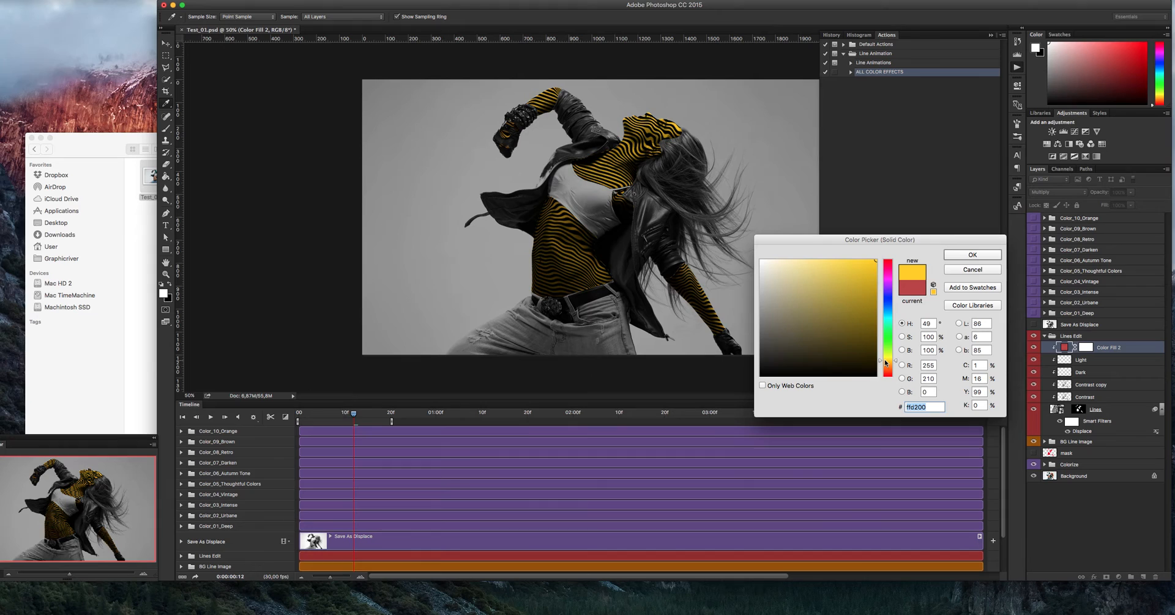
click(888, 321)
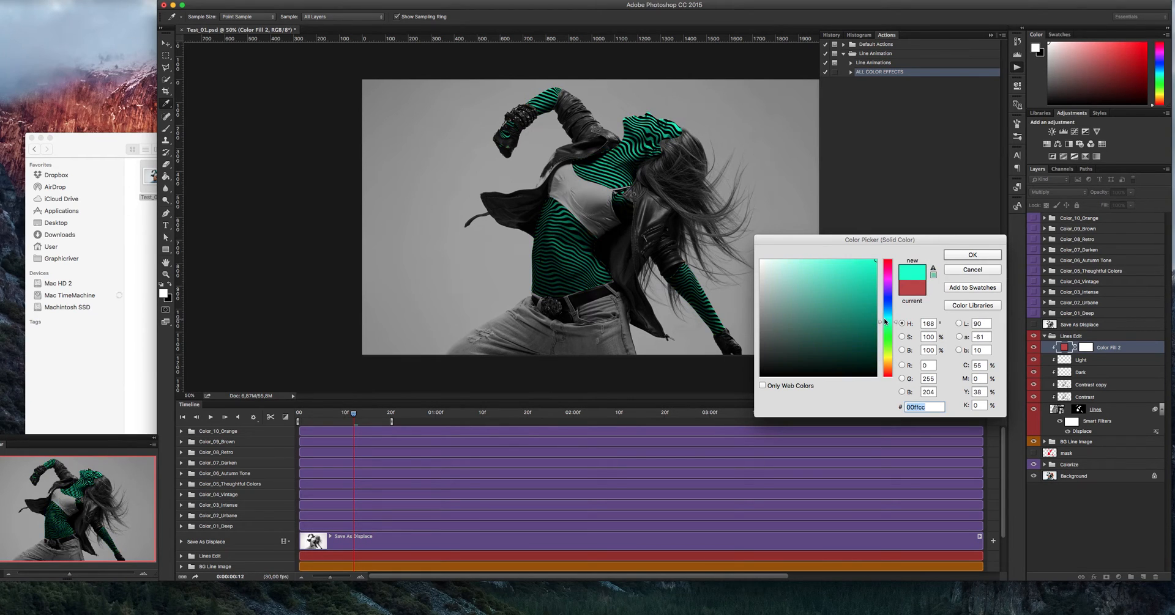
click(888, 318)
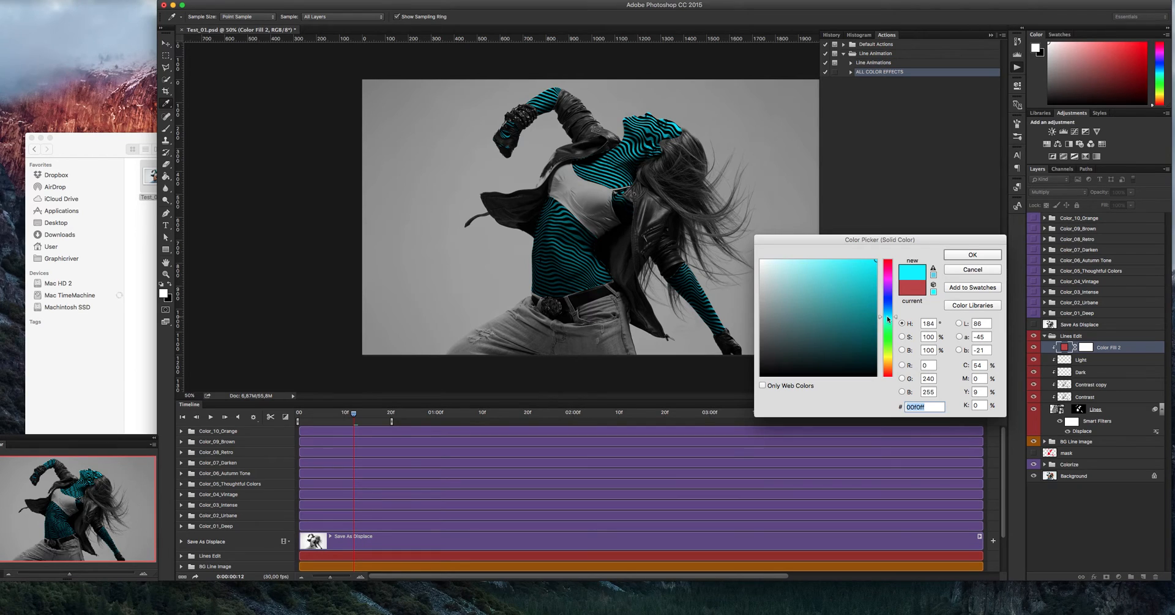
click(887, 314)
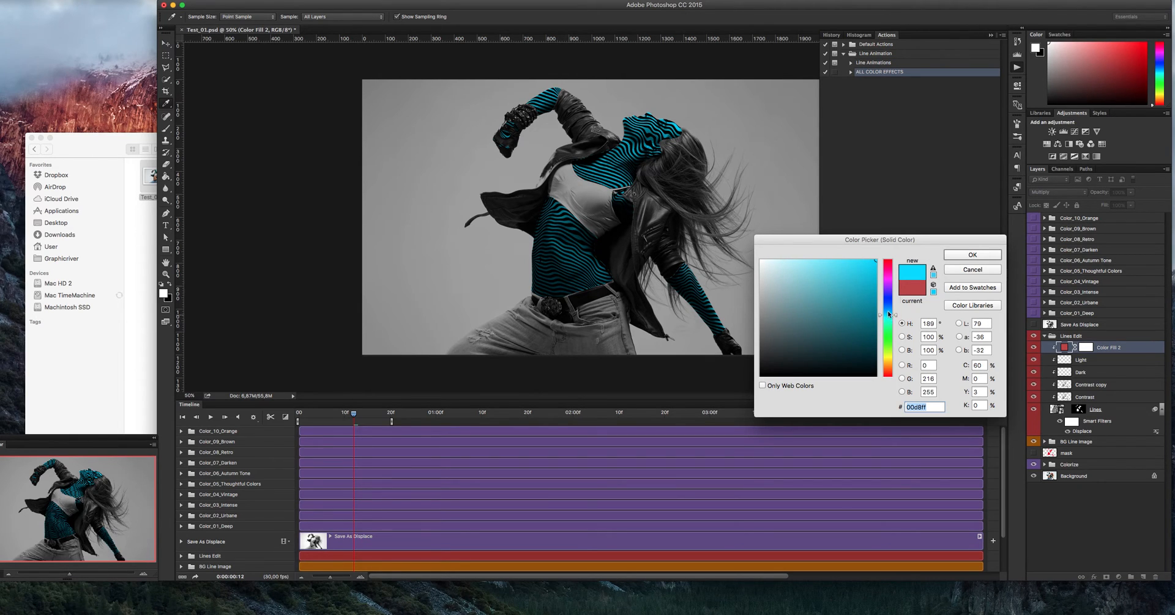
click(972, 255)
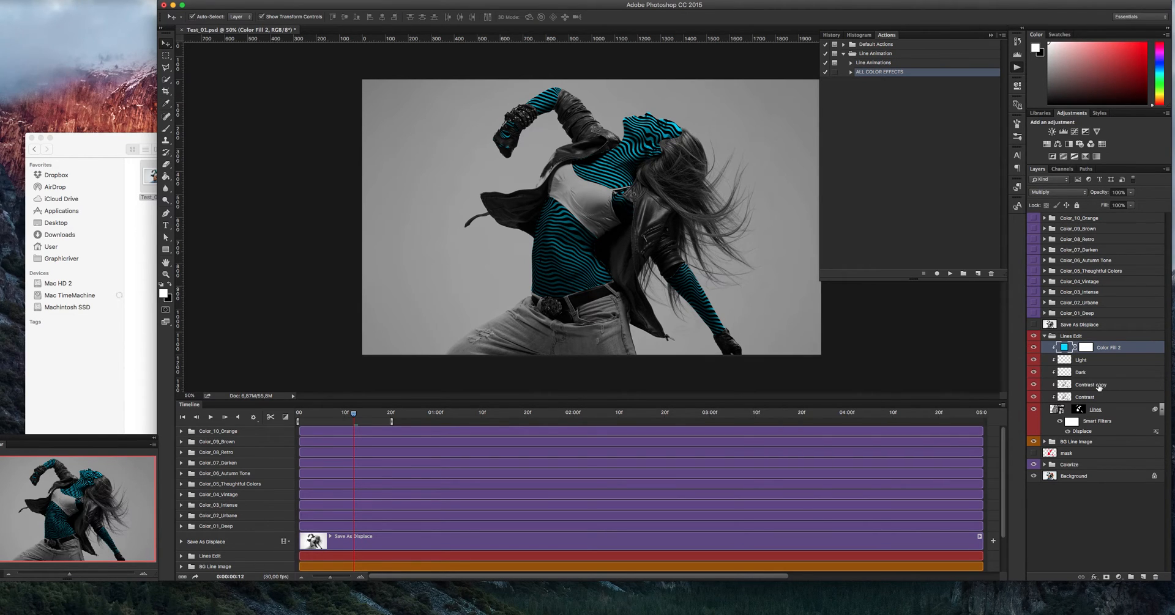
click(1091, 384)
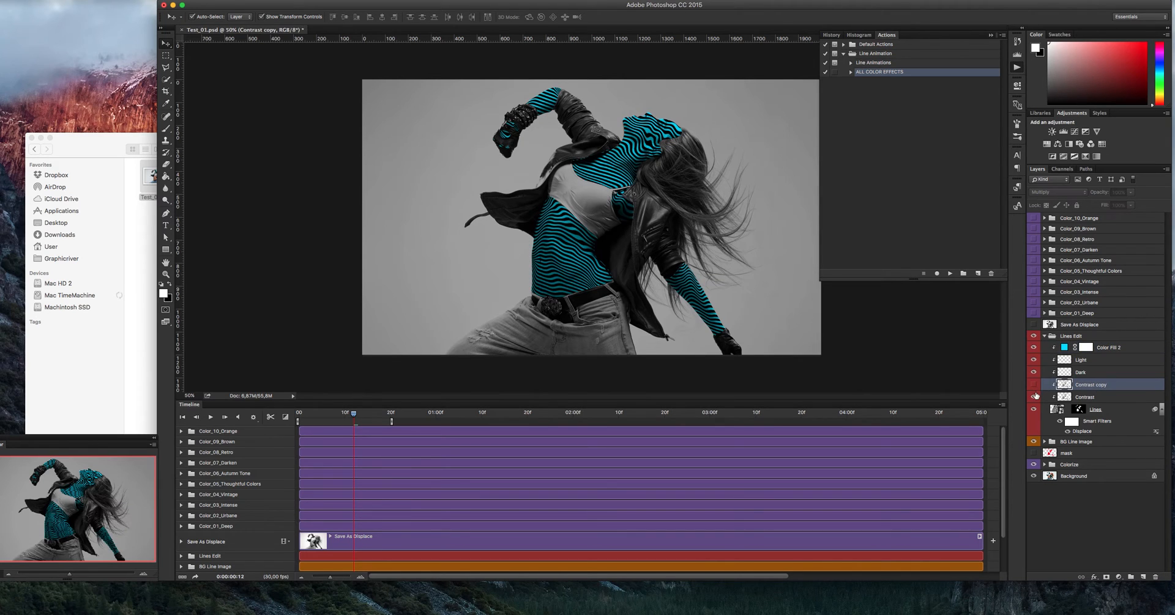
click(1034, 384)
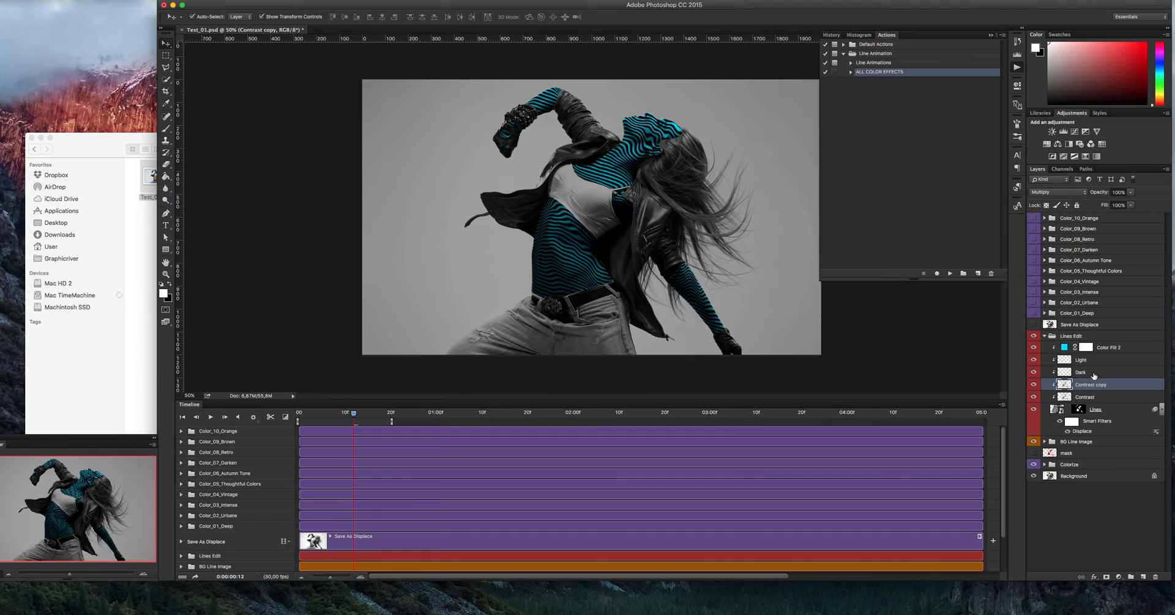
Select the Dark and Light layers, collapse Lines Edit, and select BG Line Image
click(1081, 372)
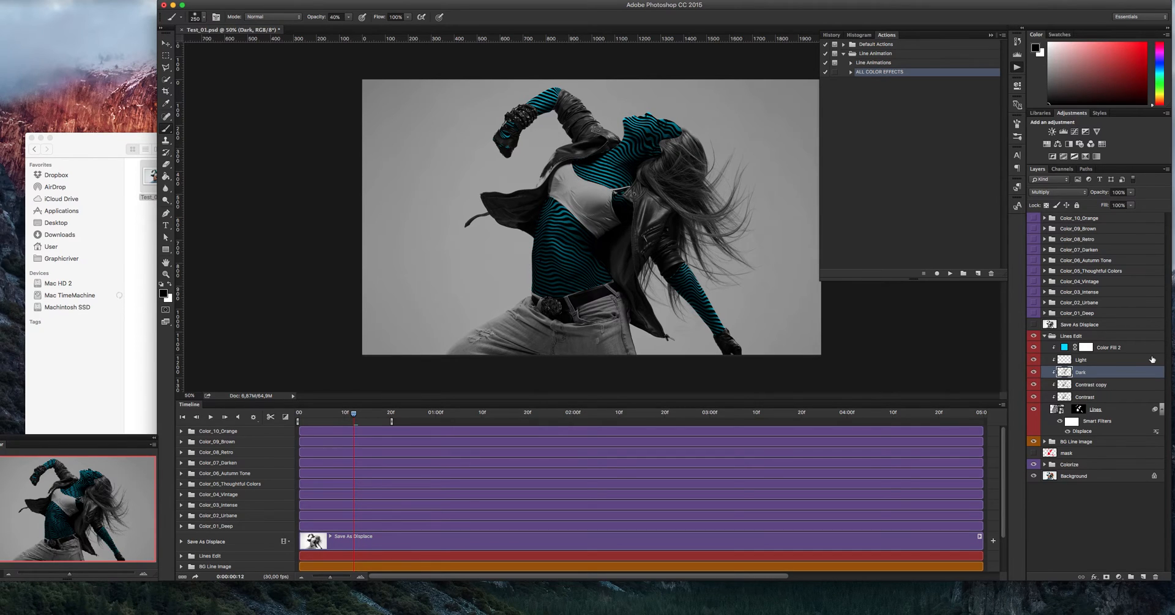
click(1082, 361)
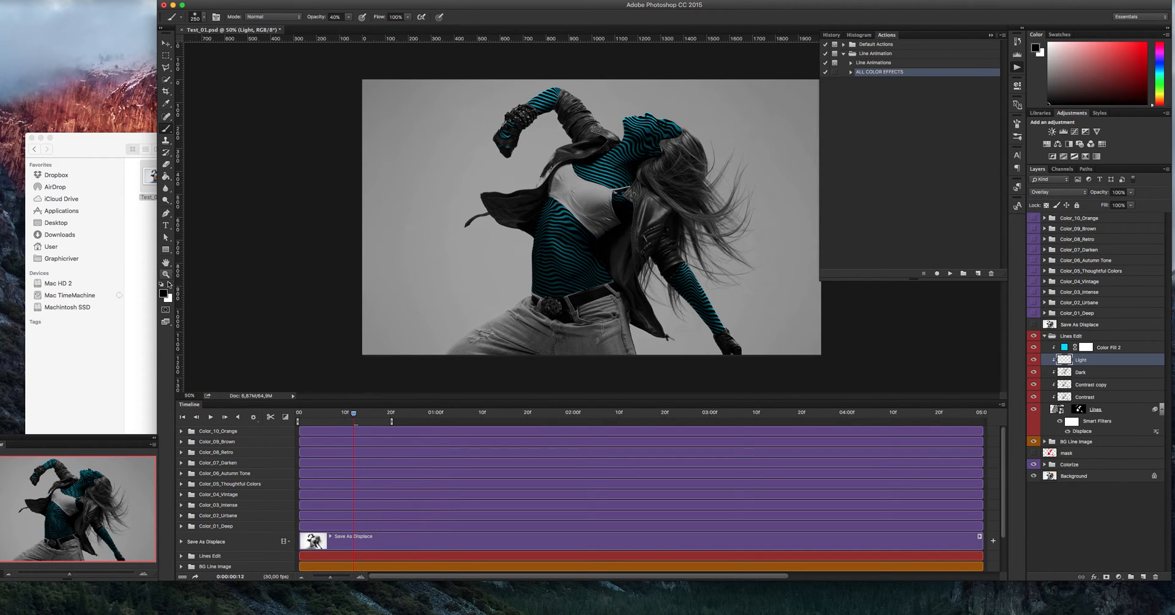
mouse_move(641, 120)
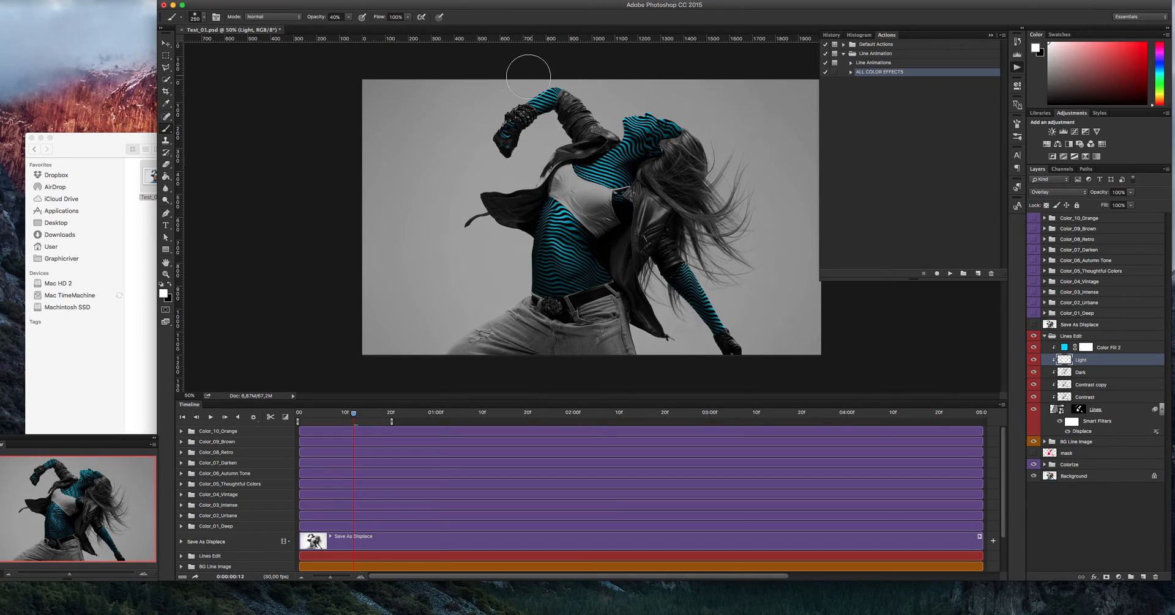
click(1071, 335)
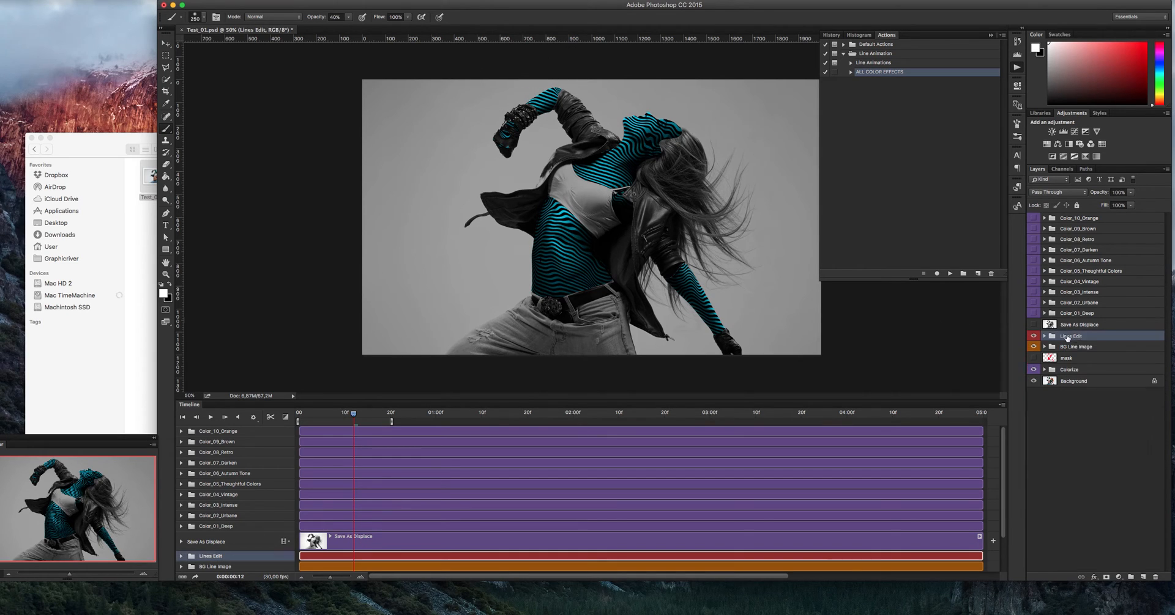
click(1077, 347)
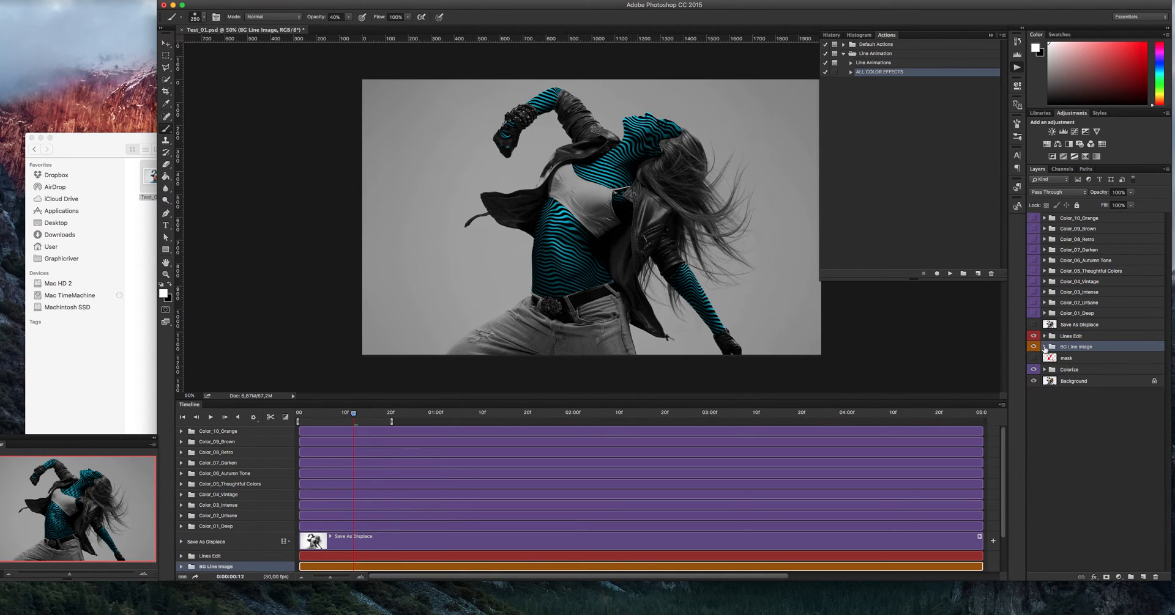
Expand the BG Line Image group and lower the Color Fill 1 opacity
click(1044, 347)
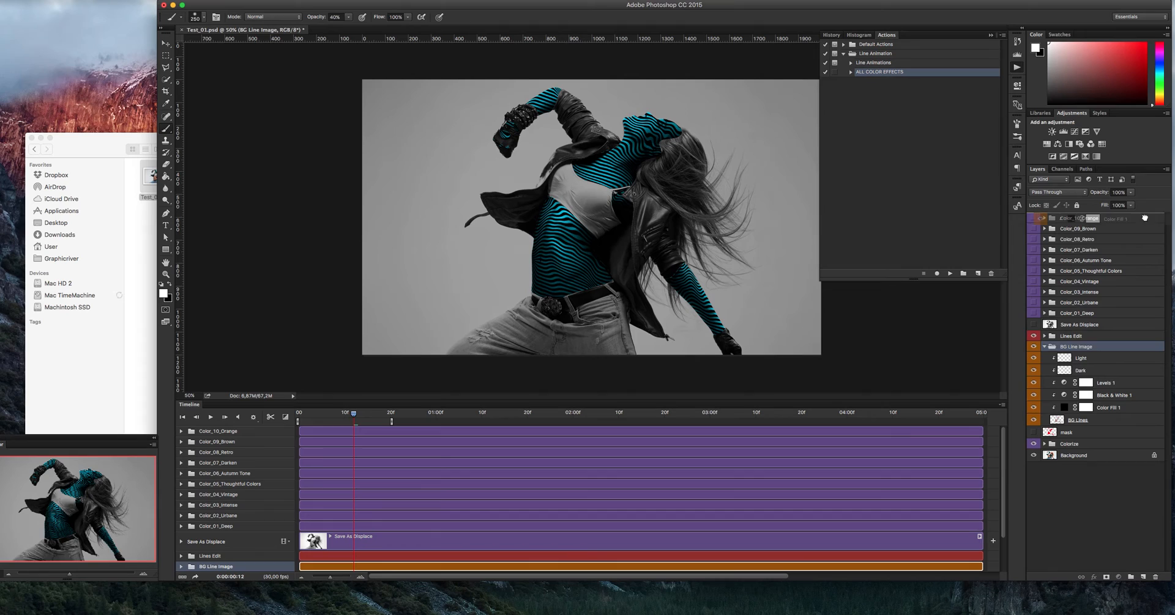
click(1114, 407)
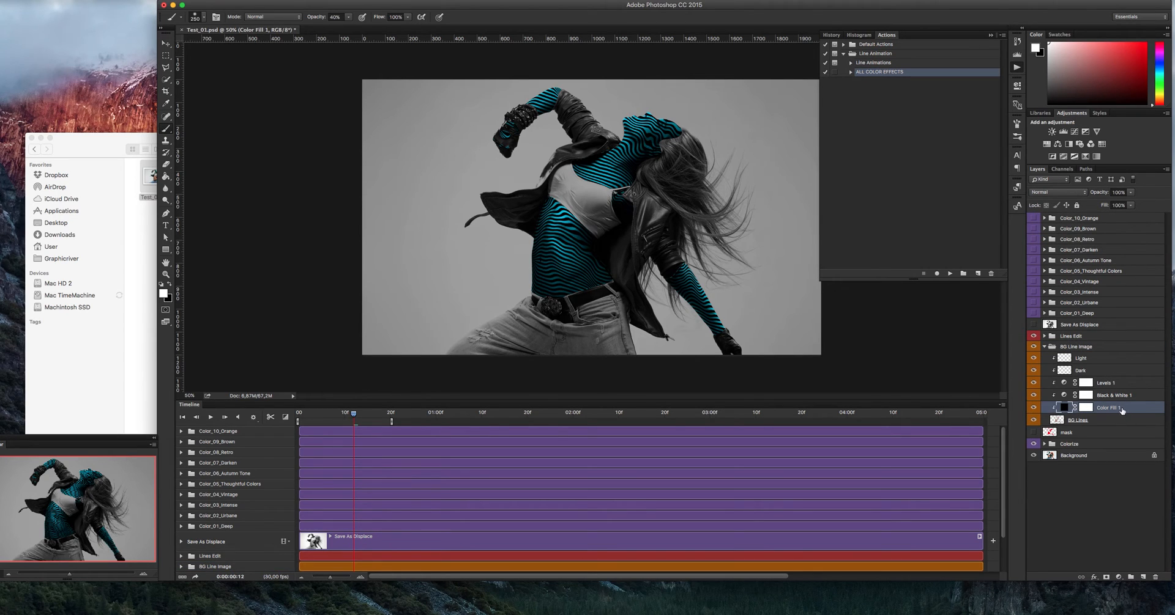
mouse_move(1098, 377)
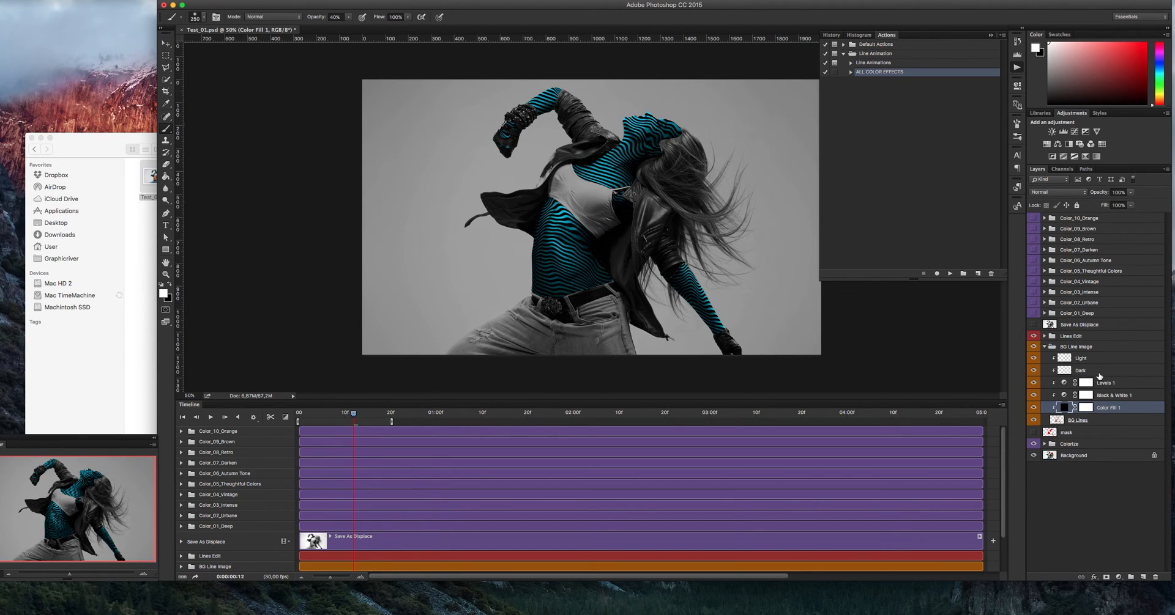
mouse_move(1097, 374)
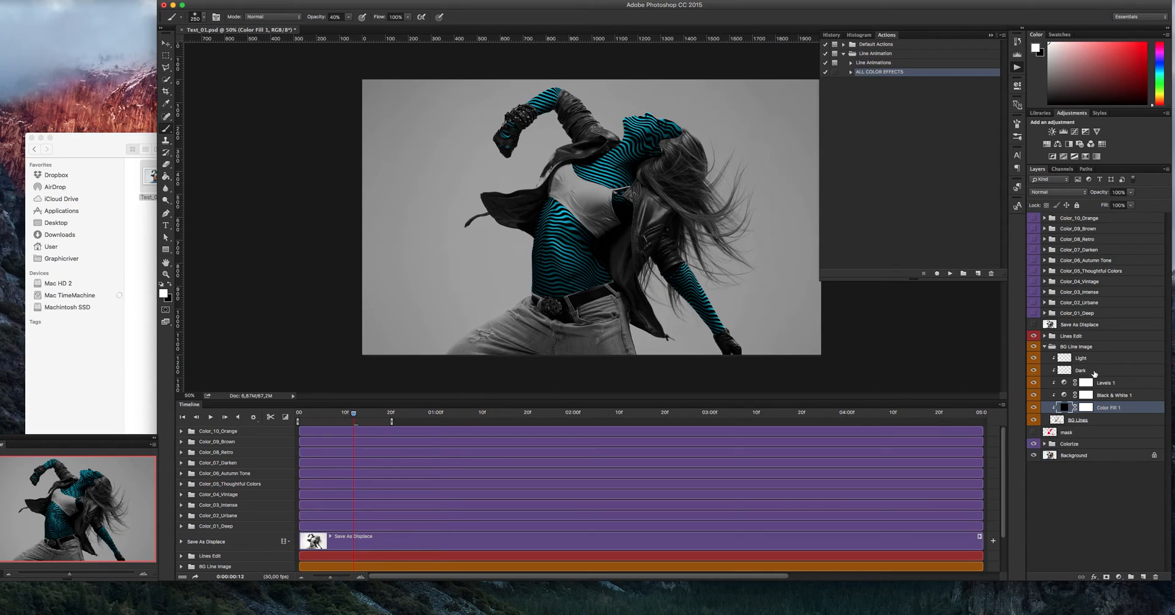
mouse_move(1105, 382)
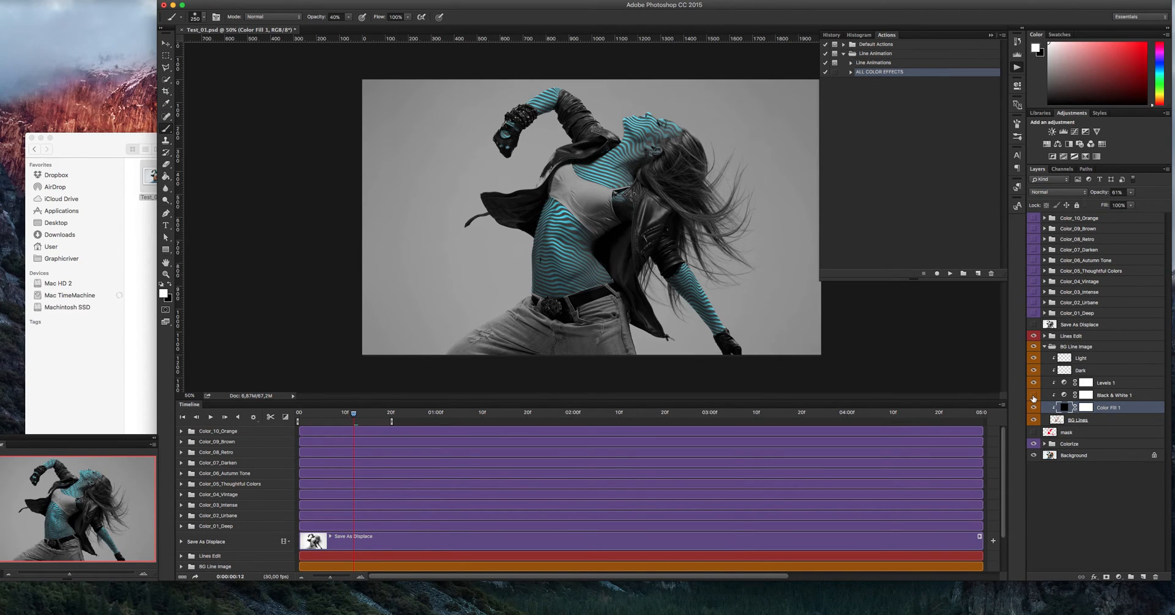
click(1032, 396)
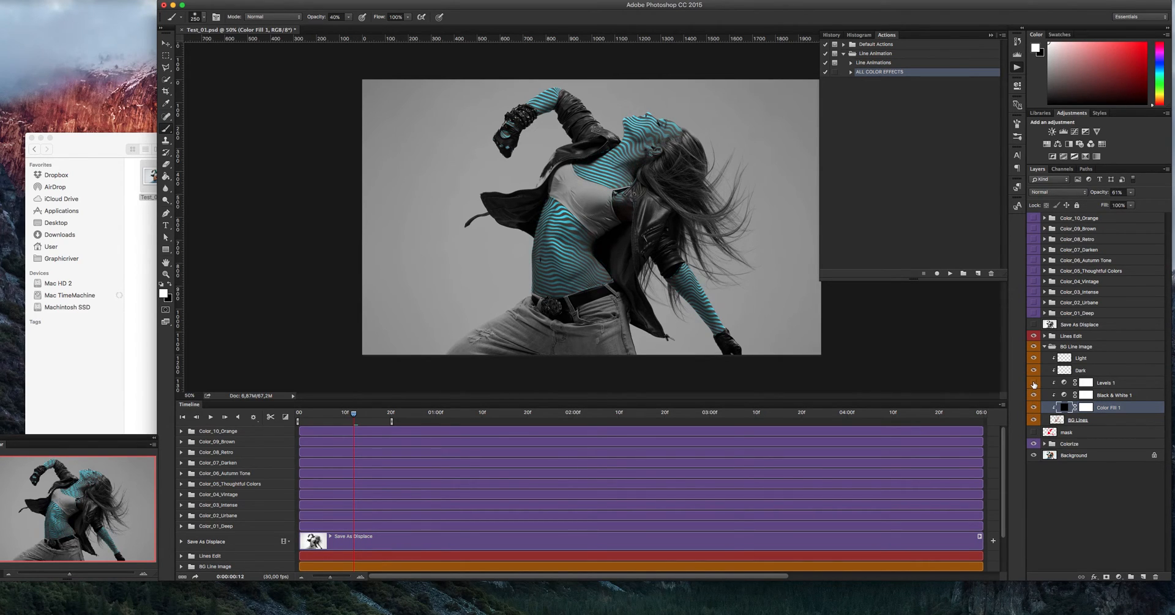
Drag the Levels 1 white input slider left for higher-contrast lines, then collapse the group
click(1104, 383)
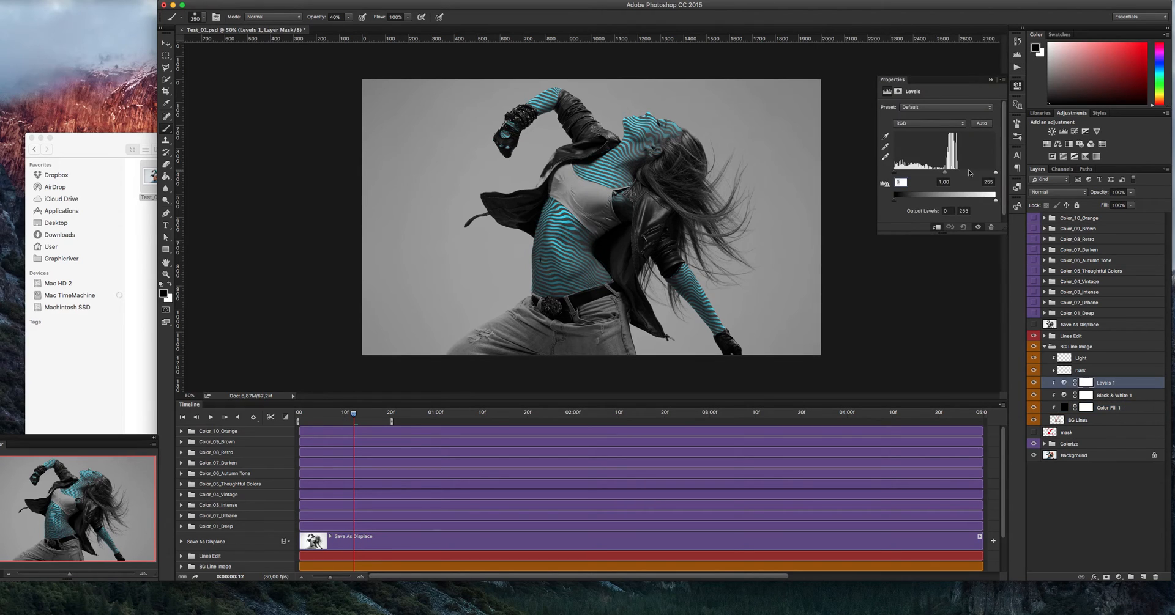
drag(990, 173, 975, 173)
text(41)
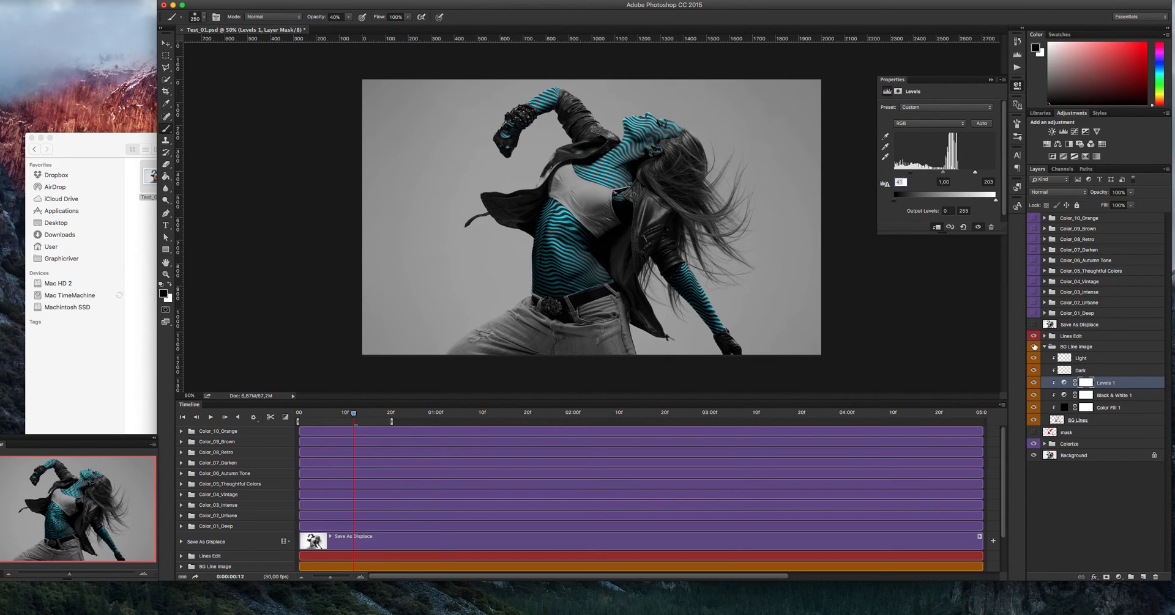
mouse_move(1090, 365)
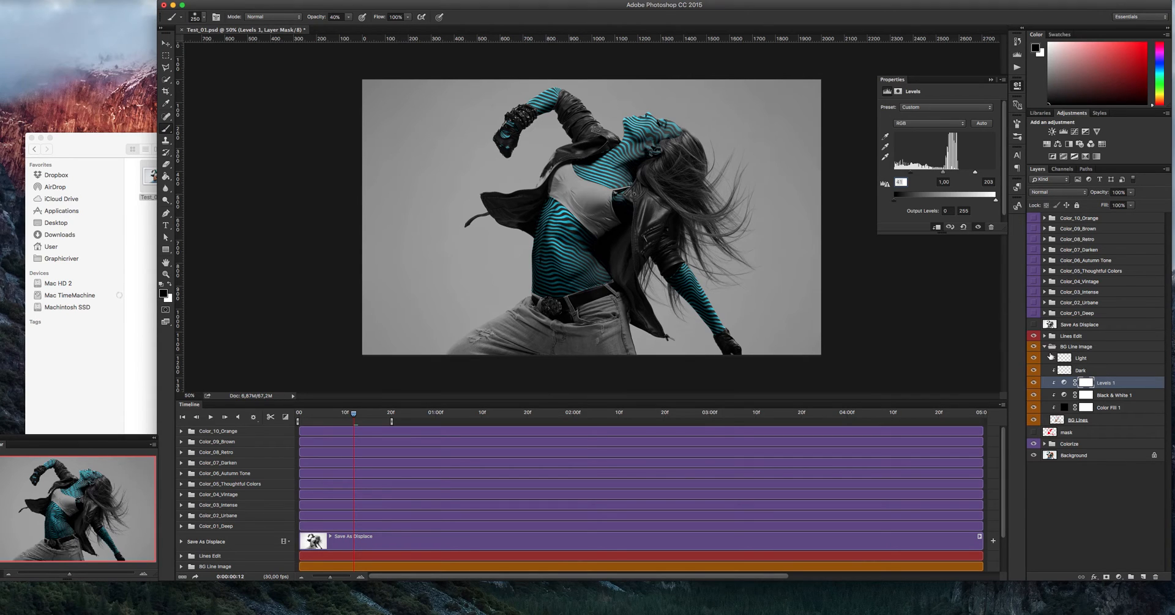
click(1045, 347)
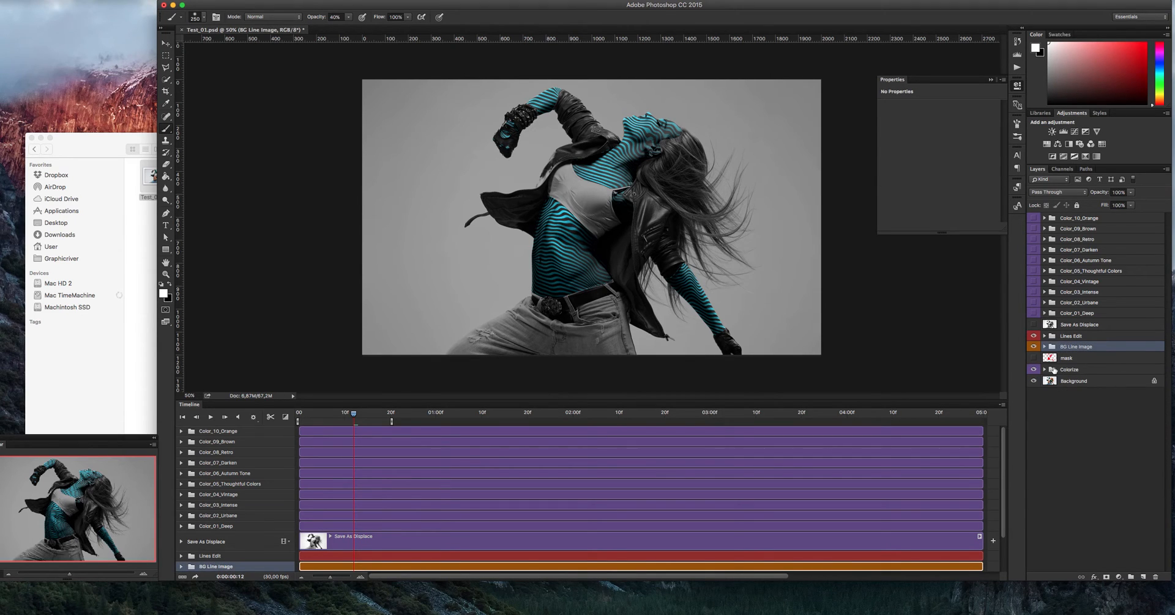
Expand the Colorize group and hide its BW layer so the dancer shows colour
click(1069, 369)
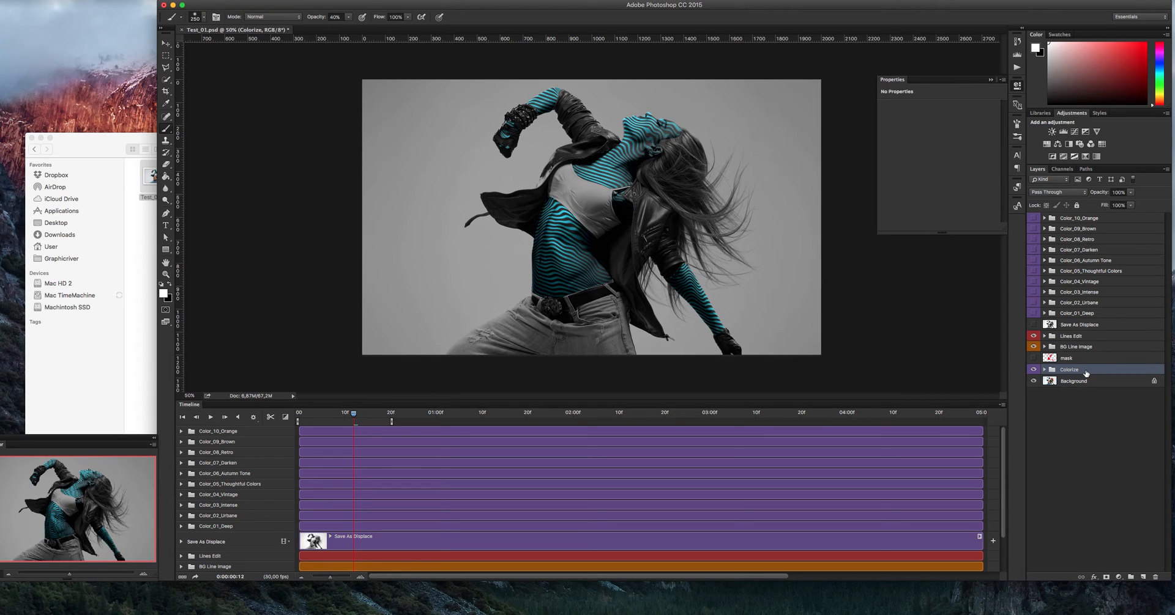
click(1045, 370)
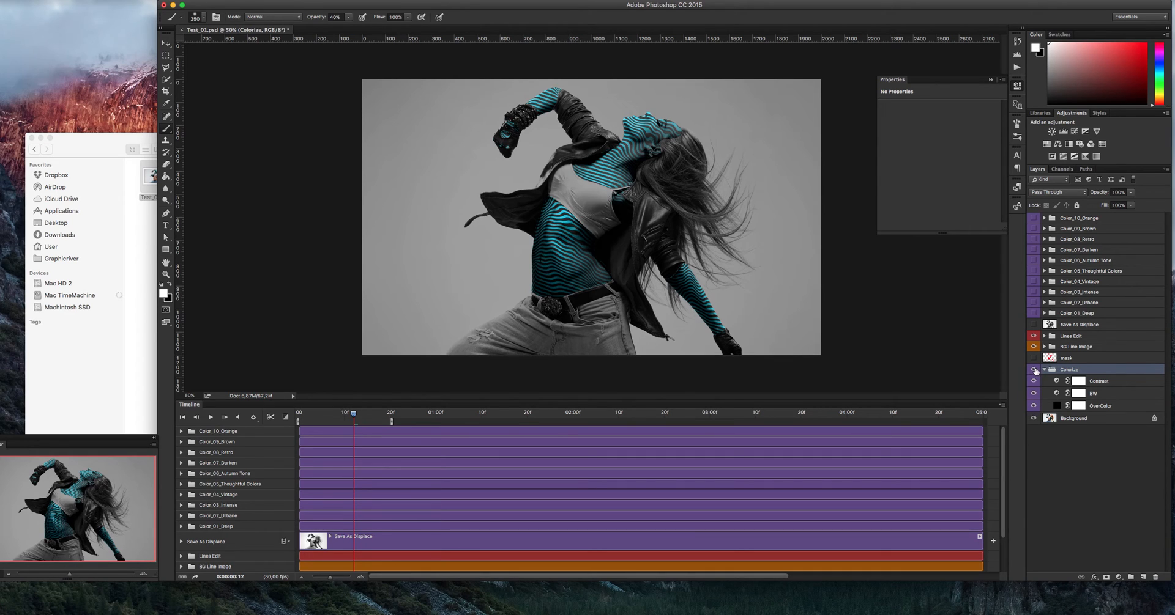
click(1035, 371)
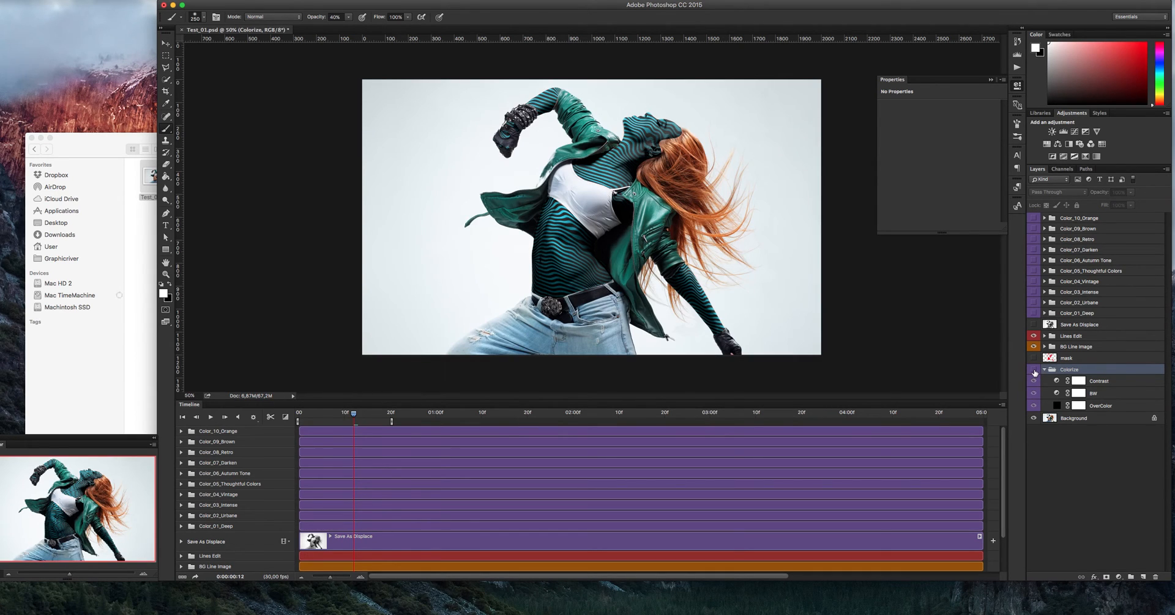
click(1044, 371)
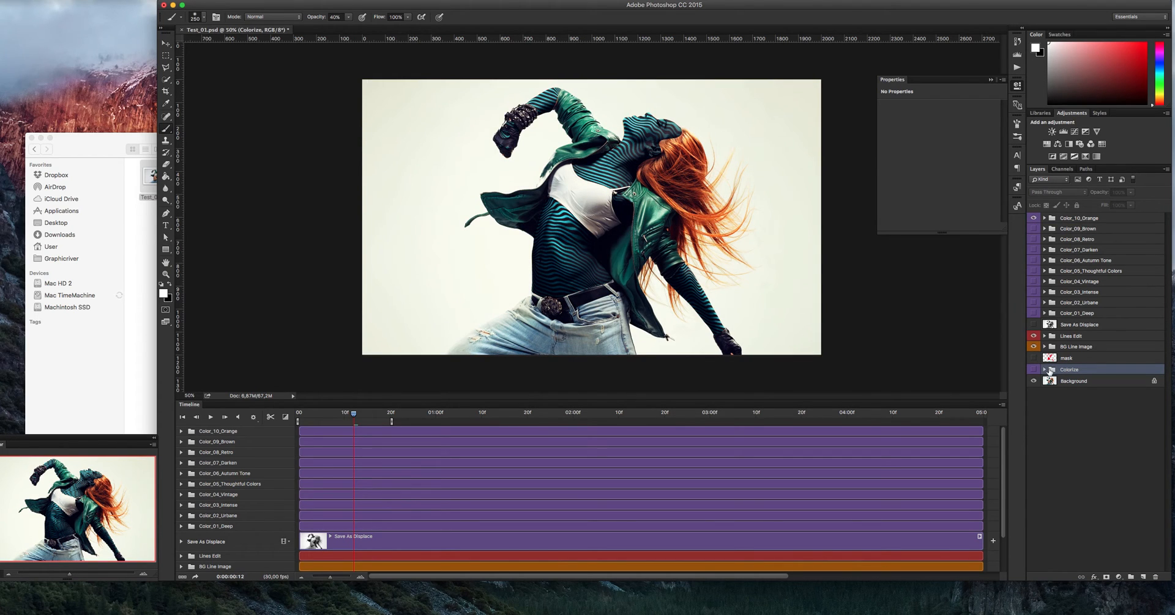
click(1044, 369)
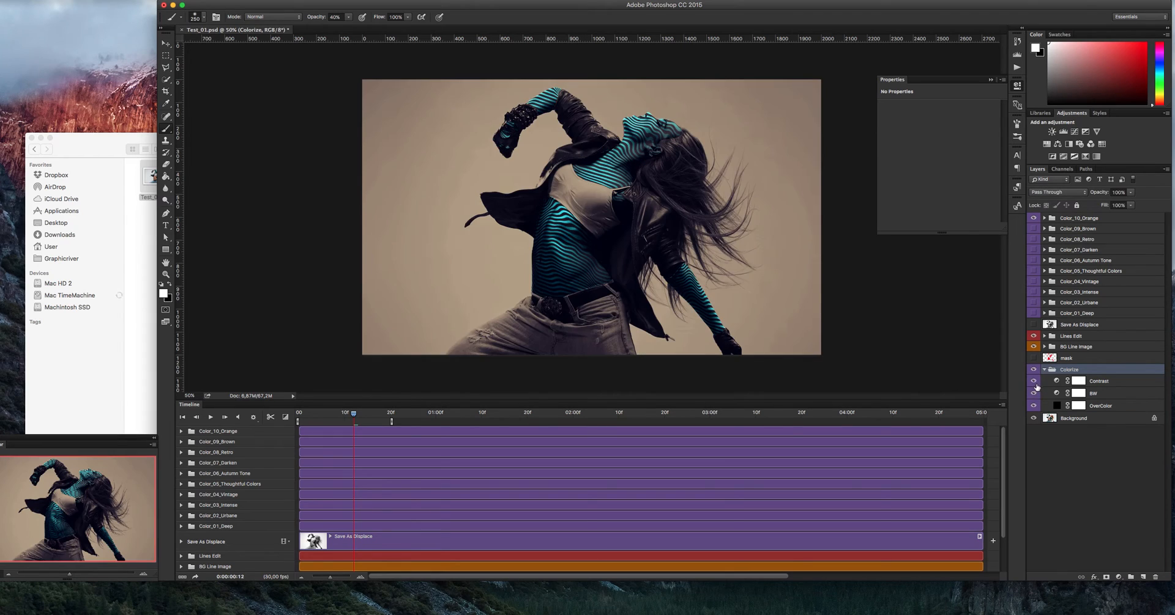
click(1034, 370)
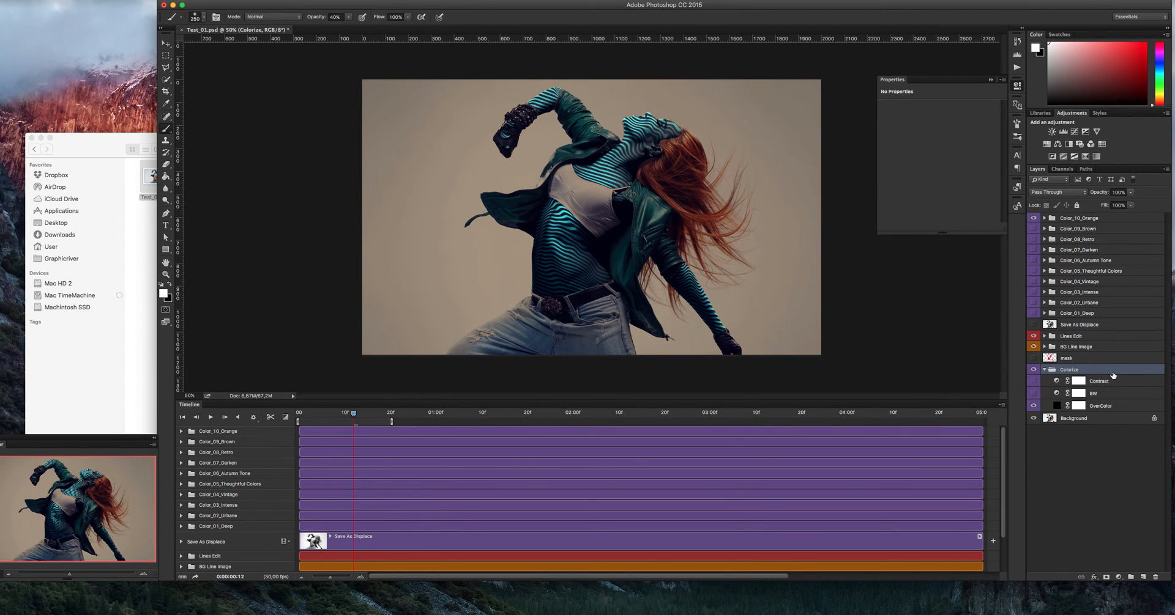
Change the Color Fill 2 stripe colour to orange #ff8400
click(1100, 405)
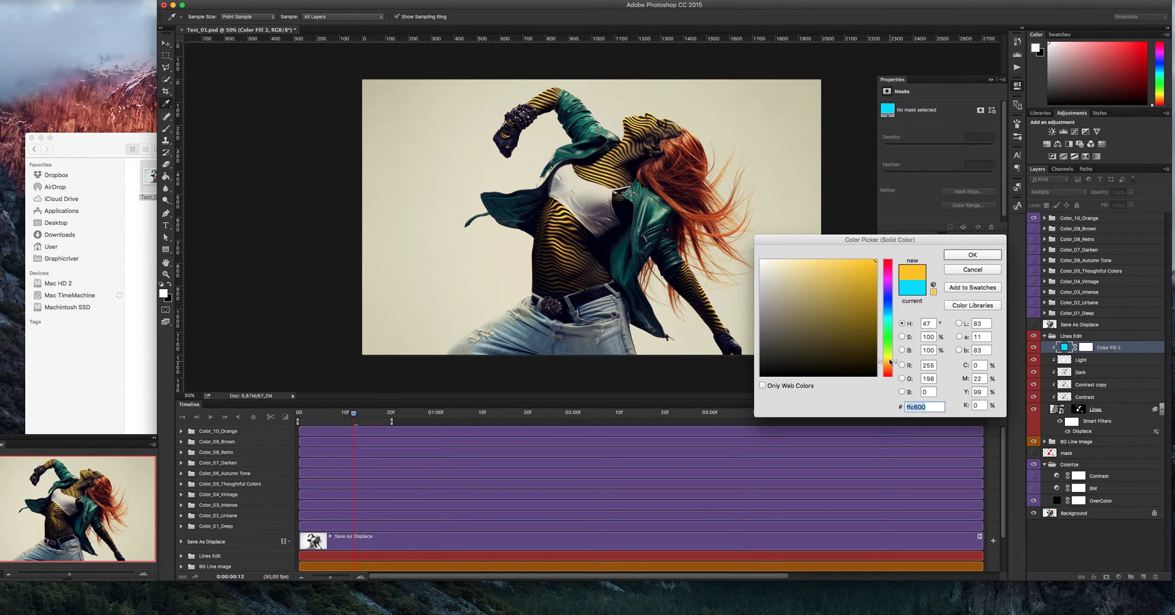
click(887, 365)
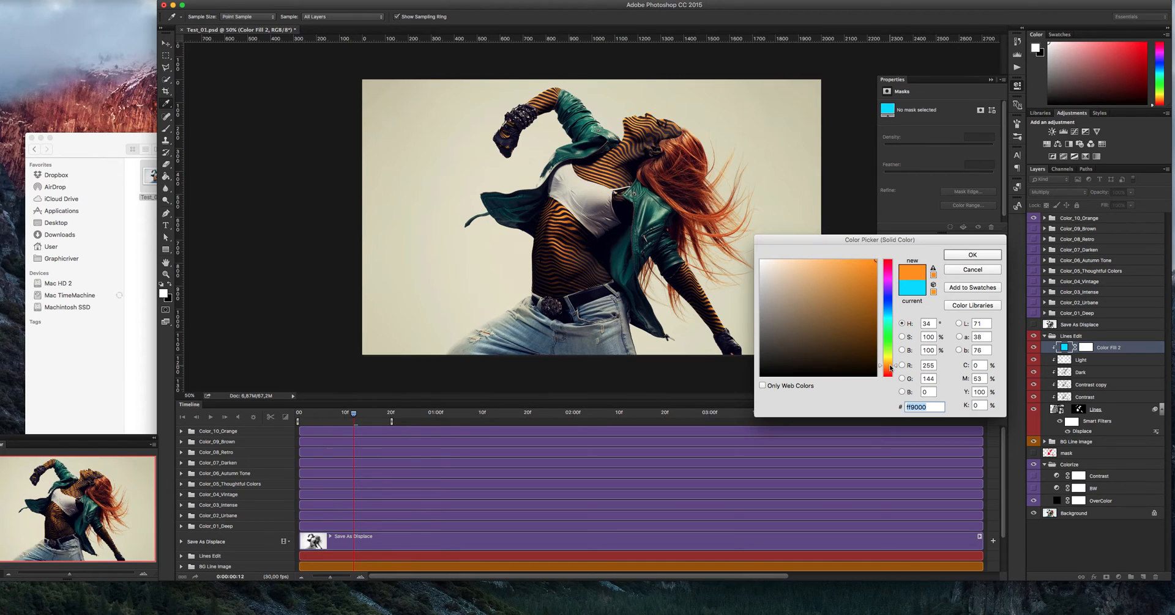
click(881, 352)
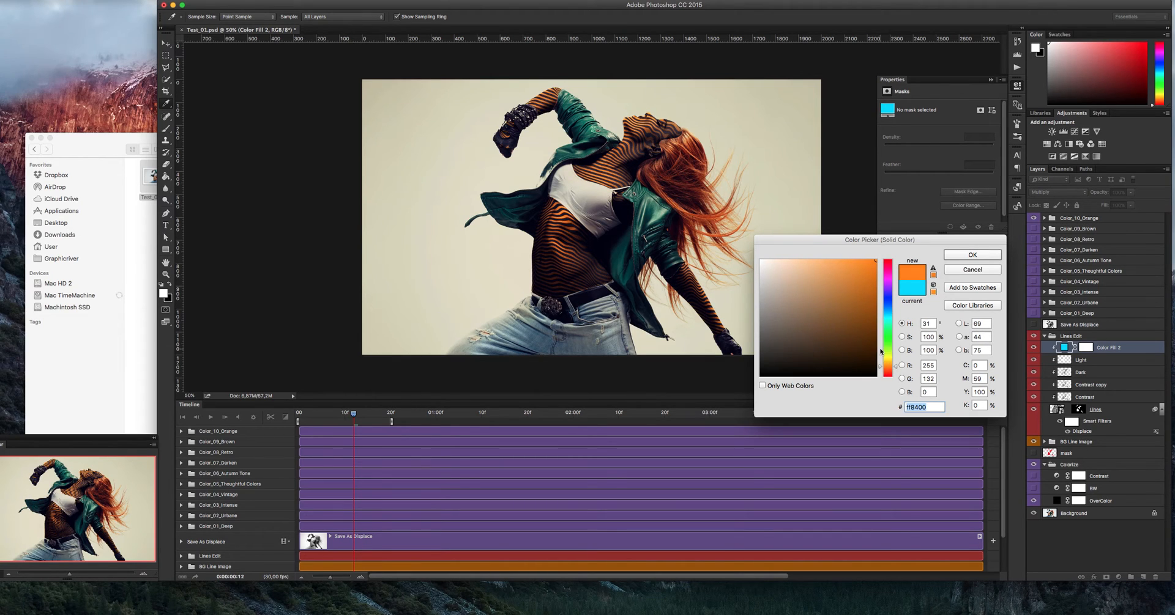
mouse_move(983, 263)
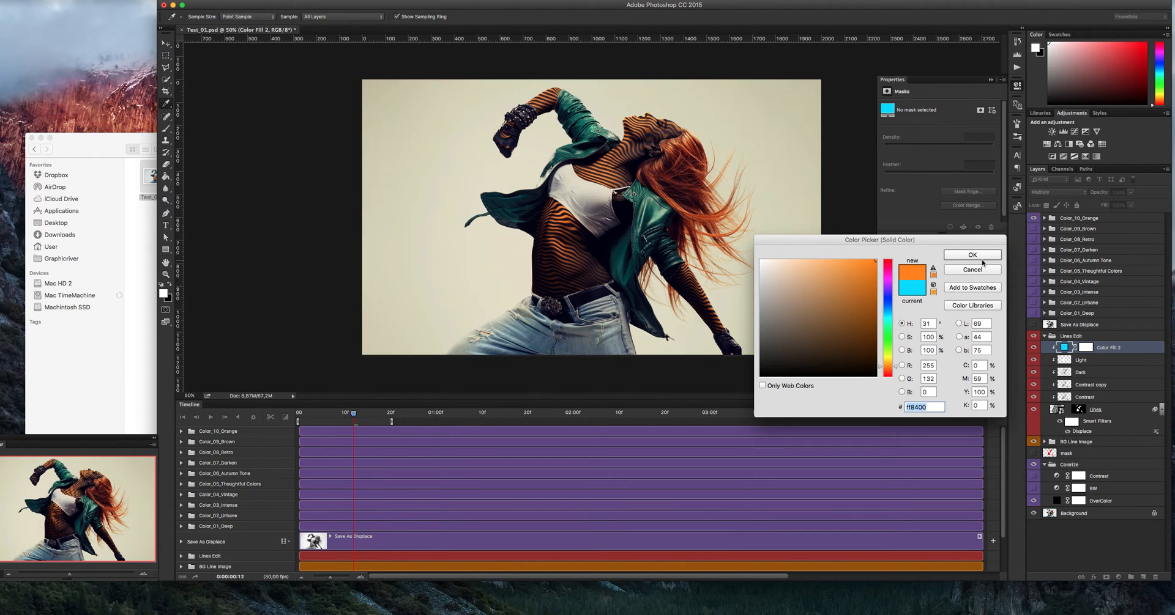
click(970, 255)
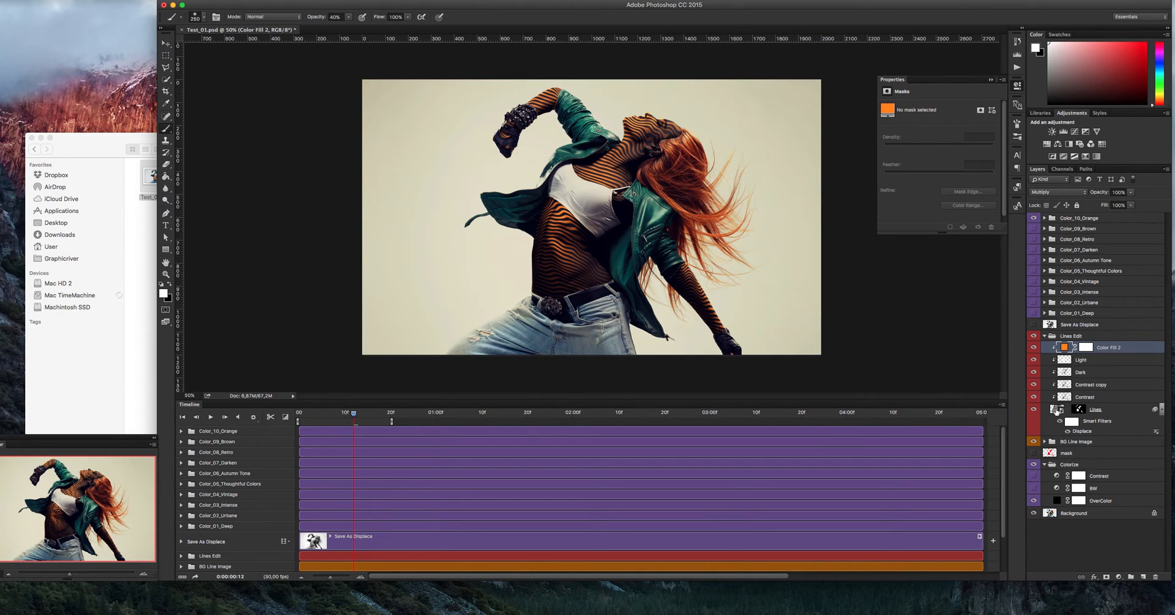
In the Lines smart object, hide the 'lines' pattern and show 'square' instead
click(1095, 409)
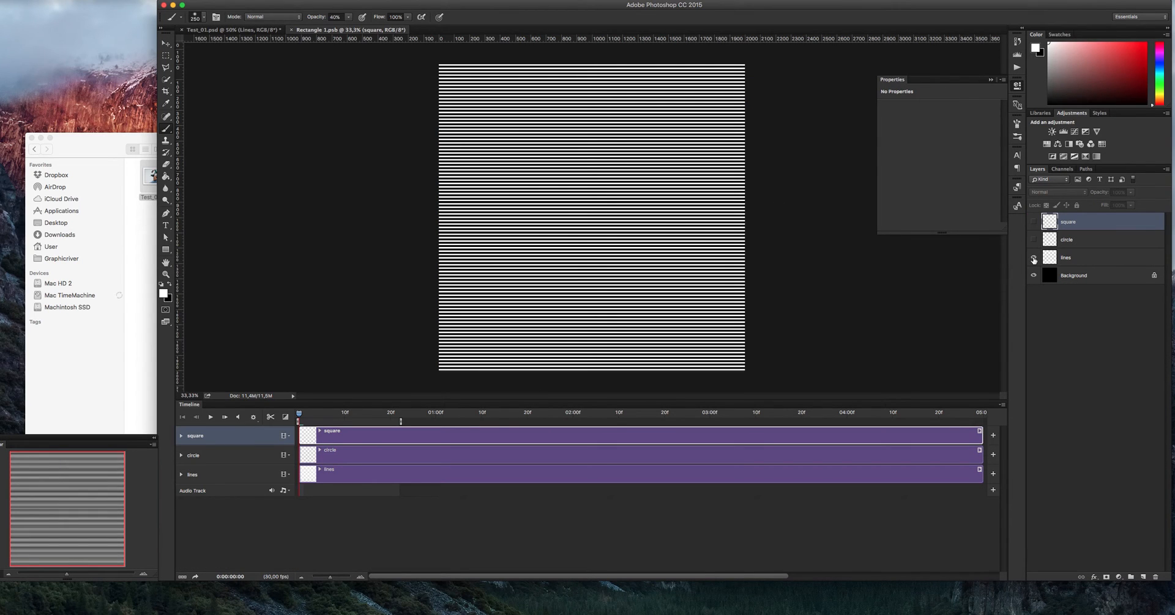
click(1034, 258)
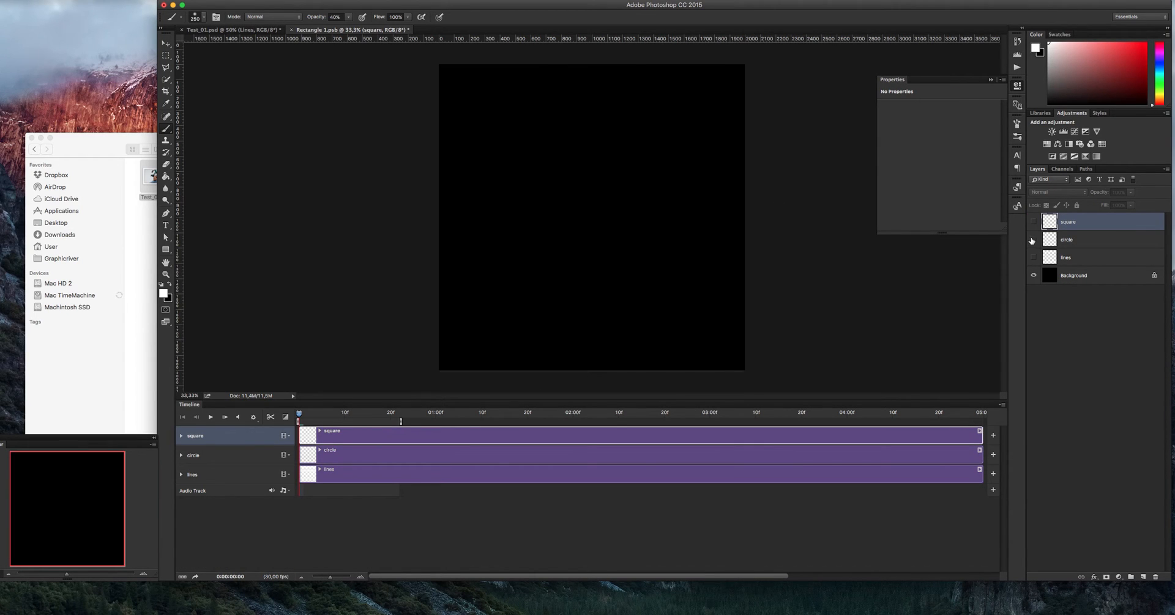
click(1032, 240)
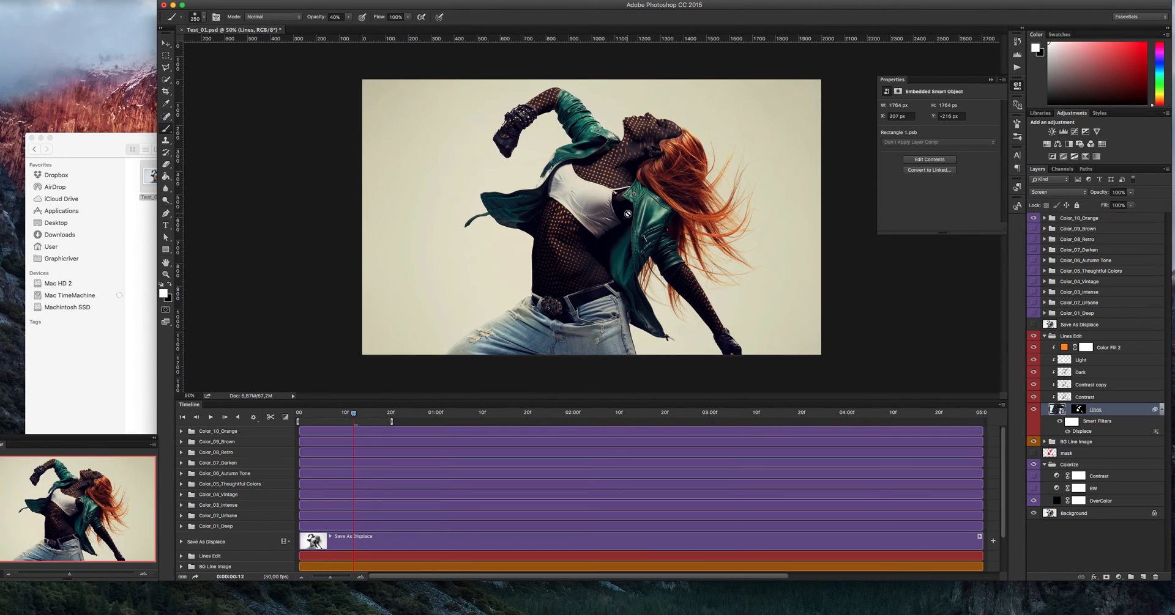
mouse_move(579, 147)
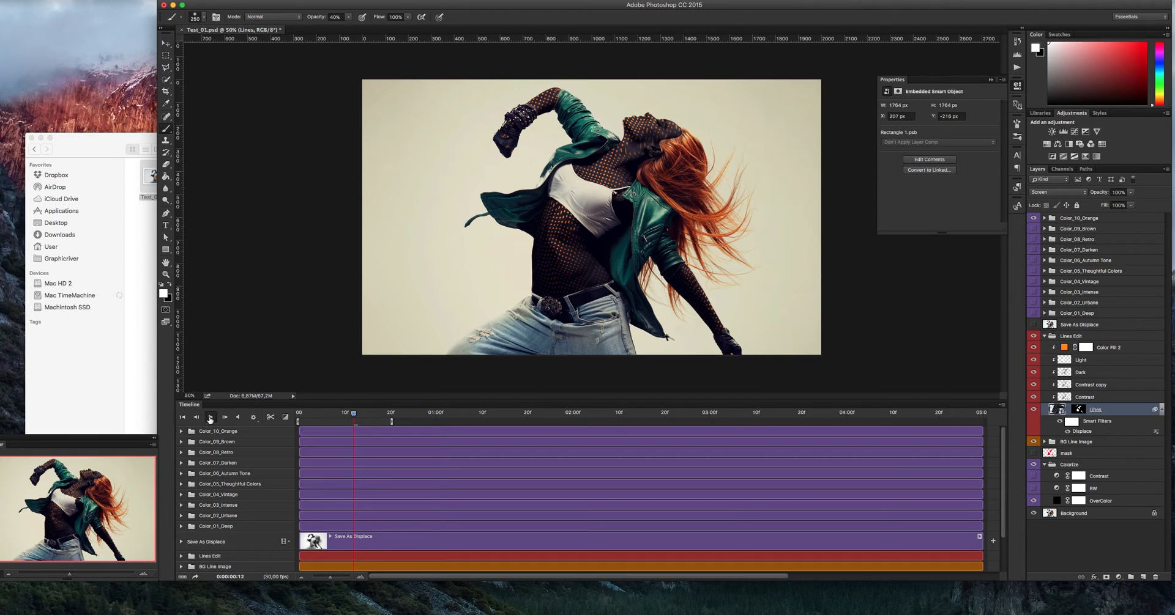
click(210, 417)
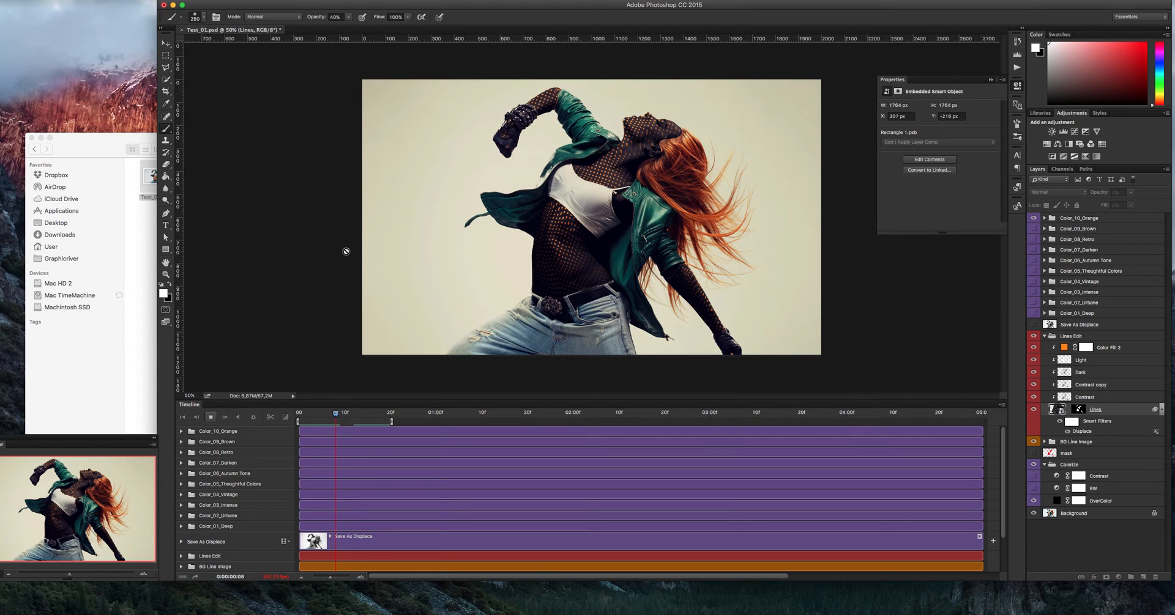
drag(336, 413, 380, 412)
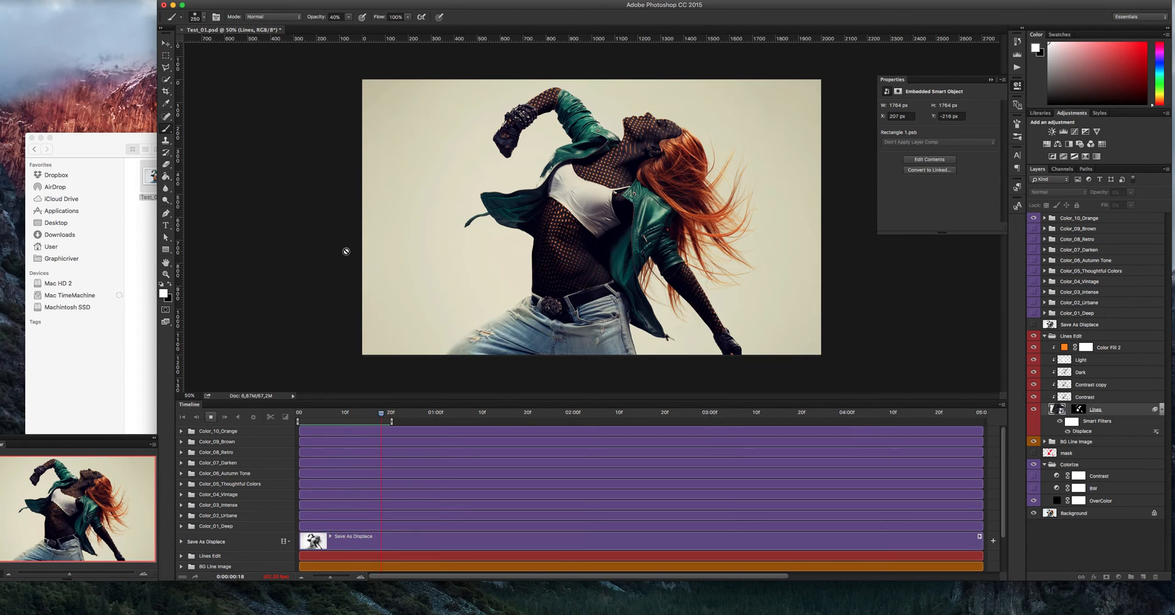
click(344, 412)
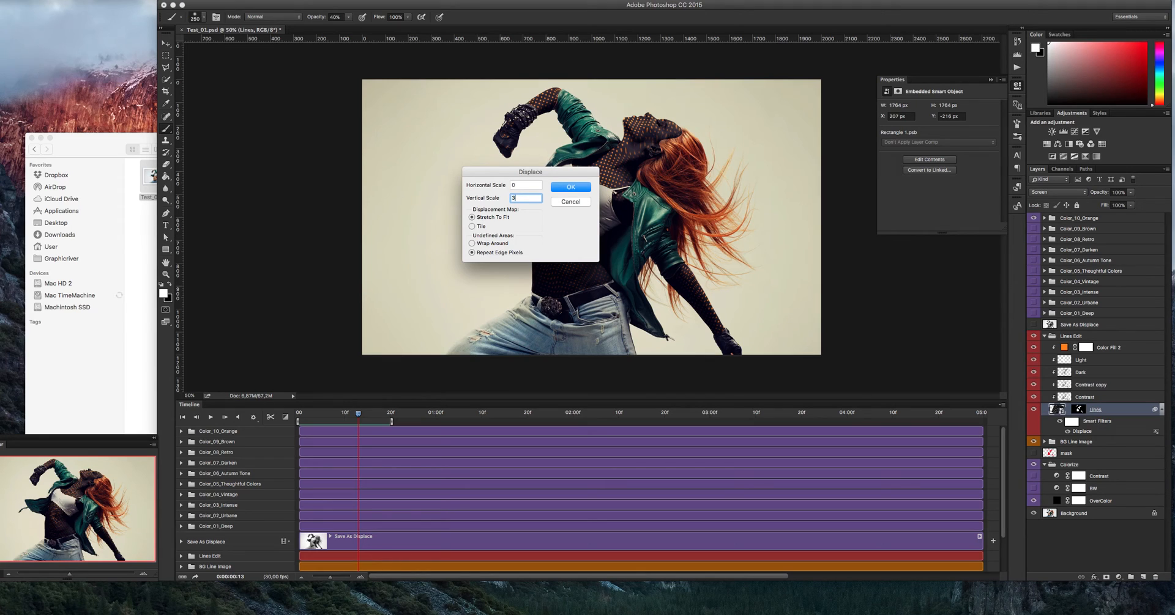
Apply Displace with Horizontal Scale 0 and a small Vertical Scale
click(570, 186)
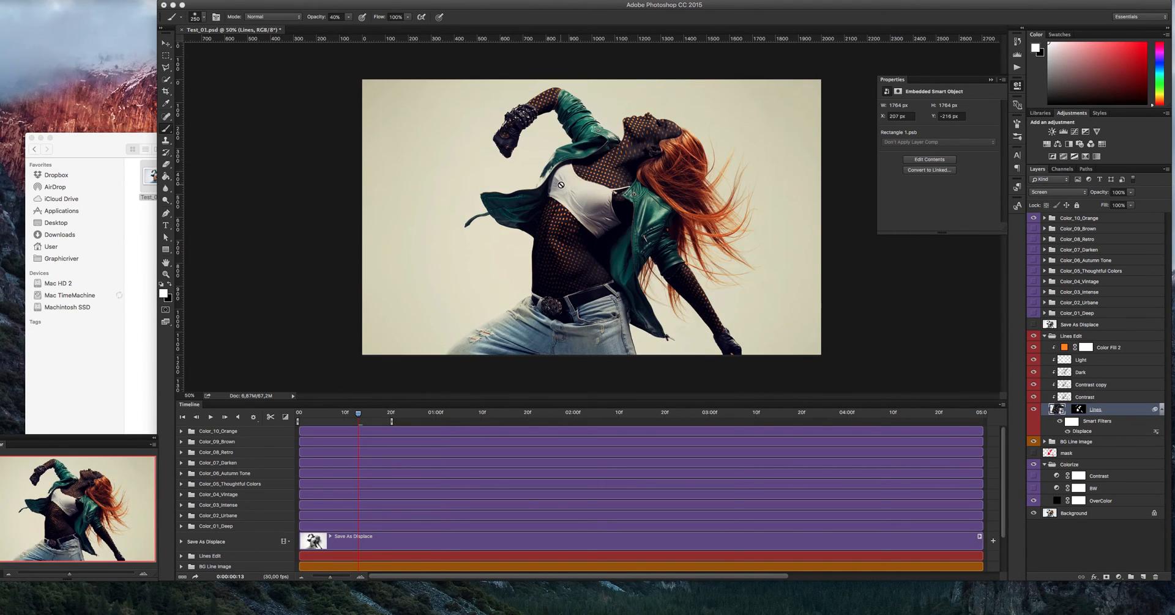
click(167, 43)
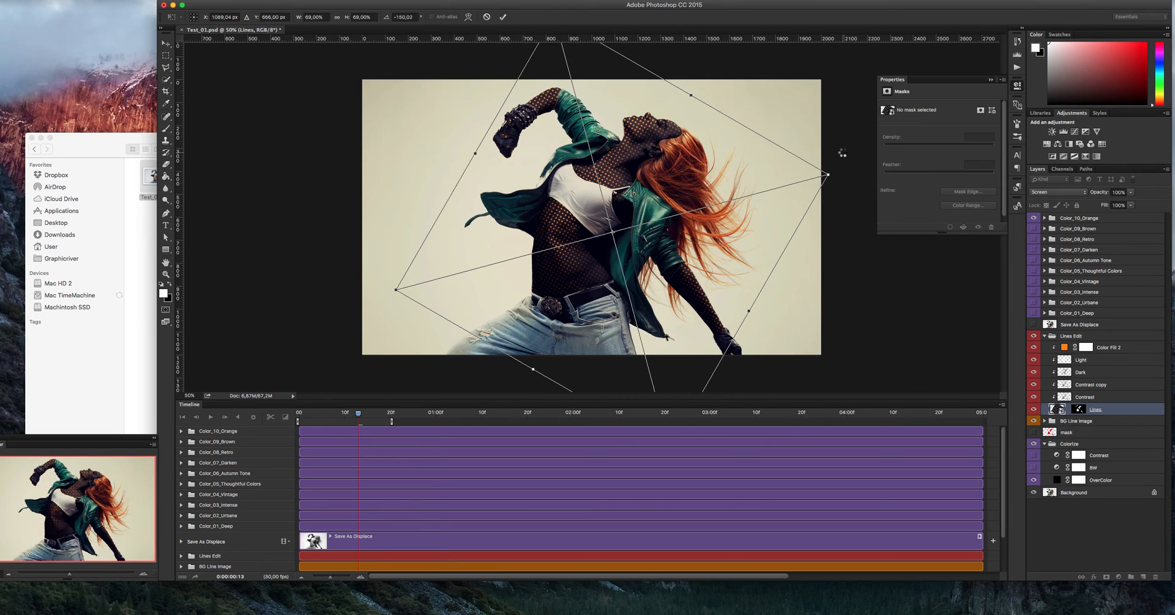
Commit the rotated, enlarged mesh transform and briefly preview the timeline animation
click(502, 17)
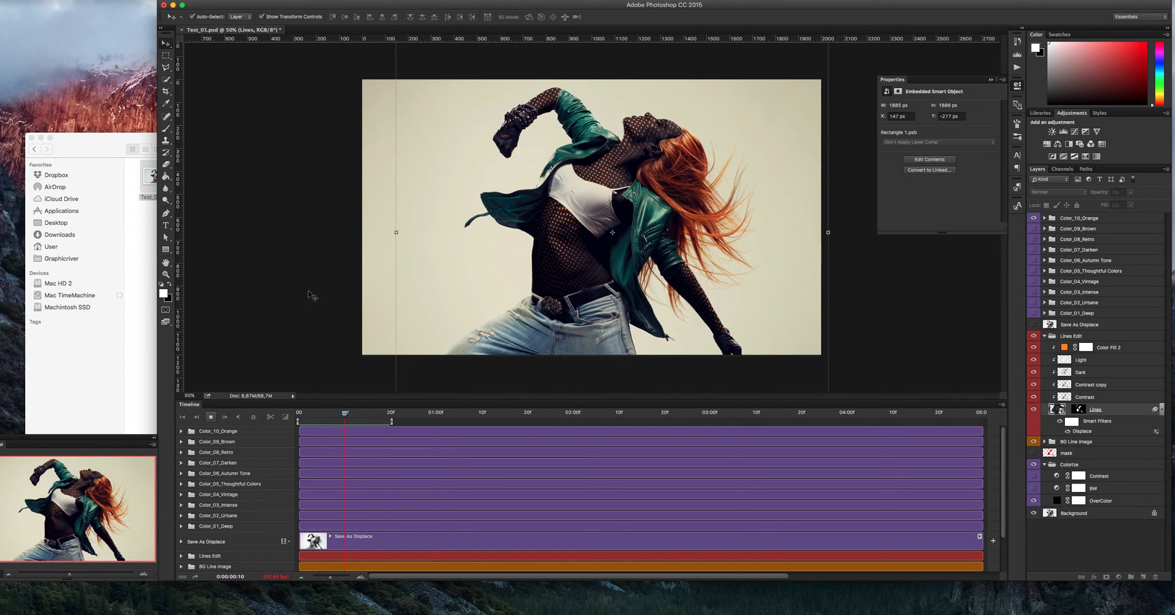
click(300, 412)
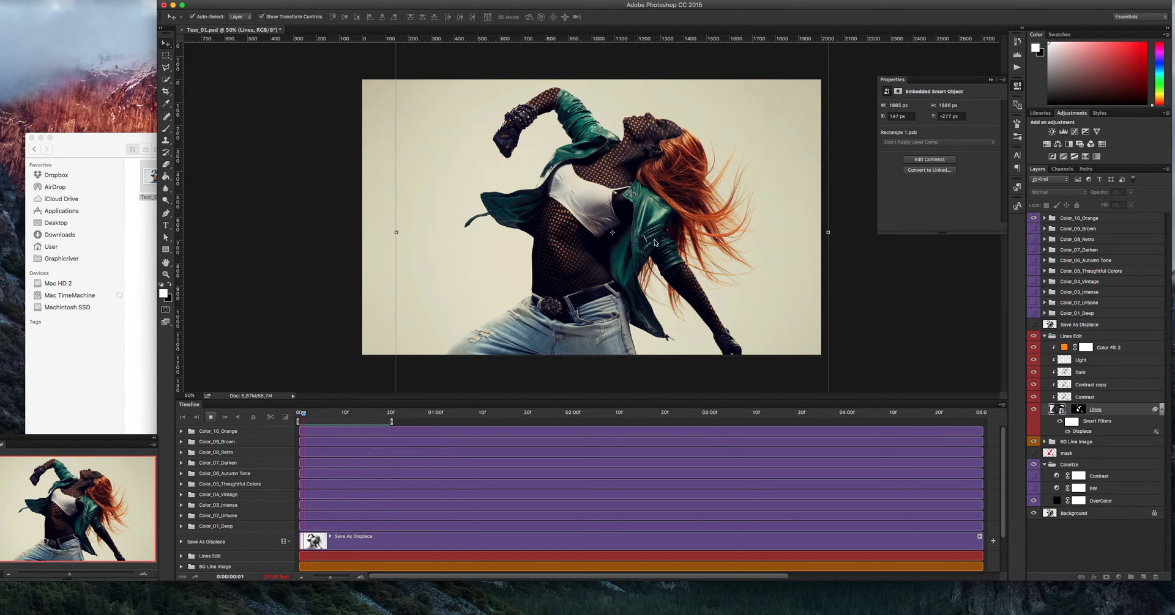
click(347, 413)
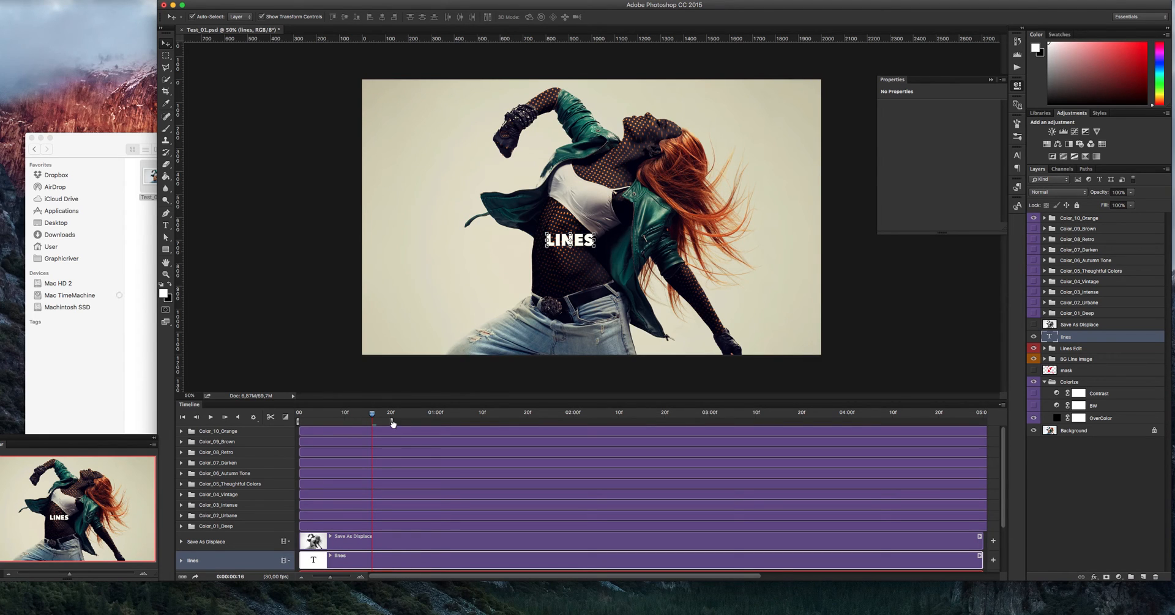
Set LINES to Avenir Next Ultra Light 540 pt, below the pattern groups
drag(373, 412, 367, 412)
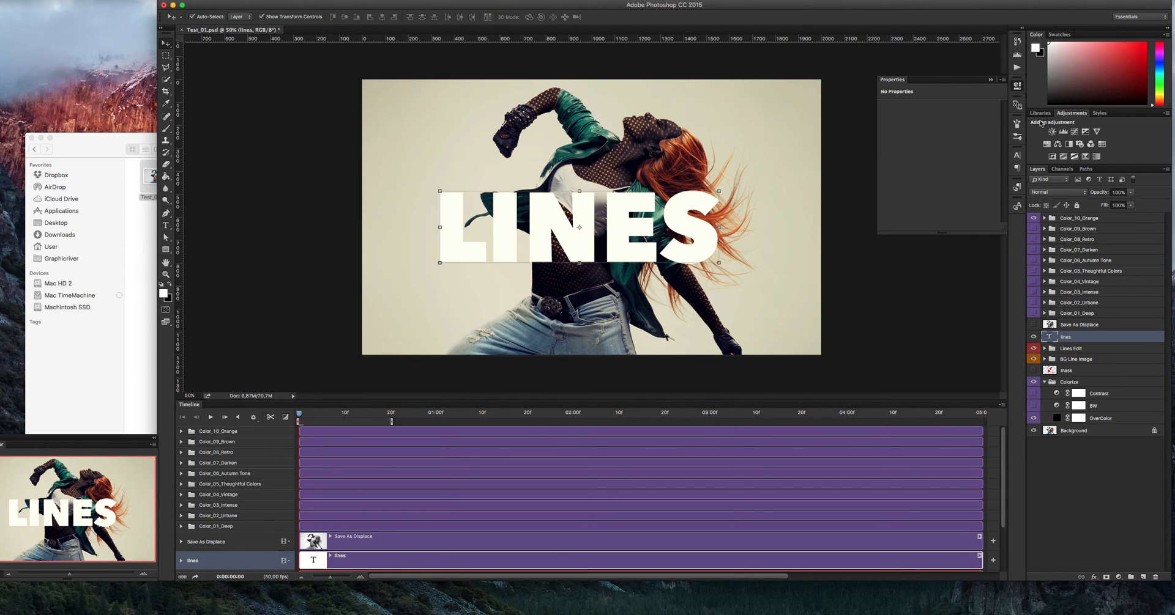
click(1016, 155)
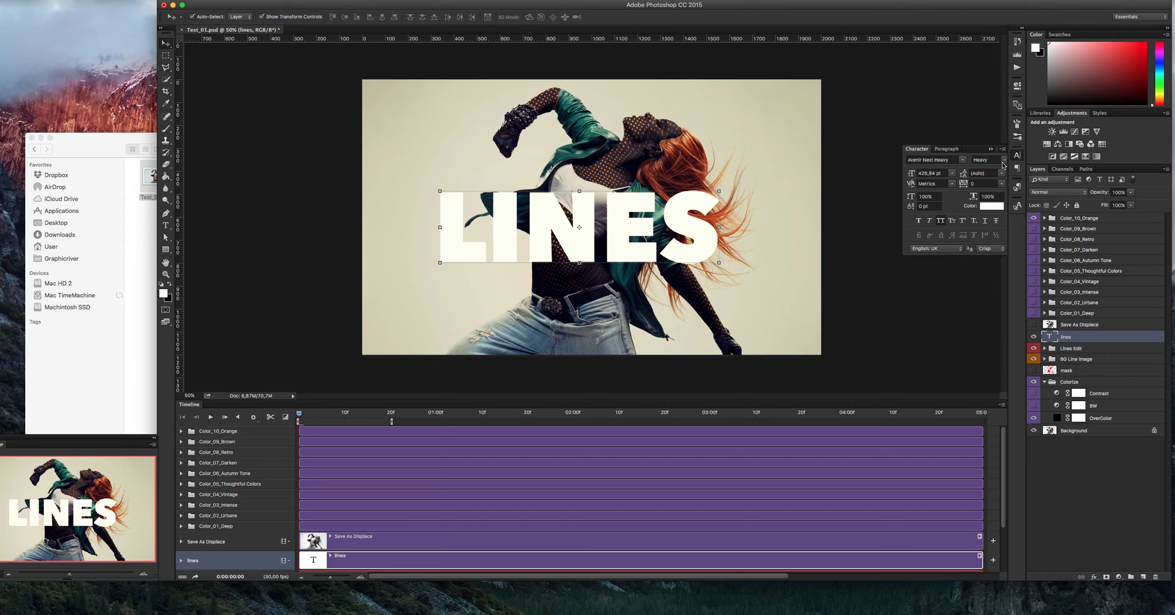
click(1001, 160)
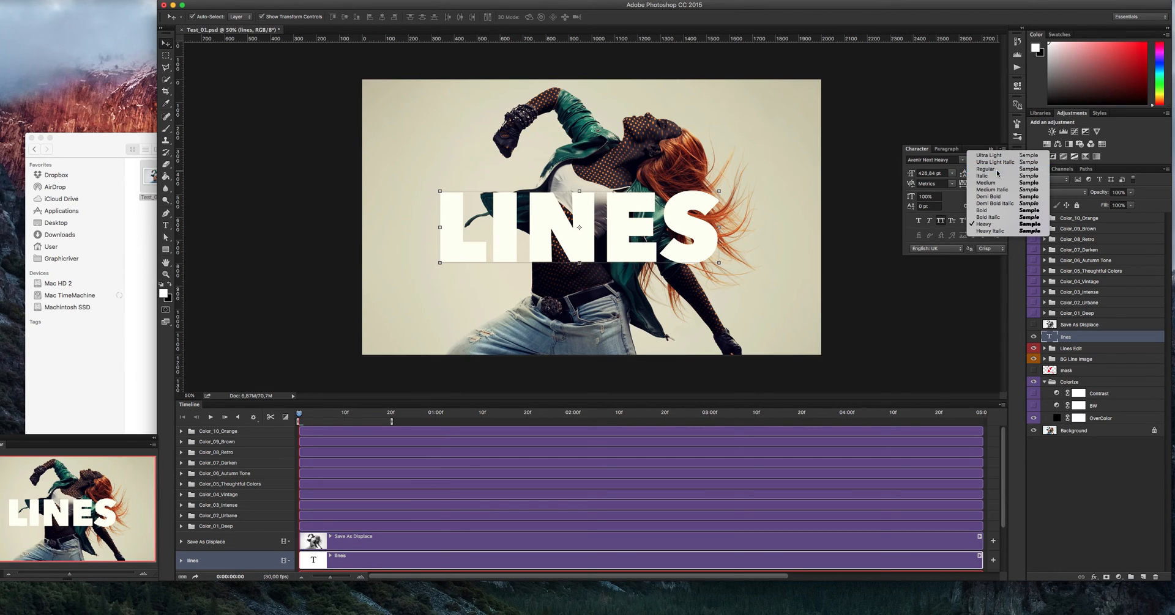
click(985, 168)
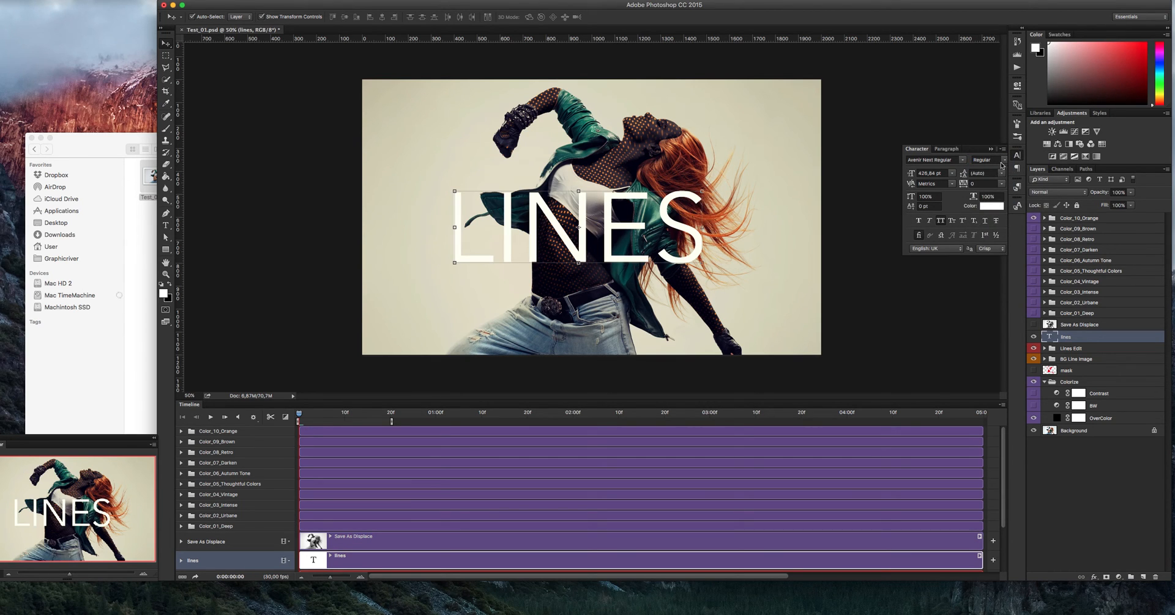
click(988, 160)
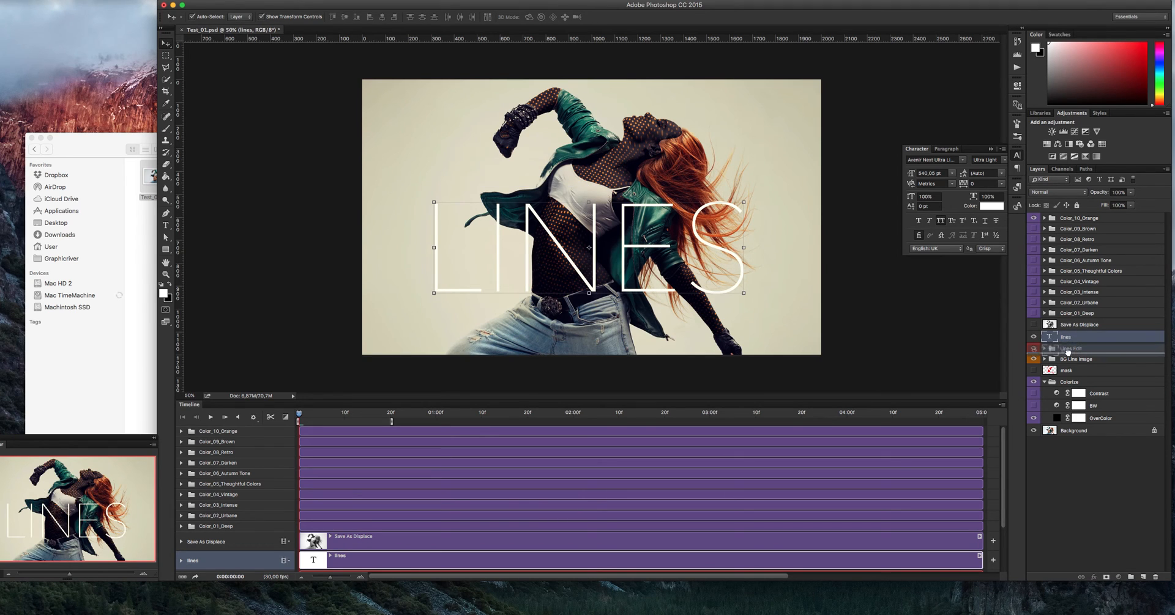
click(1067, 347)
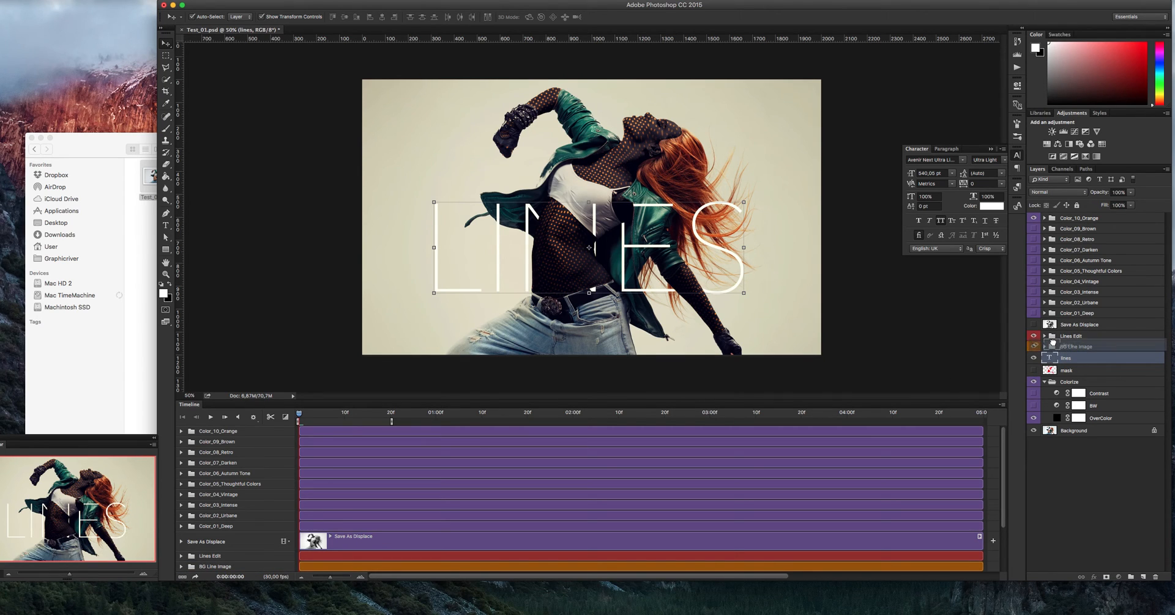
Set the LINES text layer to Overlay and scale it down slightly
click(1047, 193)
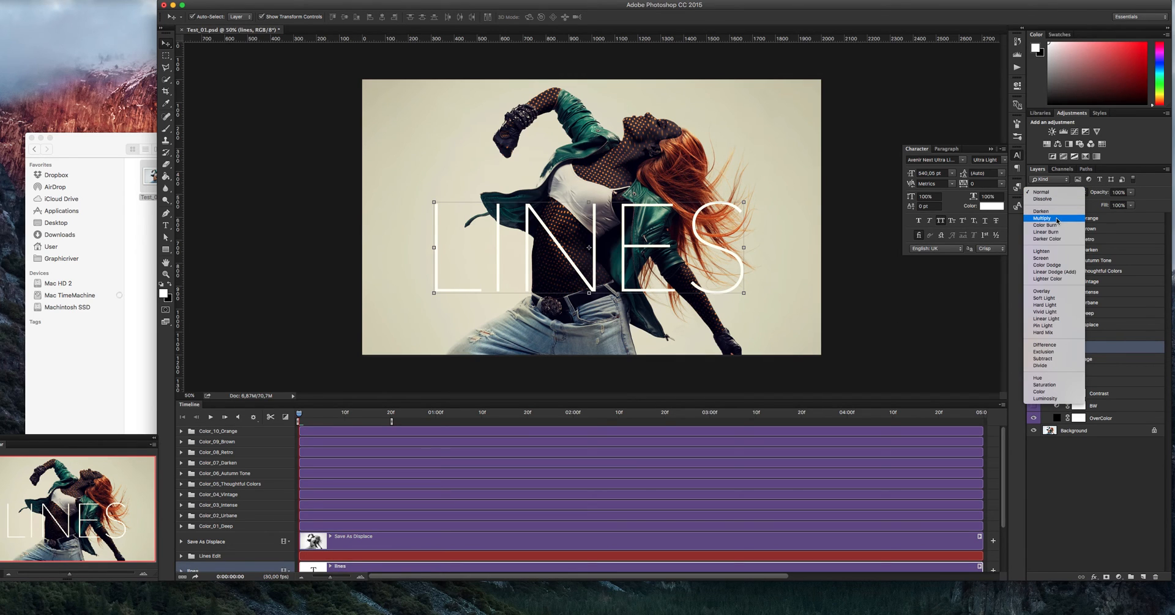
click(1041, 291)
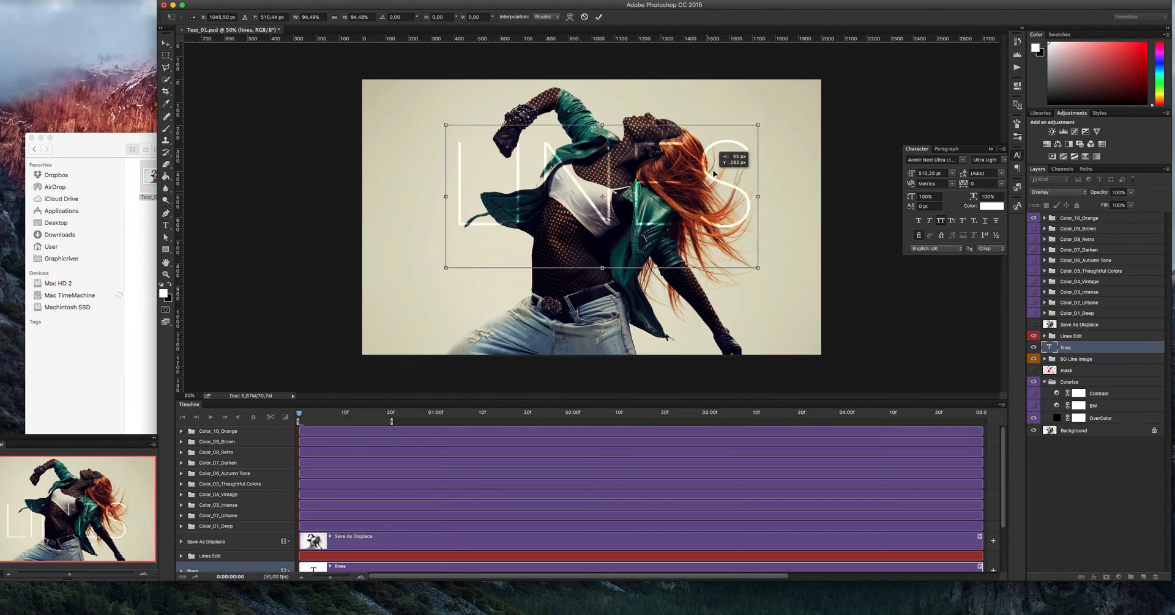
drag(600, 197, 591, 258)
text(bank)
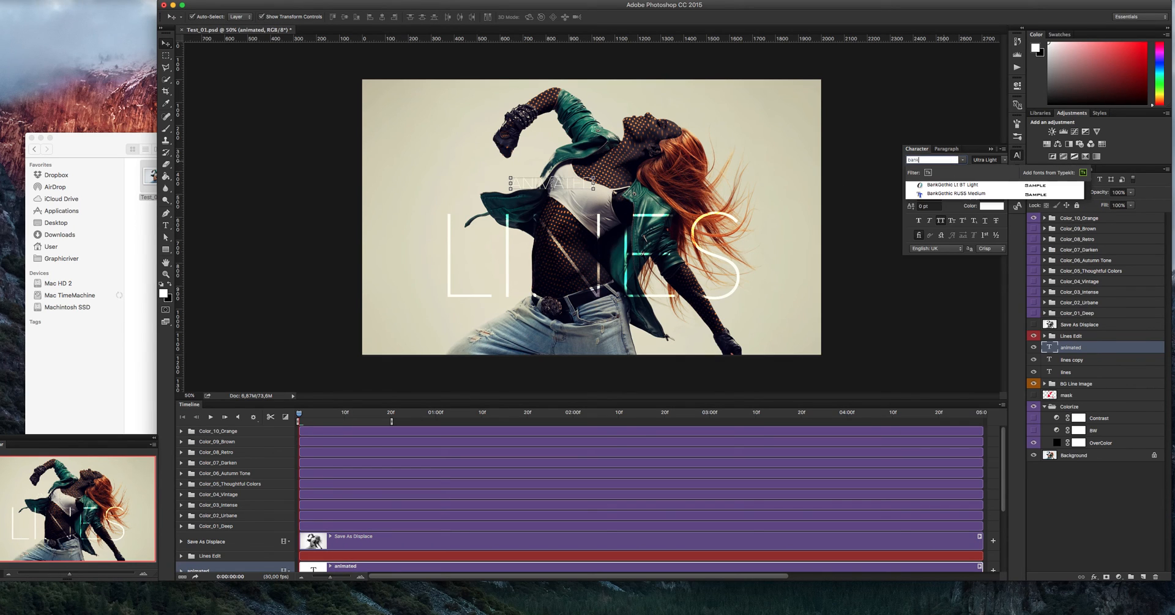
Style ANIMATED in BankGothic Lt BT Light, enlarged, tracking 580, Overlay blend
click(951, 185)
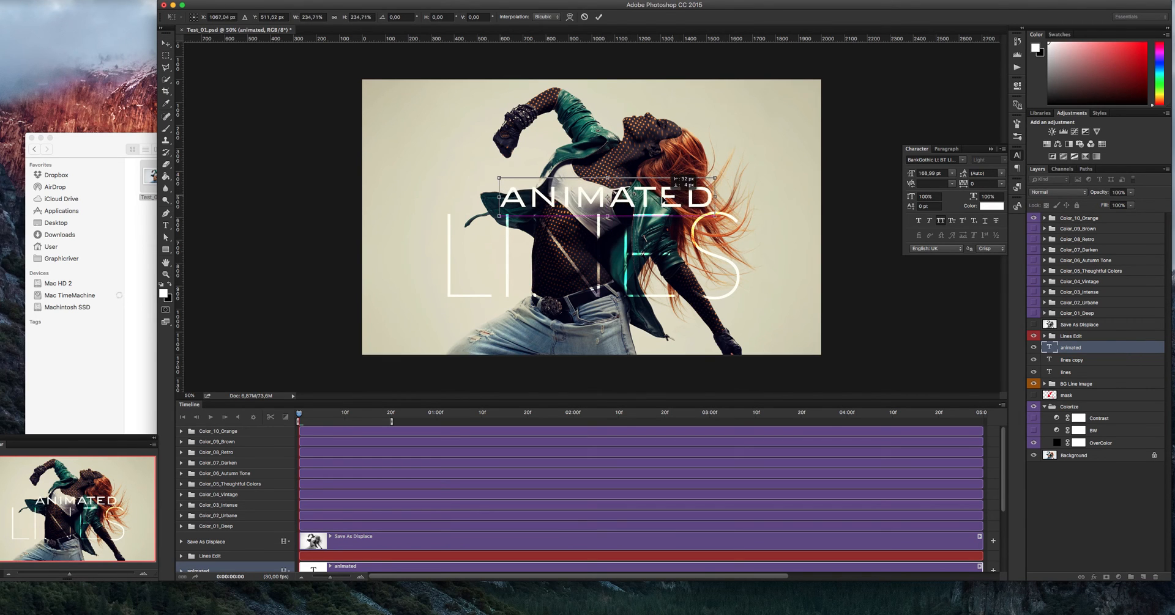
click(165, 54)
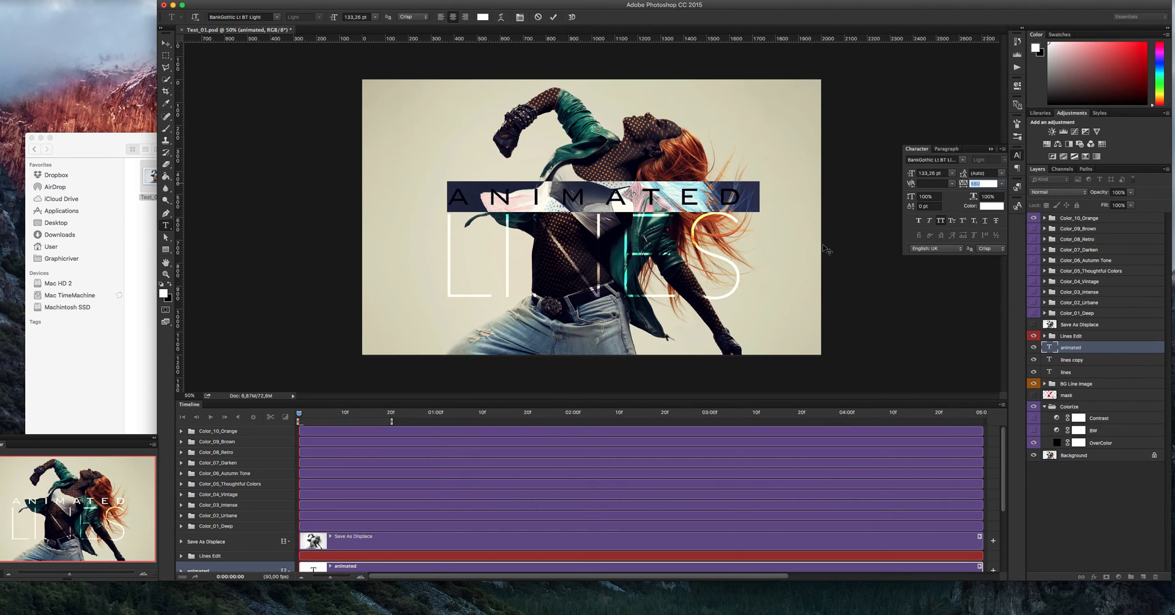
click(166, 41)
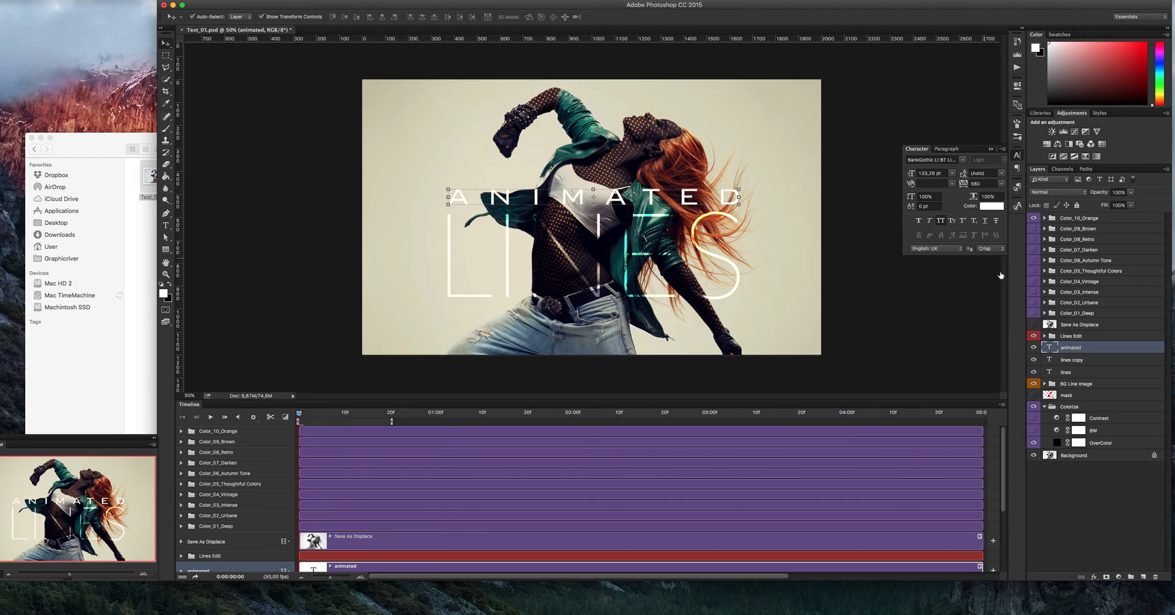
click(1056, 193)
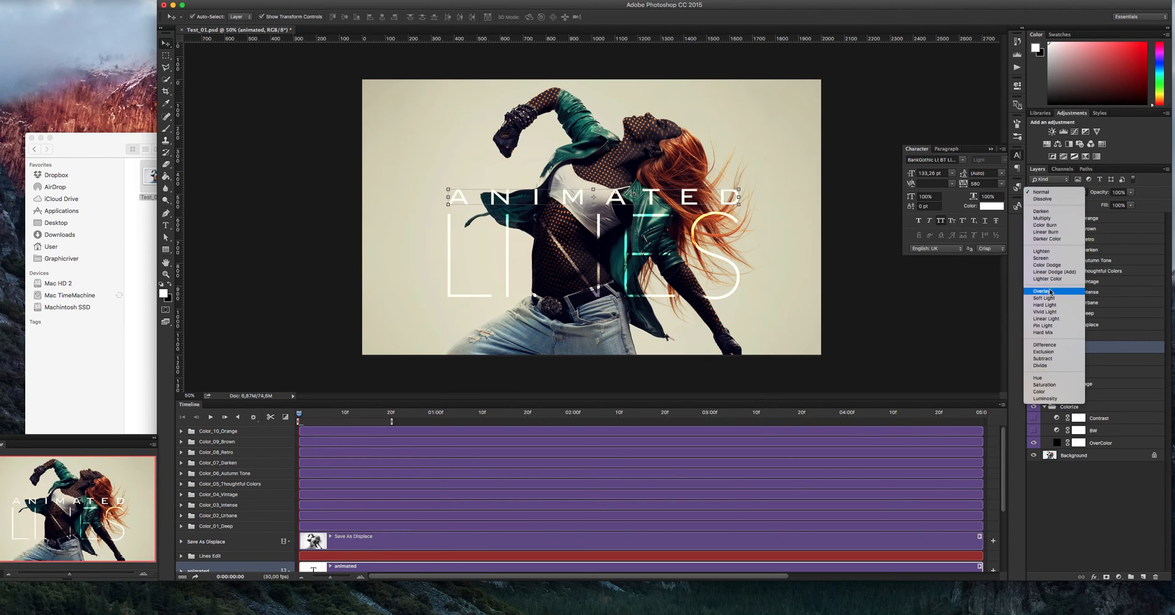
click(1043, 292)
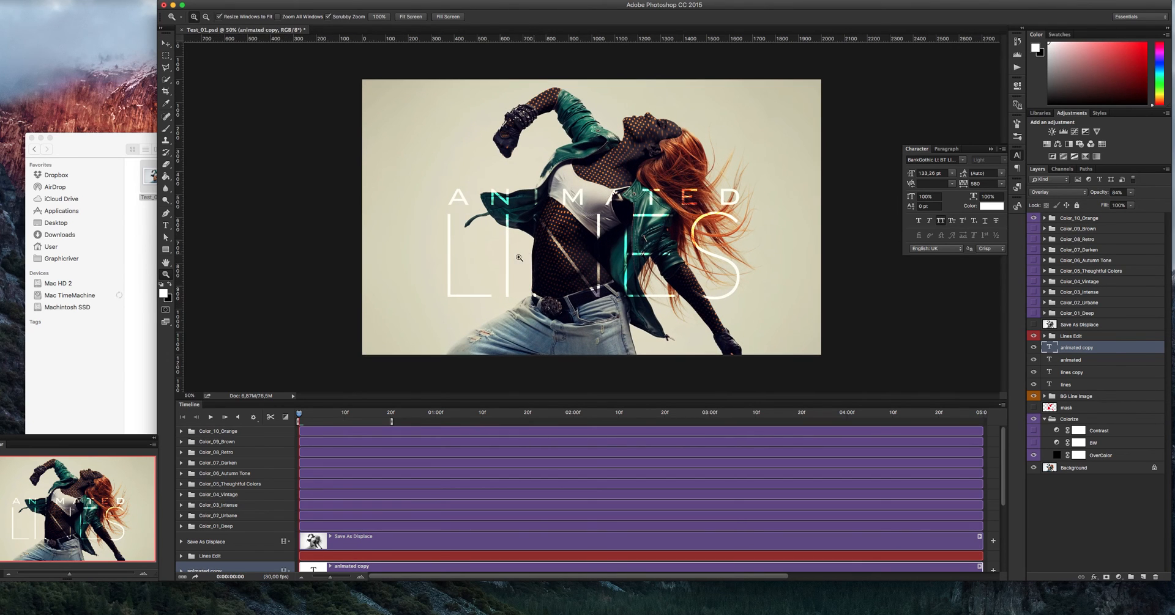
Duplicate the ANIMATED layer at 84% opacity and scrub the timeline to later frames
click(166, 38)
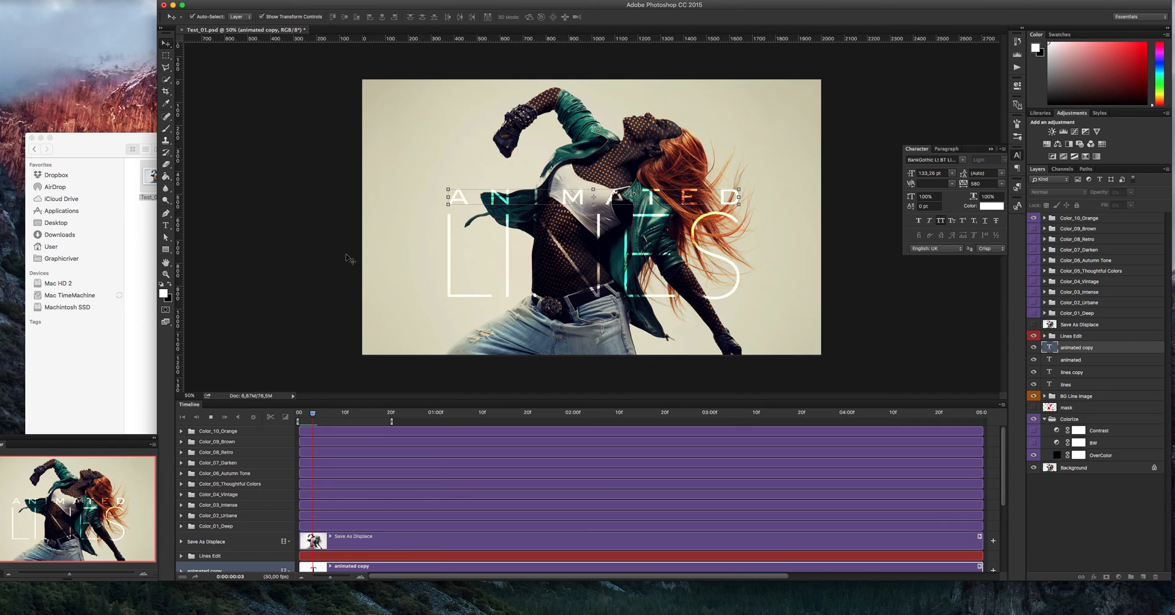
click(325, 412)
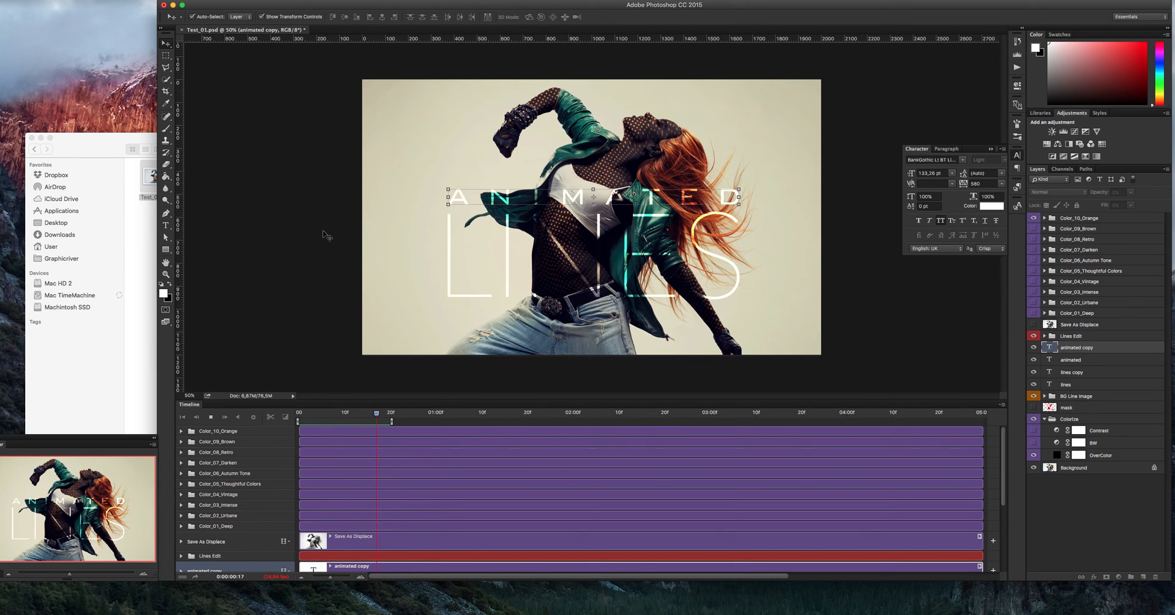
drag(390, 412, 348, 412)
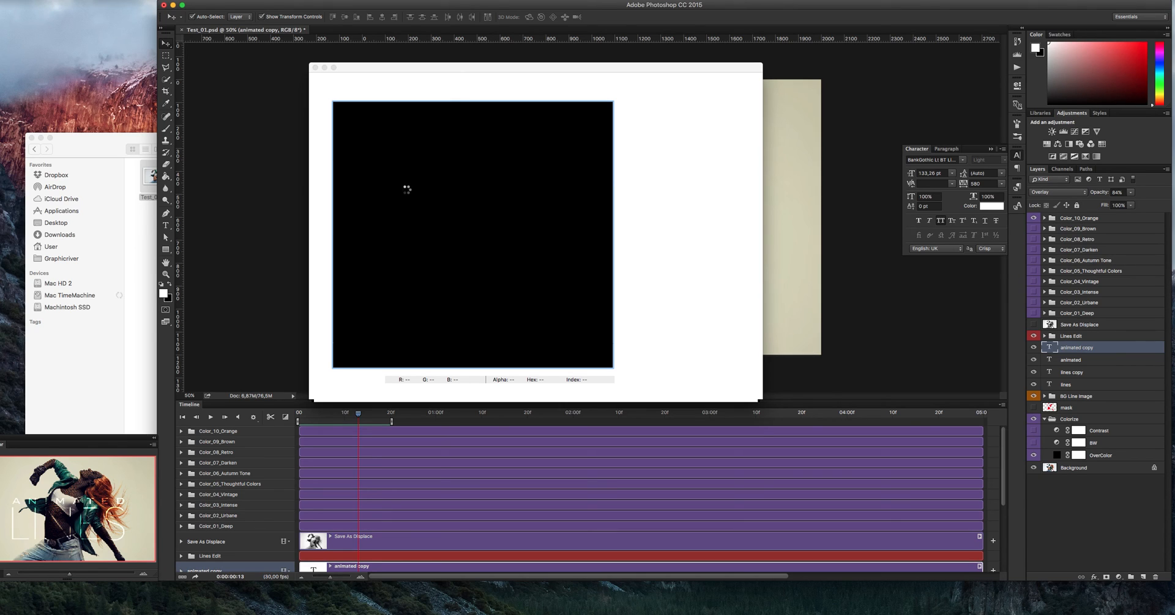
mouse_move(529, 114)
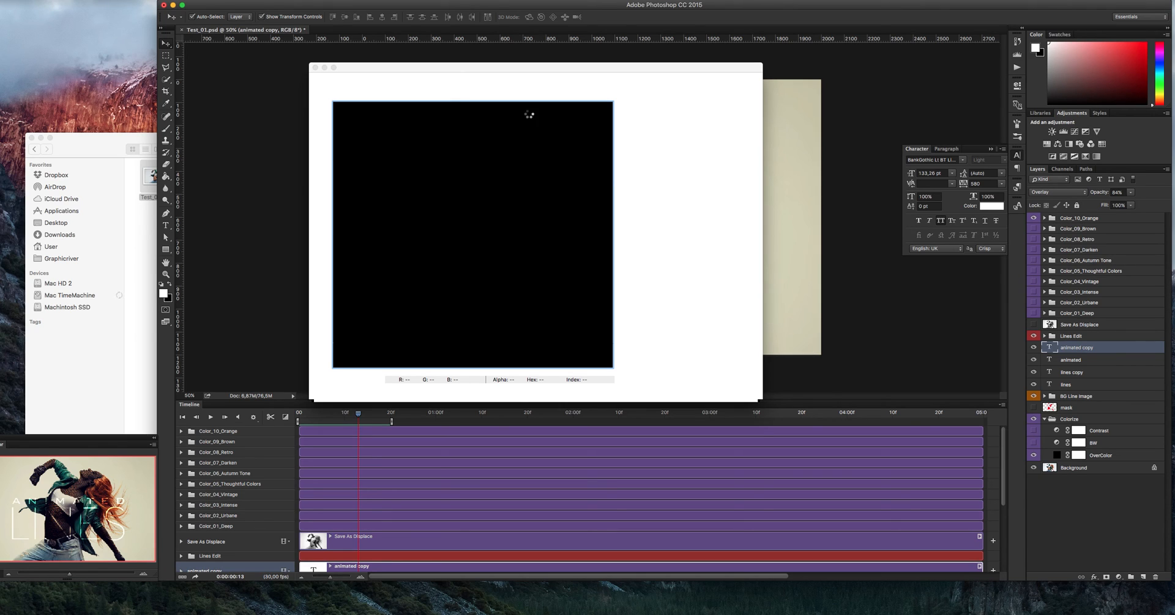
Open the Save for Web (Legacy) export window for the animation
drag(536, 68, 575, 66)
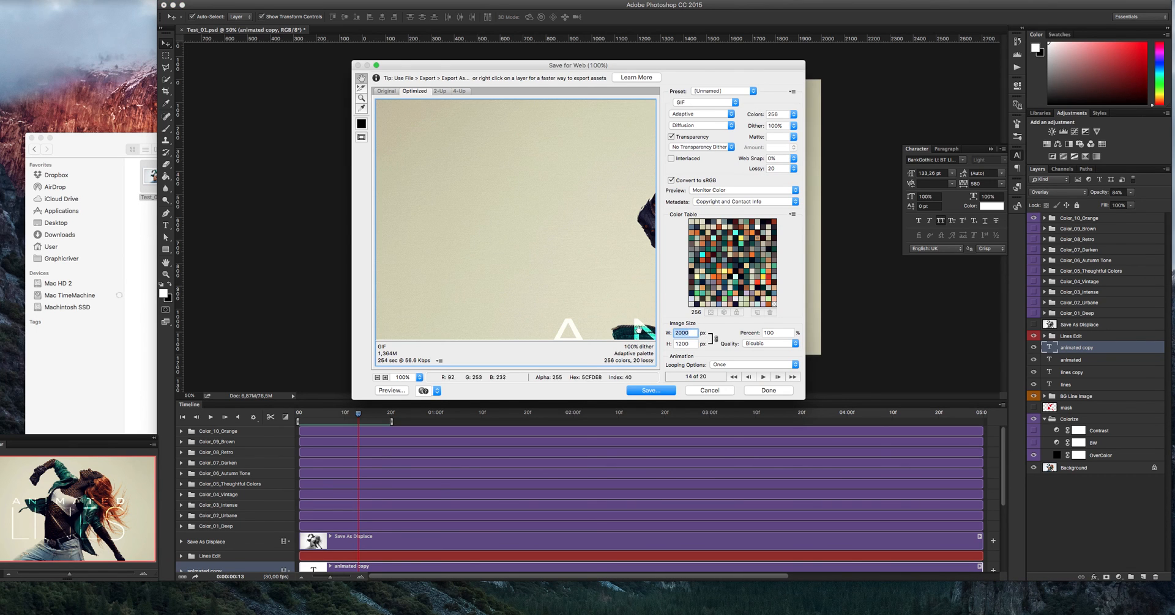
mouse_move(703, 334)
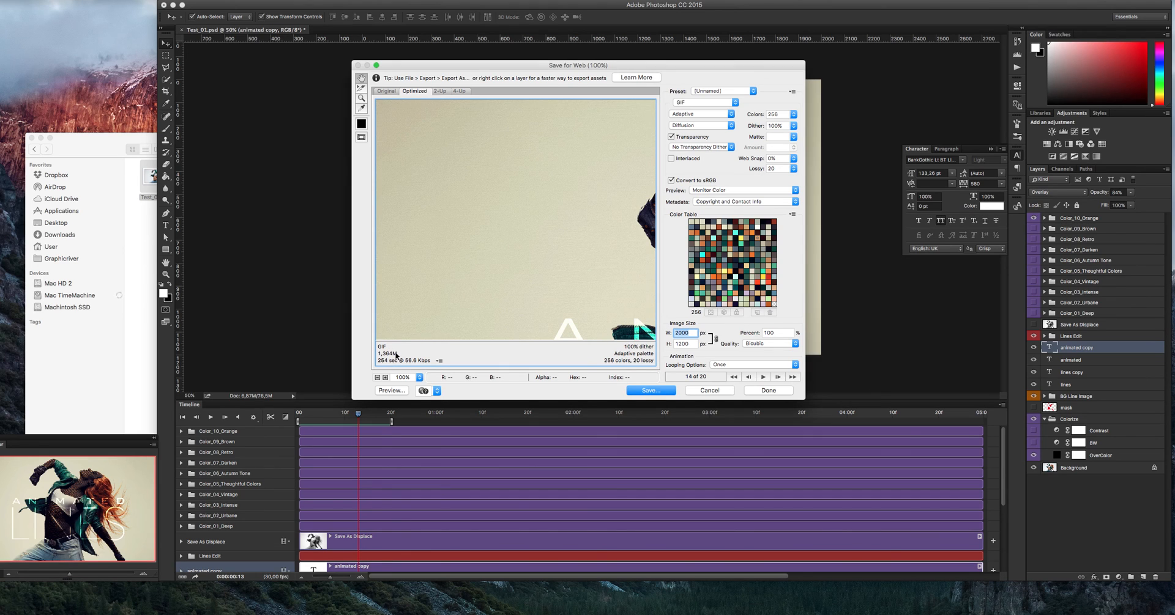
mouse_move(526, 272)
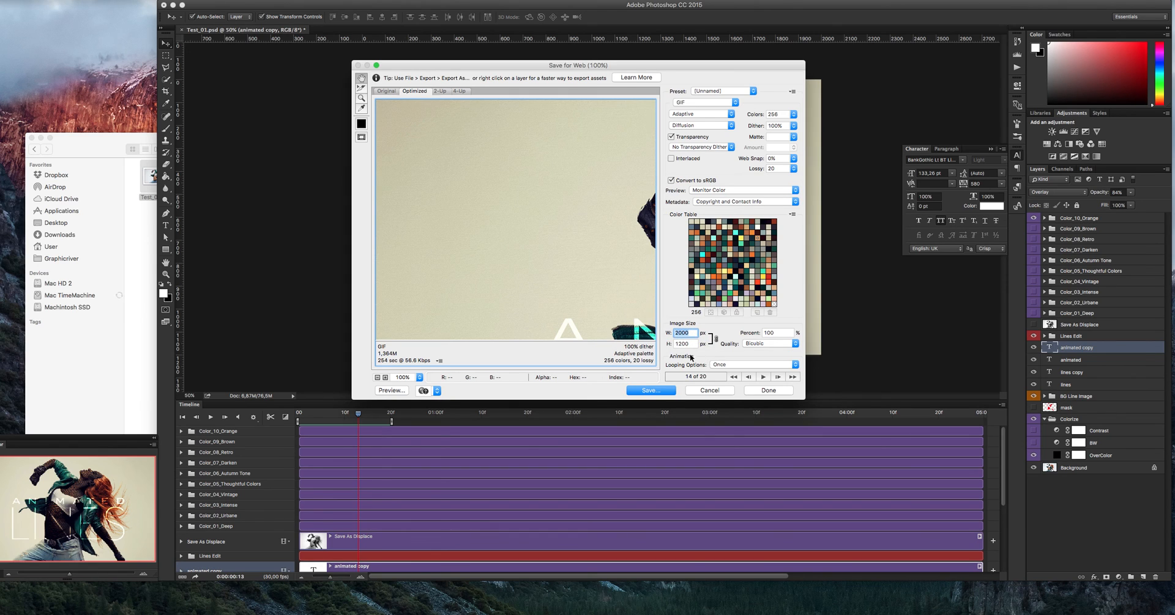
mouse_move(683, 343)
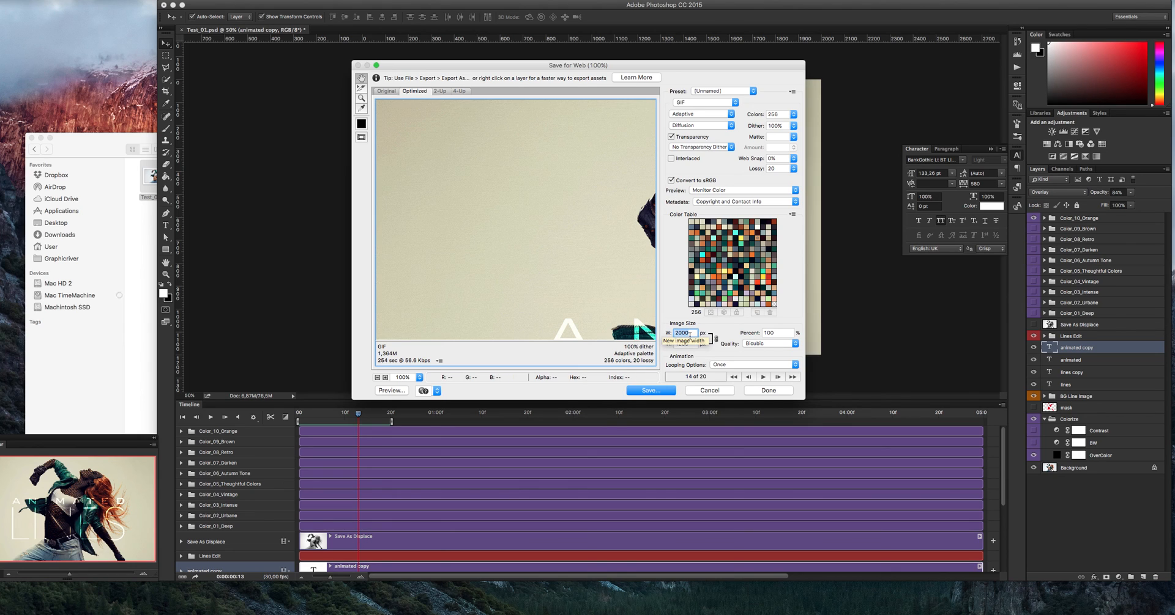
Resize the GIF export to width 1000 (1000 × 600 px, 50%) with looping set to Forever
text(1000)
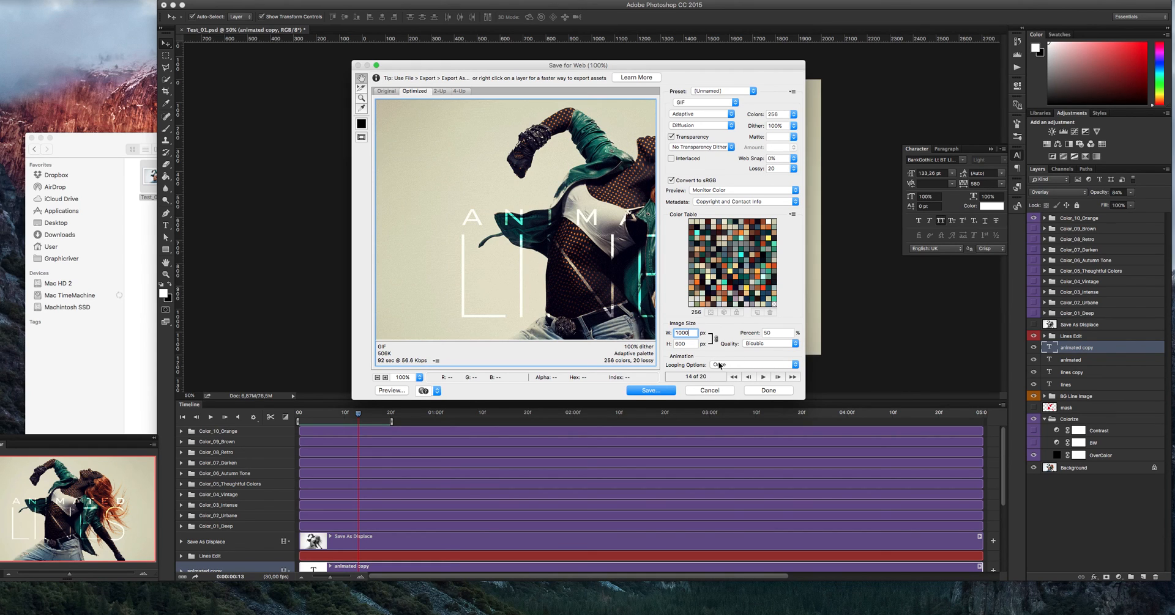
click(748, 365)
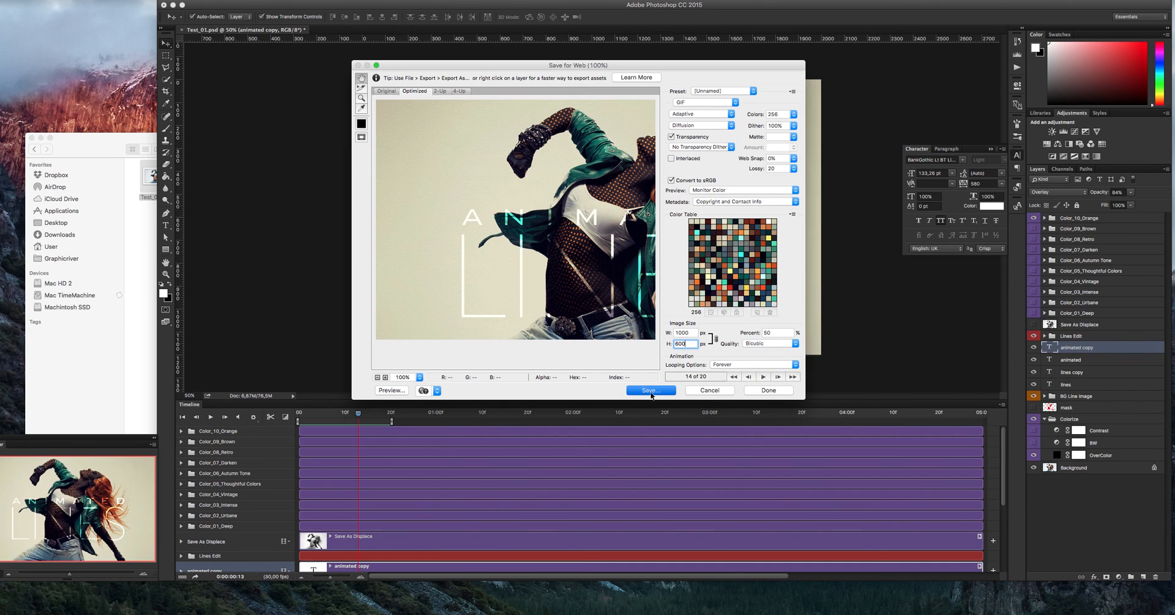
Save the GIF as Test_01_animation in Desktop > Base > For video and locate it in Finder
click(648, 390)
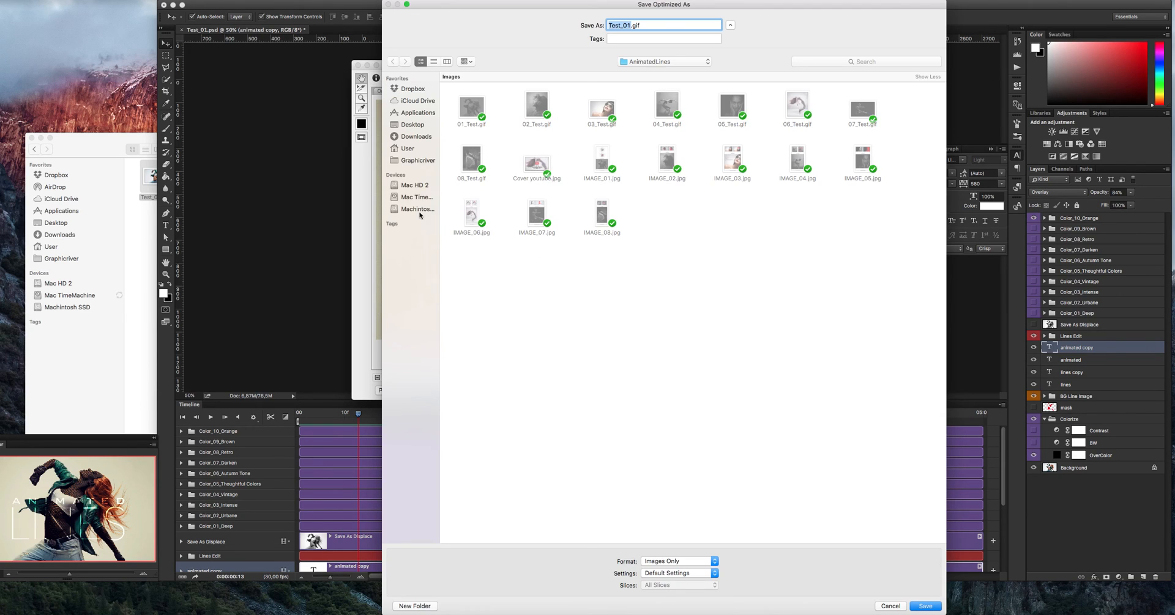
mouse_move(418, 137)
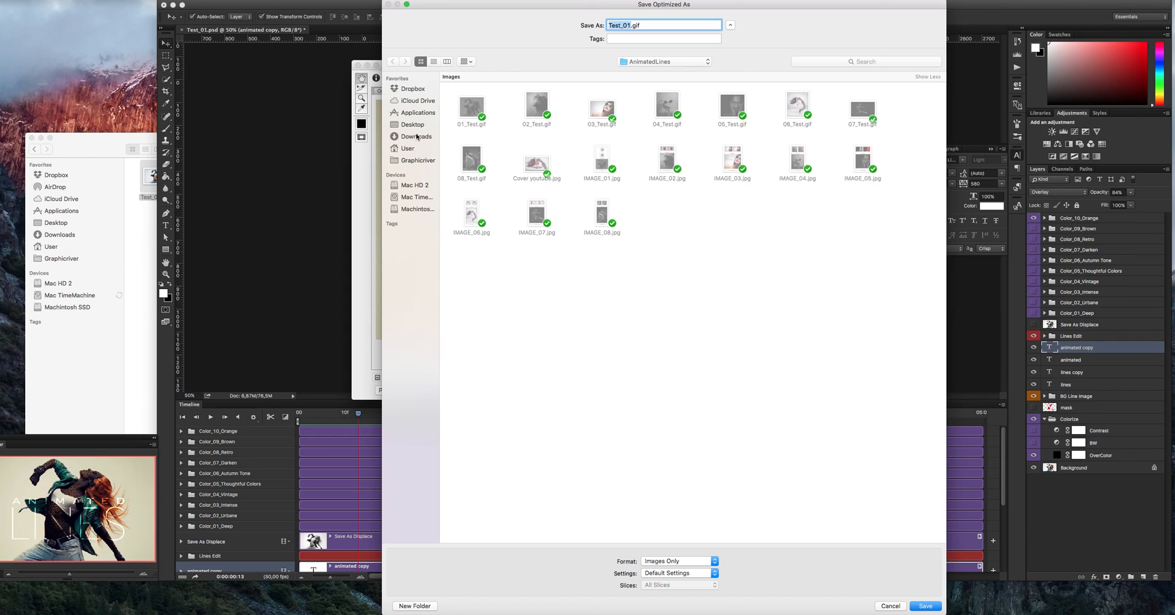
click(411, 125)
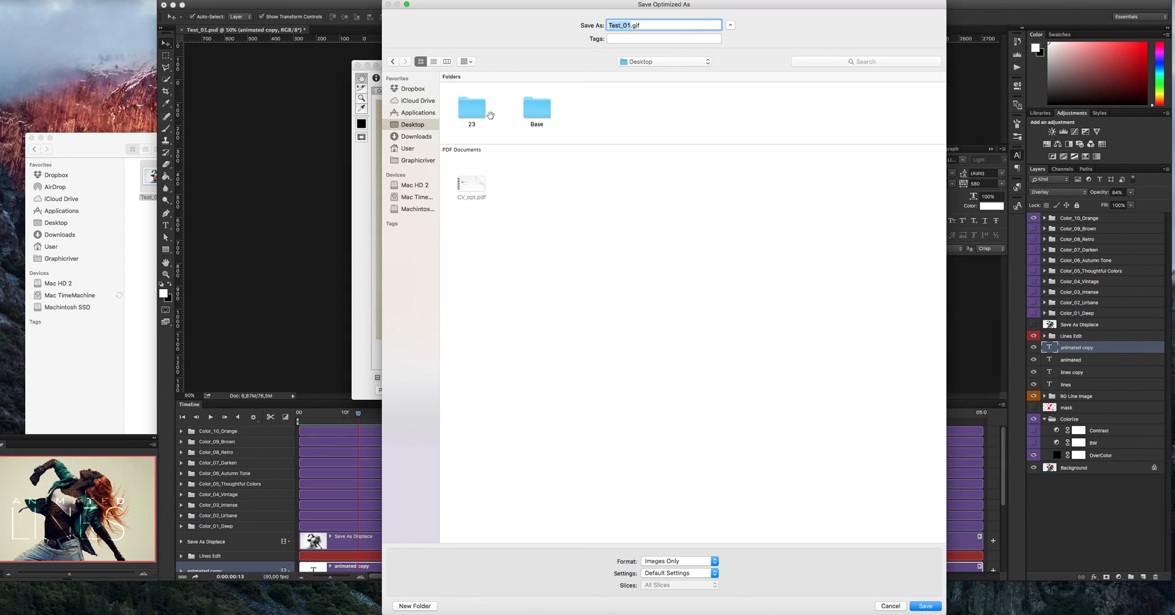
double_click(536, 107)
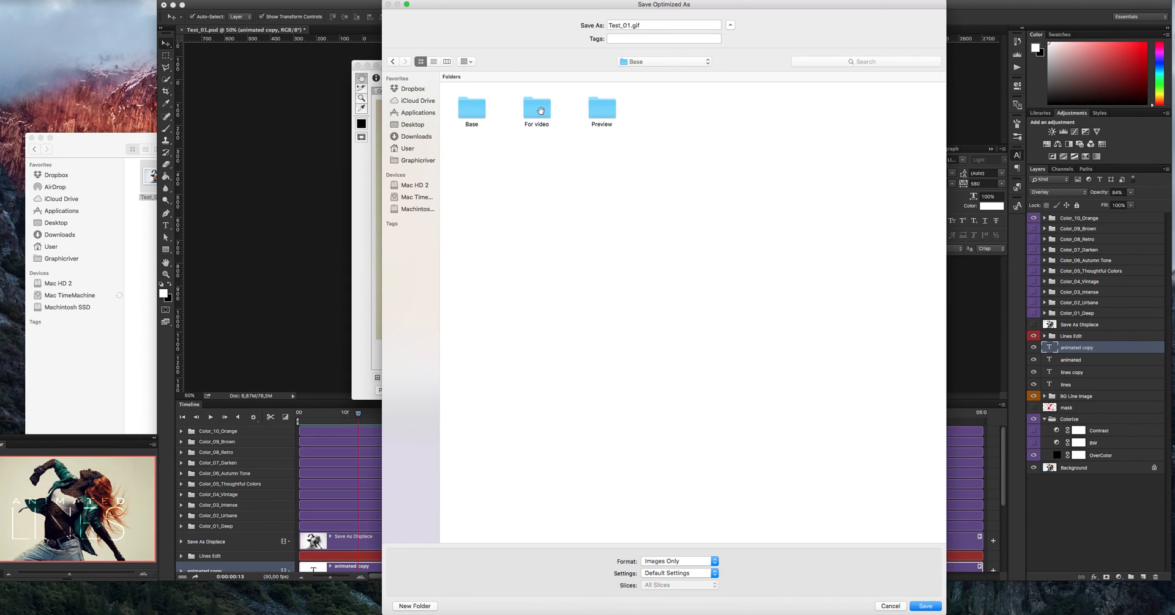
double_click(536, 106)
text(_animation)
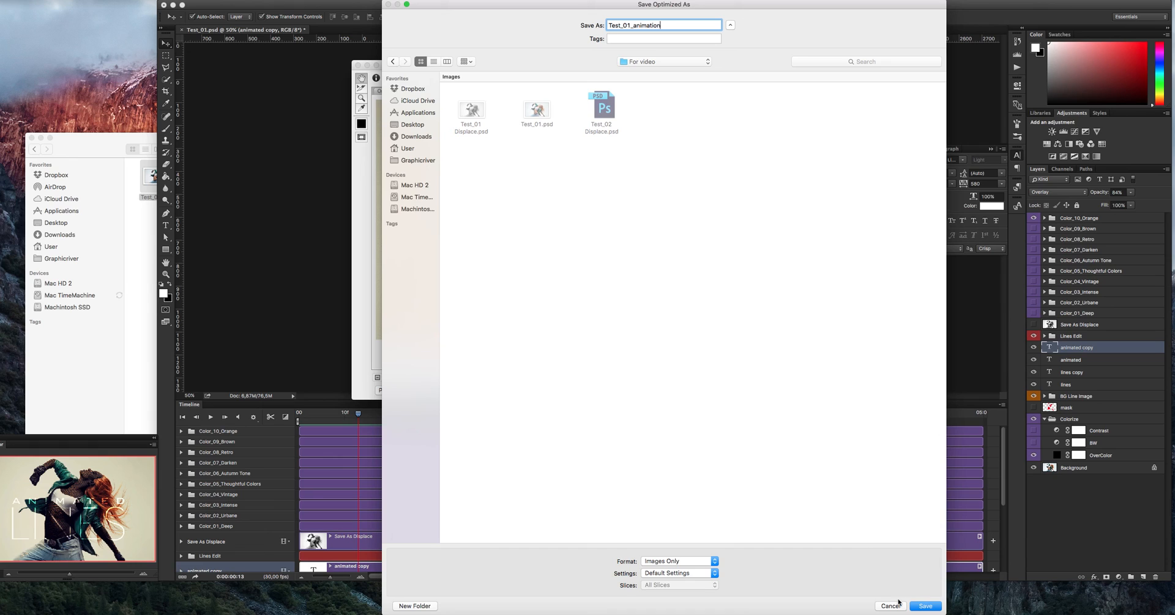
click(924, 606)
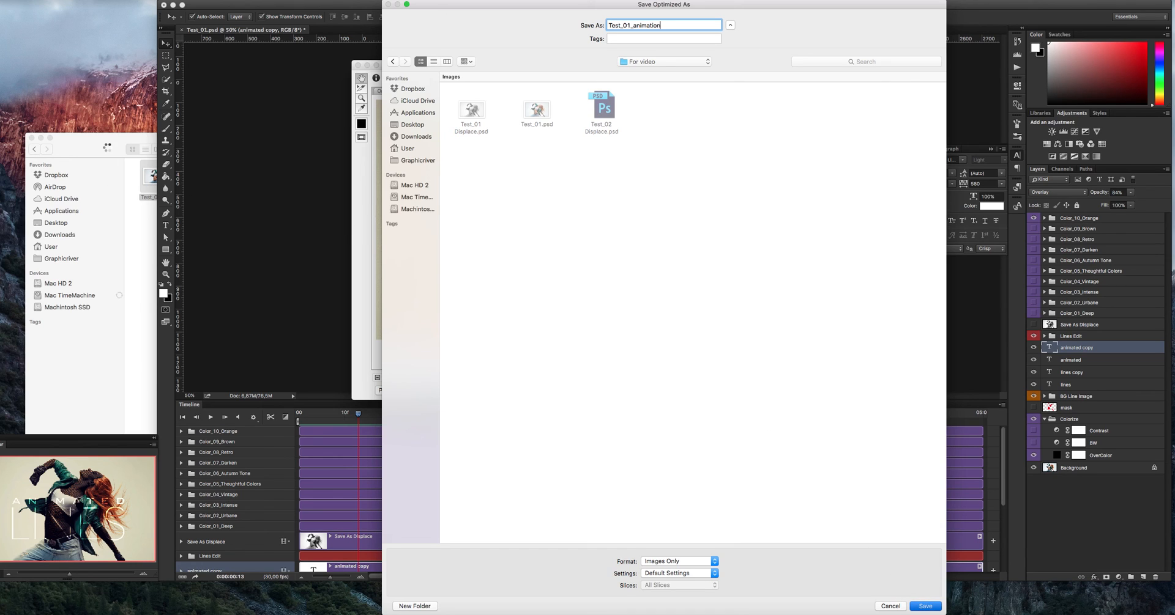
click(924, 606)
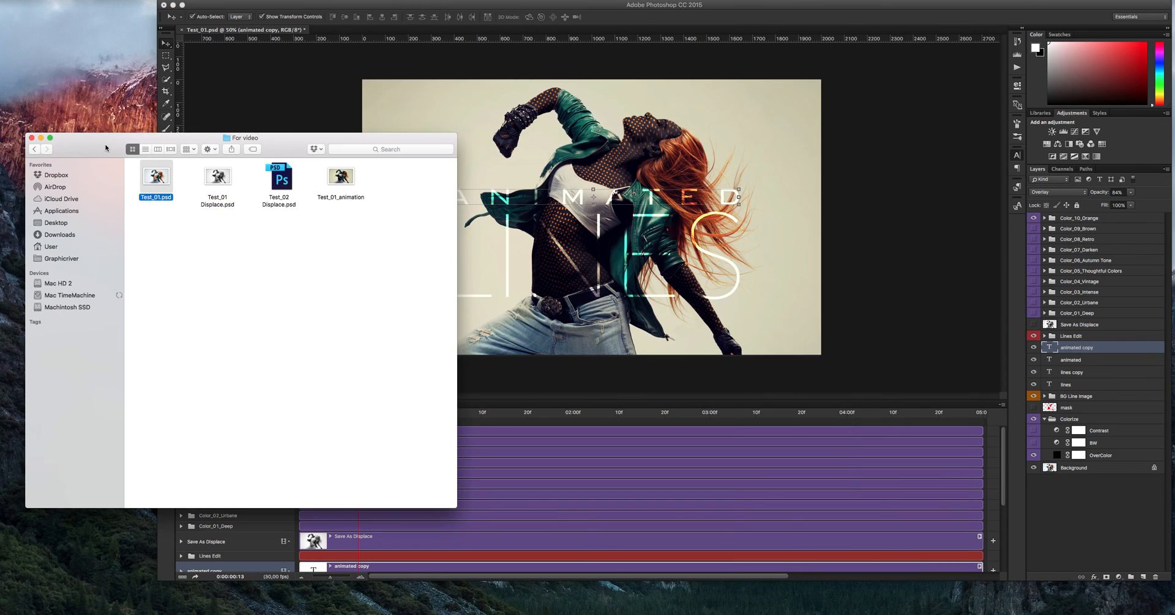
click(340, 176)
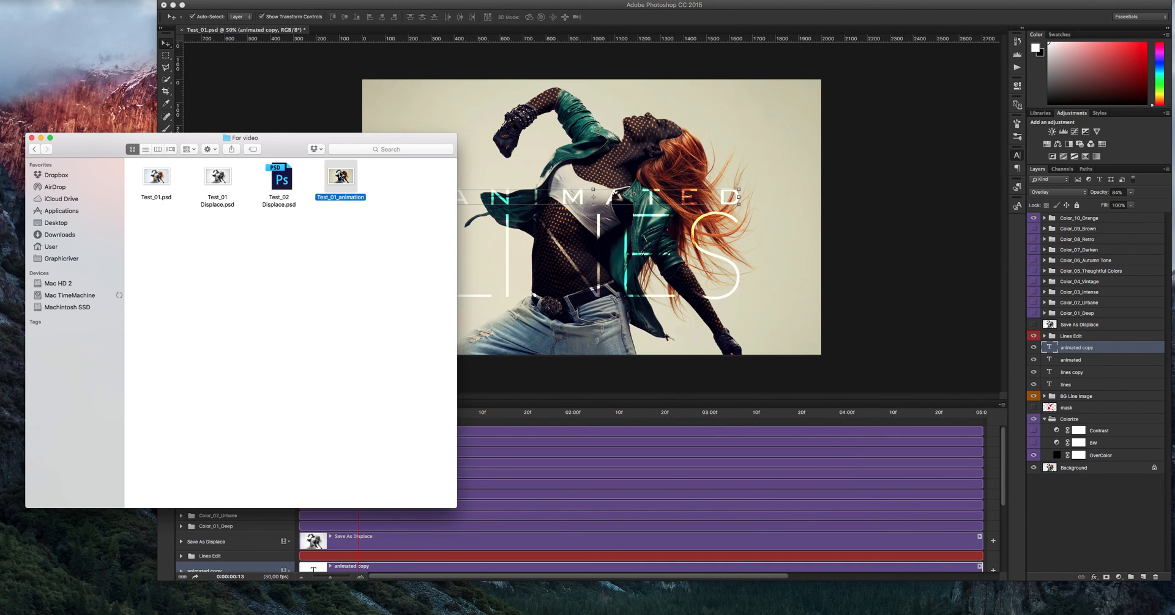